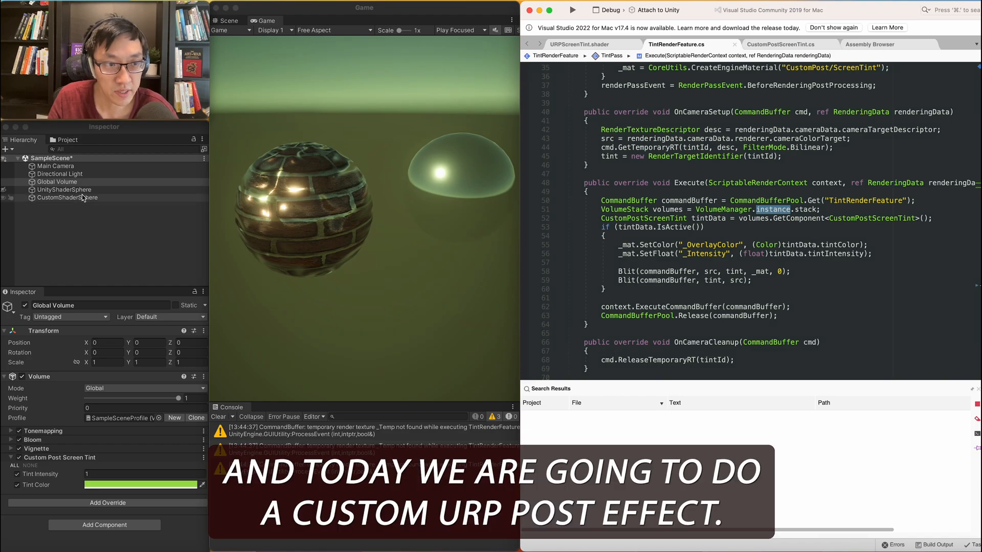
# - Toggle the Global Volume's green Tint Color override off and on, then view the URPScreenTint shader
pyautogui.click(60, 181)
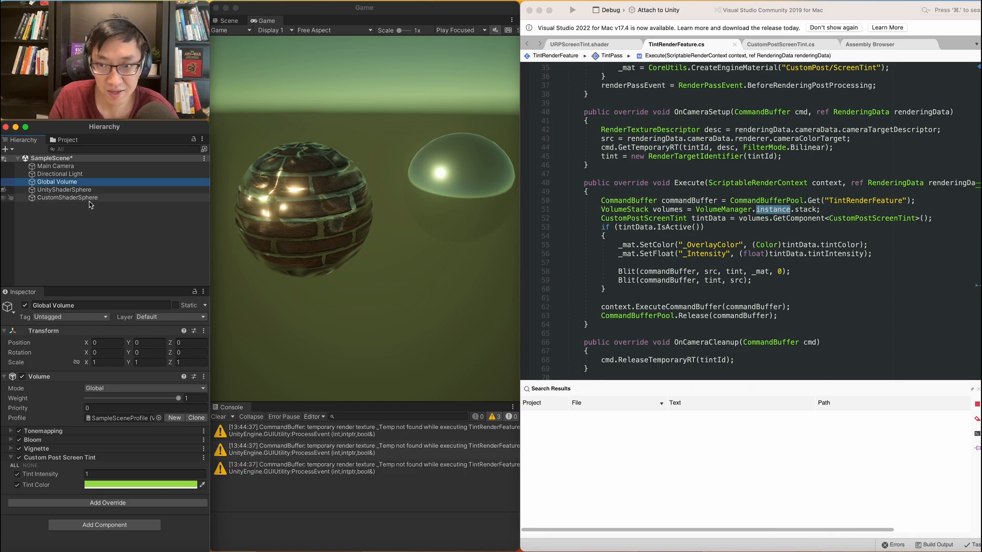
pyautogui.click(141, 485)
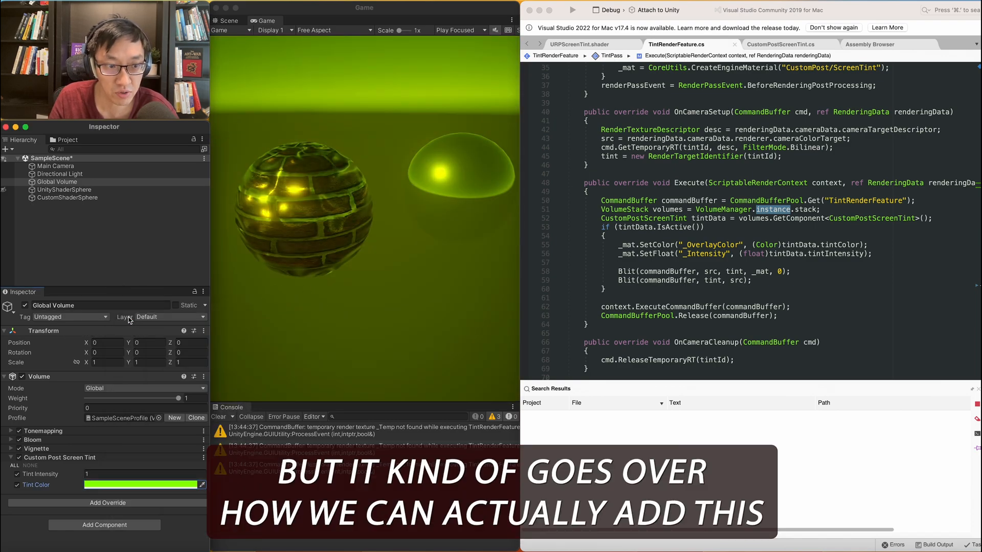
pyautogui.click(11, 457)
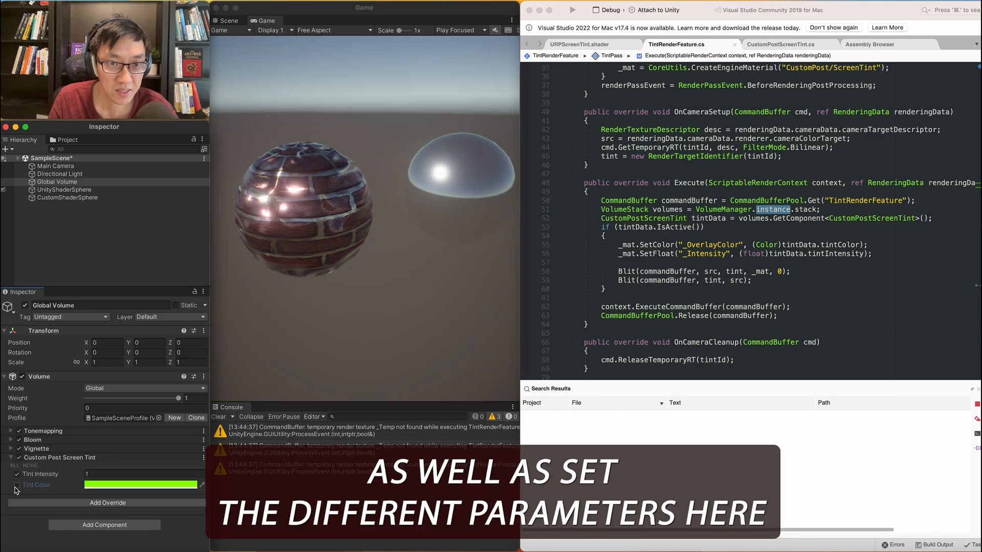
pyautogui.click(17, 485)
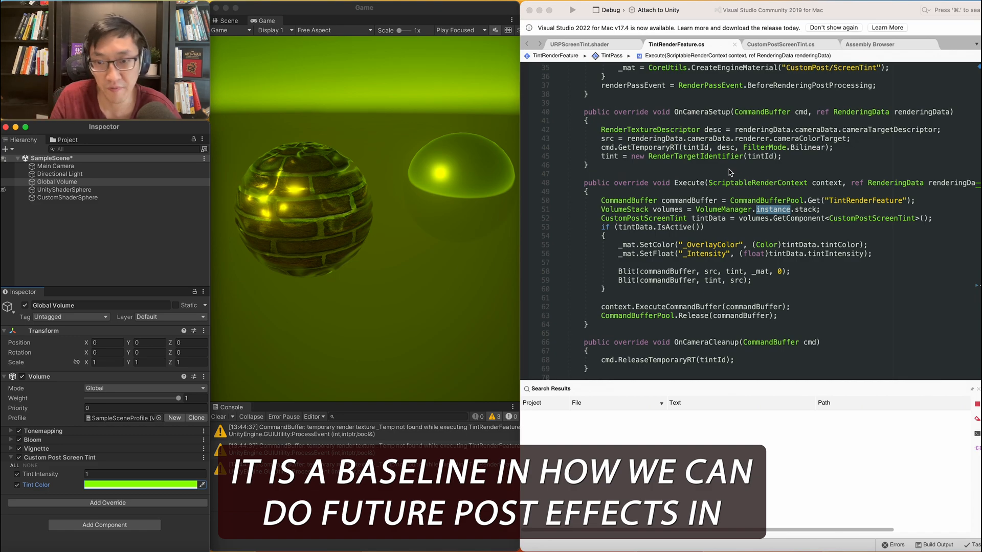
pyautogui.click(588, 44)
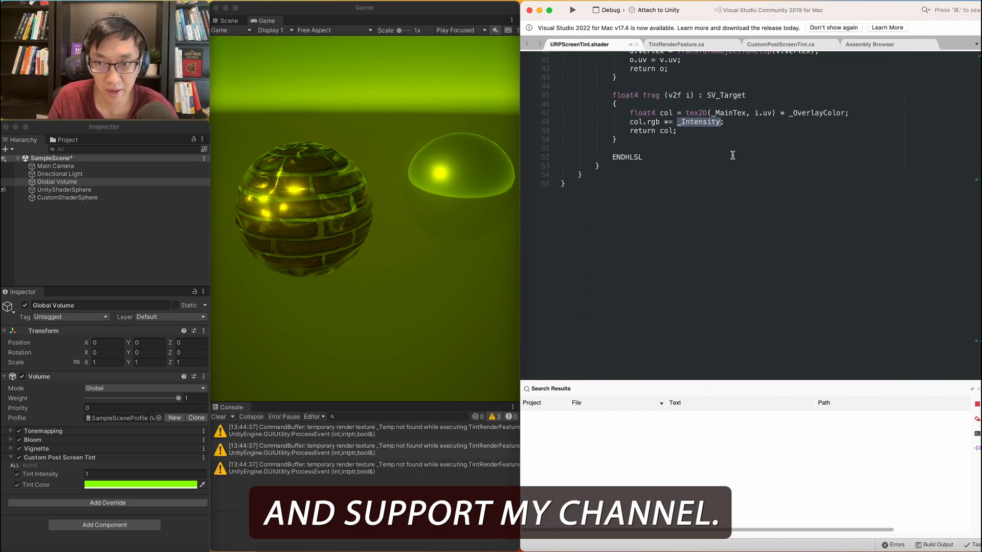
pyautogui.click(781, 44)
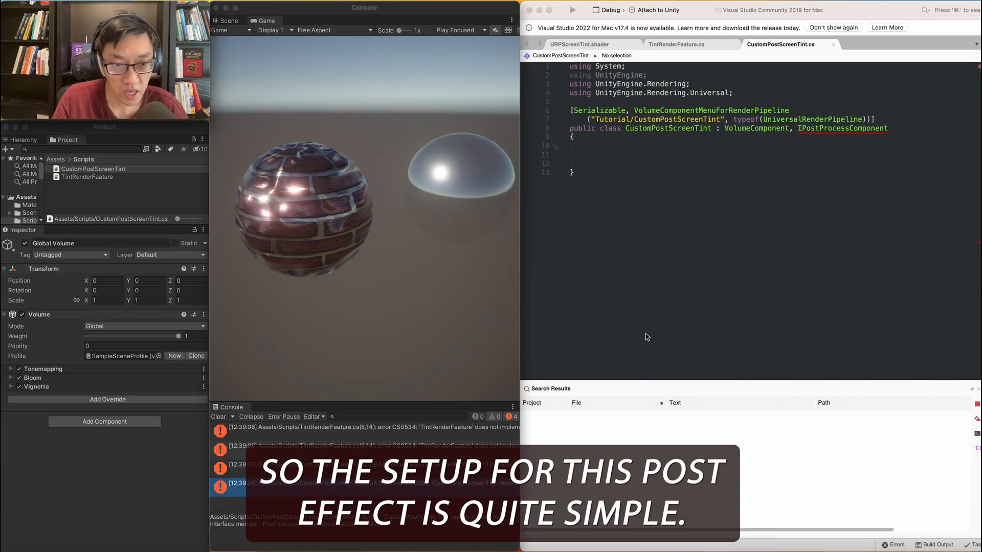
pyautogui.moveTo(640, 330)
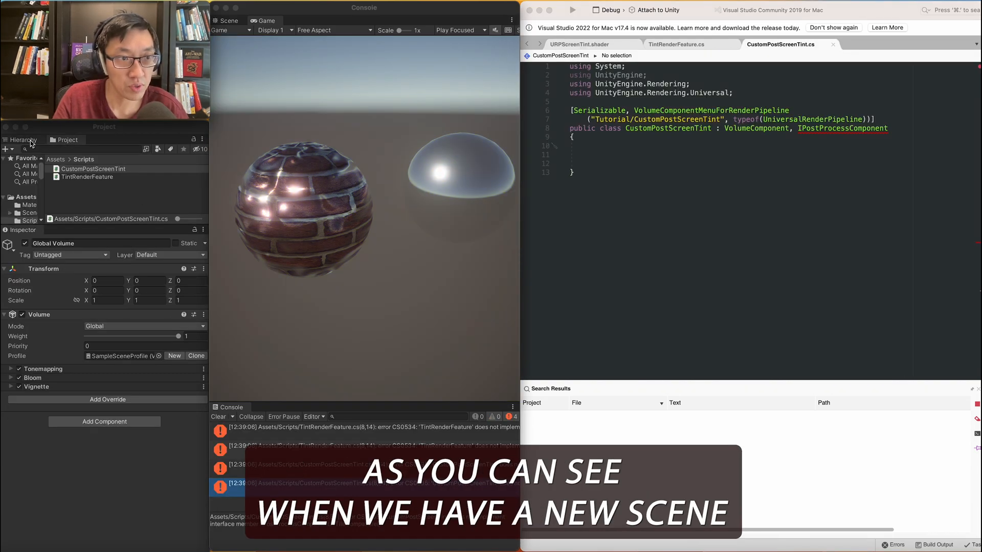
pyautogui.click(22, 139)
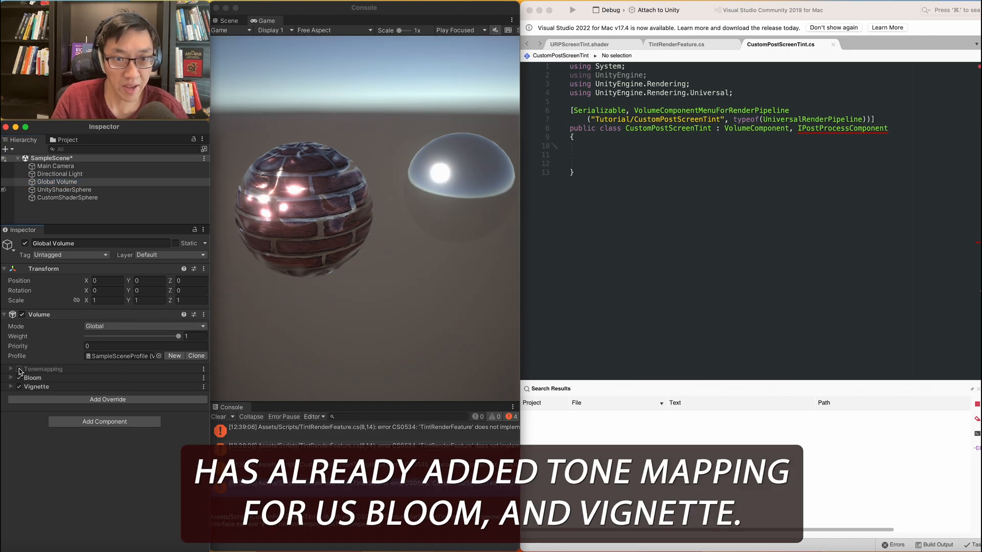
pyautogui.click(19, 369)
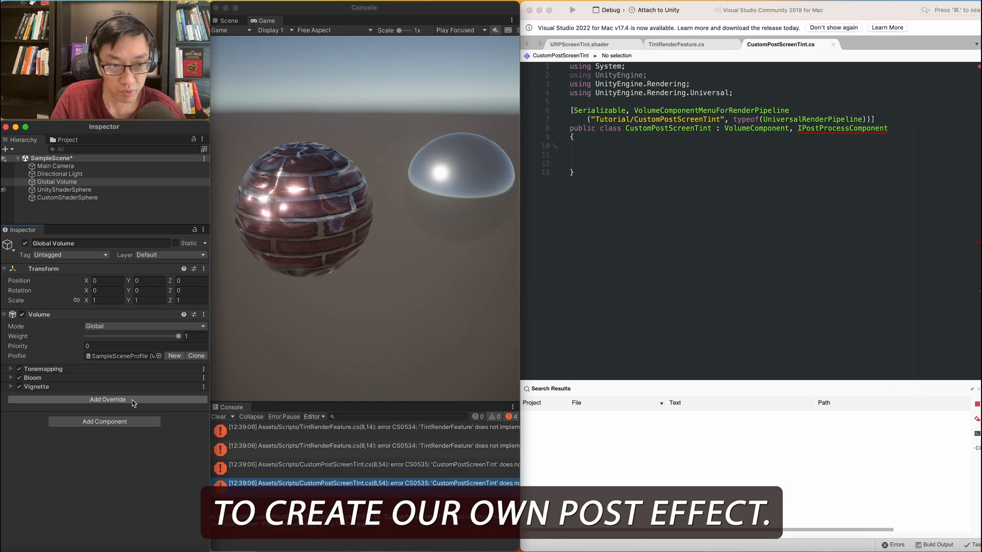
pyautogui.click(66, 139)
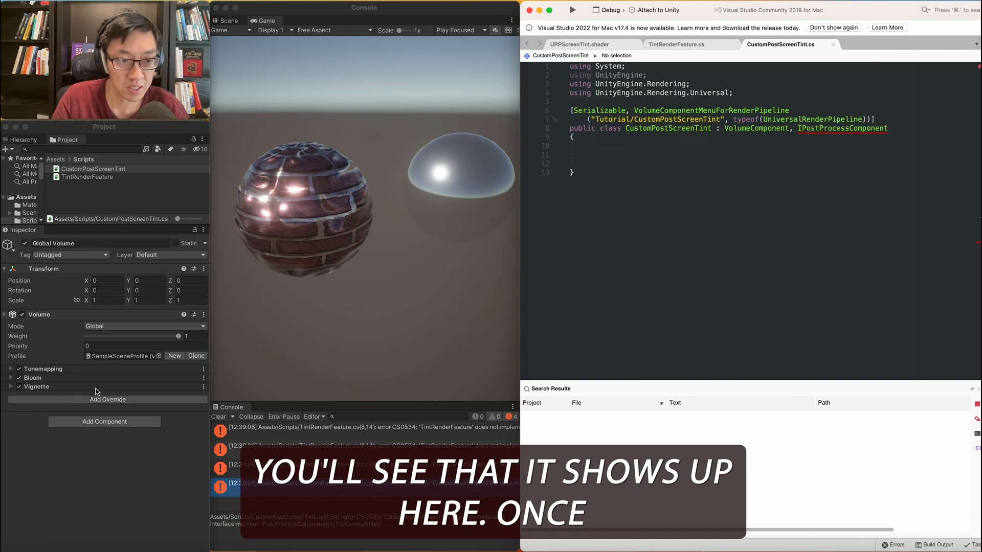
pyautogui.click(107, 400)
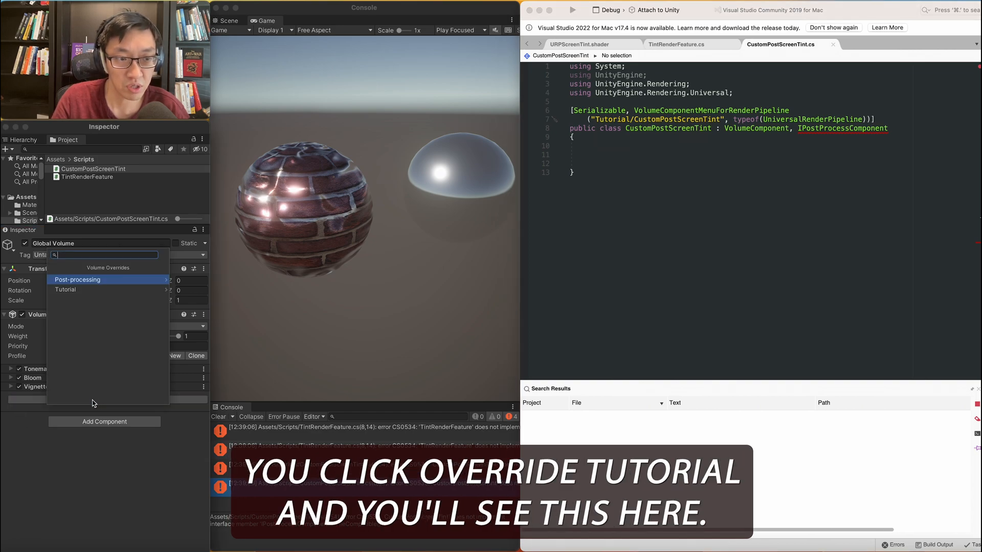
pyautogui.click(65, 289)
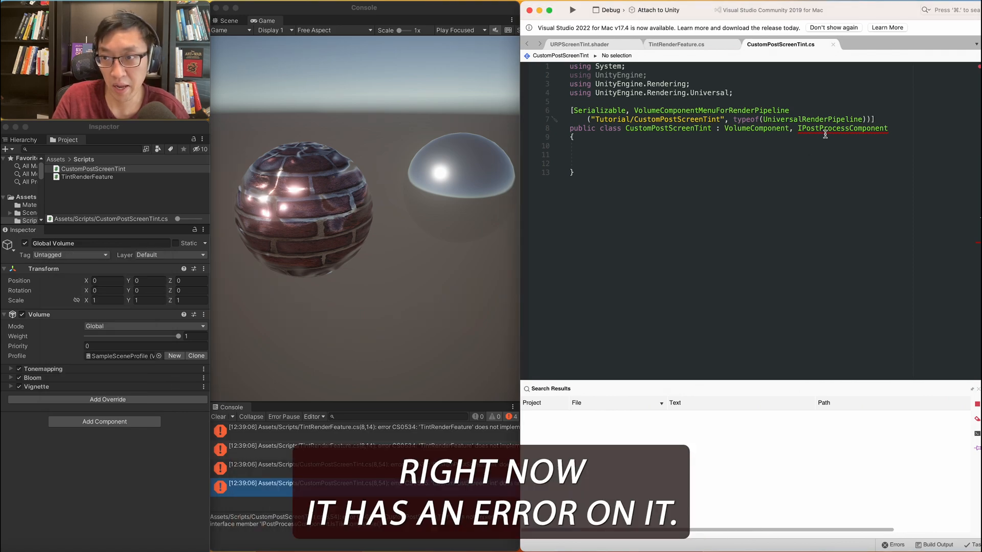
pyautogui.doubleClick(842, 128)
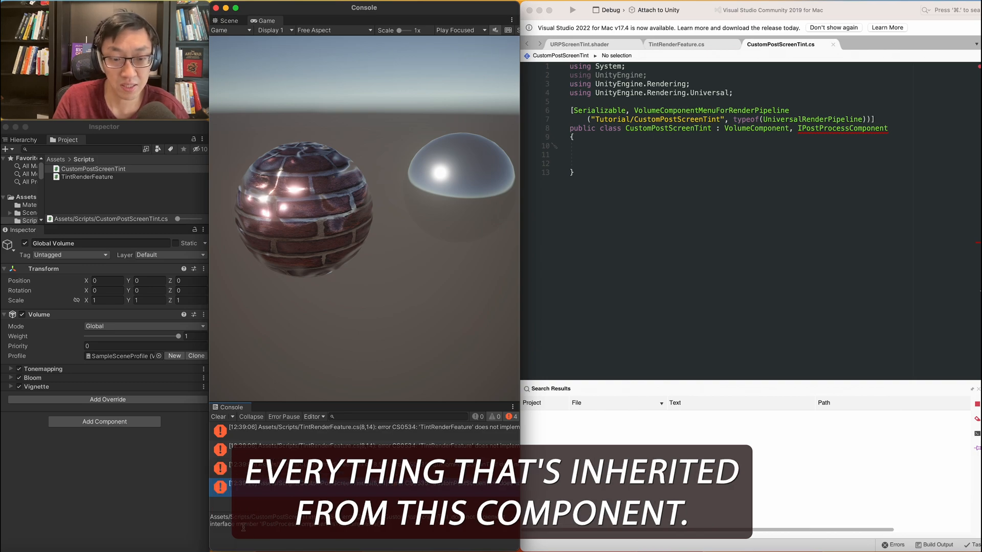
pyautogui.moveTo(810, 207)
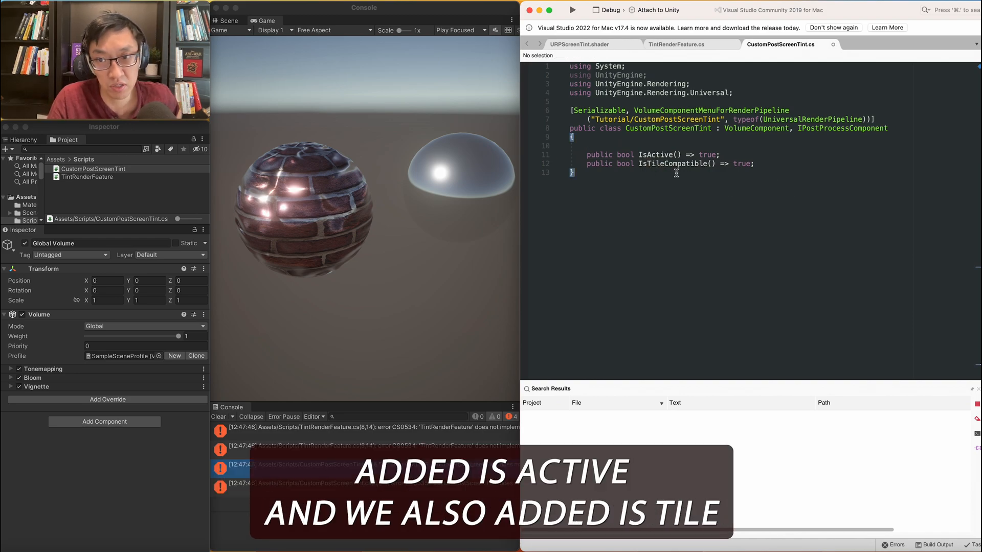
# - Check the Vignette override's parameter types on the Global Volume
pyautogui.doubleClick(673, 163)
pyautogui.write('public')
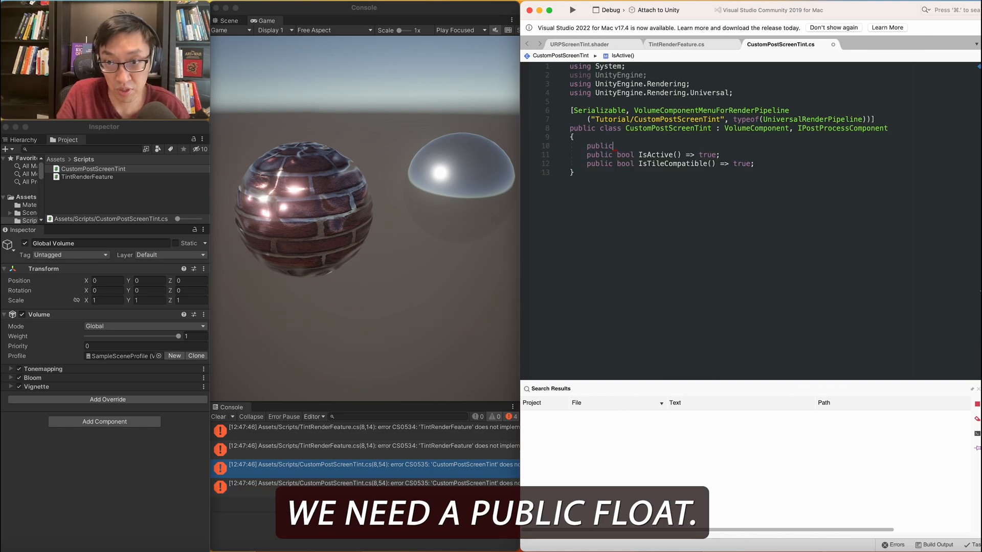
pyautogui.click(11, 387)
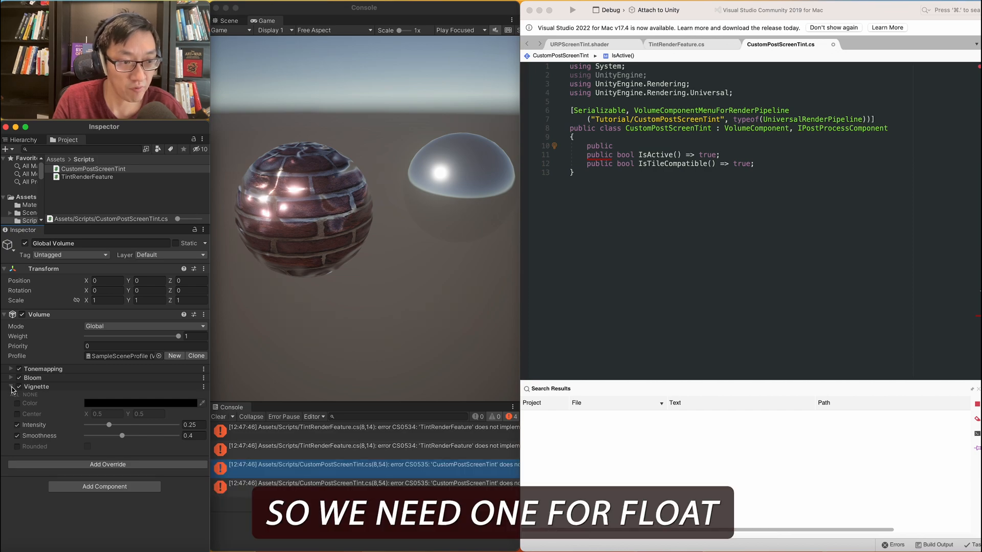
pyautogui.click(11, 387)
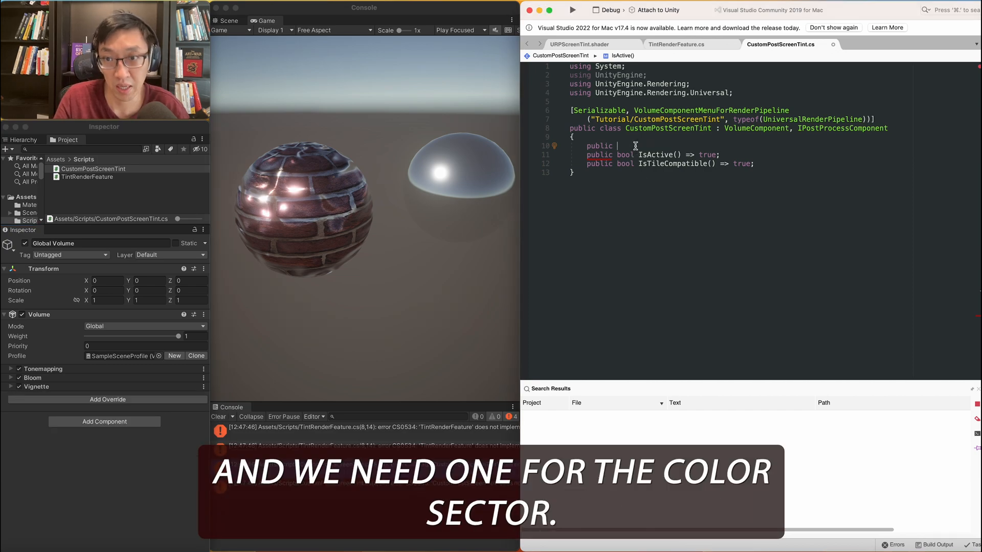
# - Declare tintIntensity FloatParameter(1) and tintColor ColorParameter, then add CustomPostScreenTint to the volume
pyautogui.write('FloatParameter tintIntensity =')
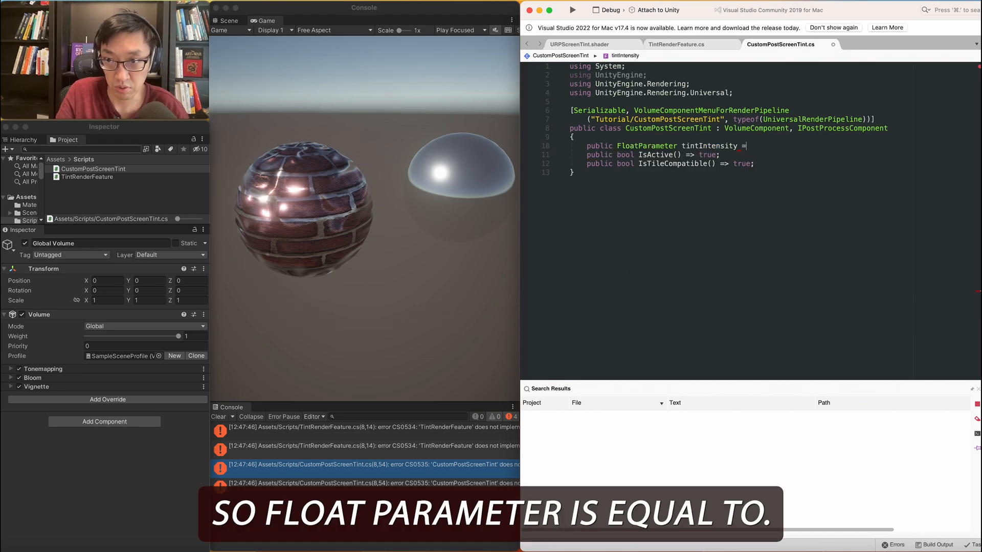
pyautogui.write('new FloatParameter')
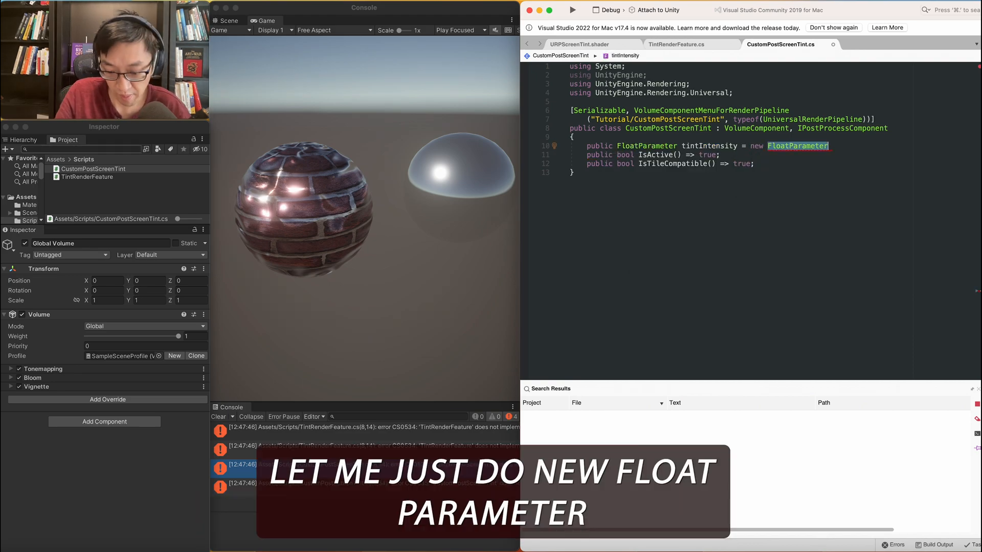
pyautogui.write('(1)')
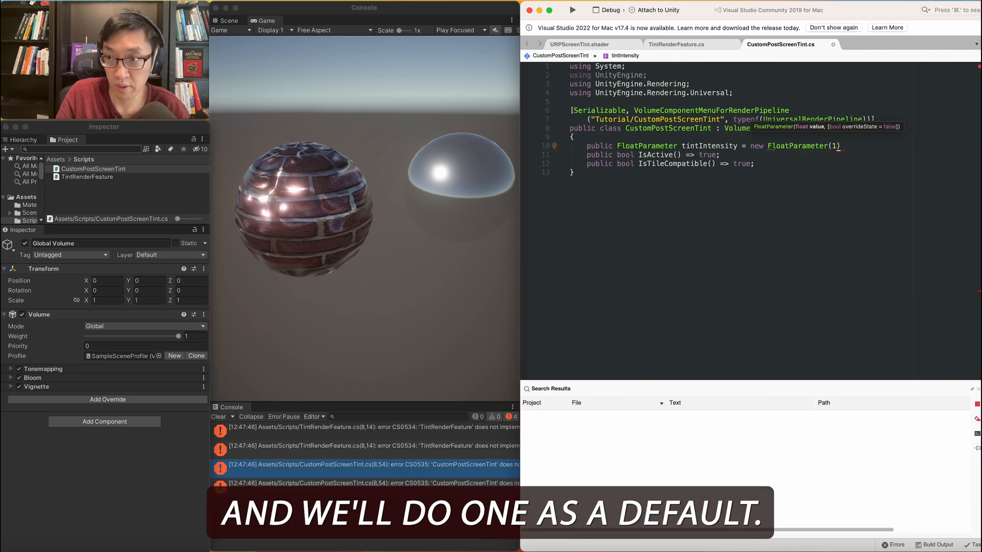
pyautogui.write('ColorParameter tintColor = new ColorParameter(Color.white);')
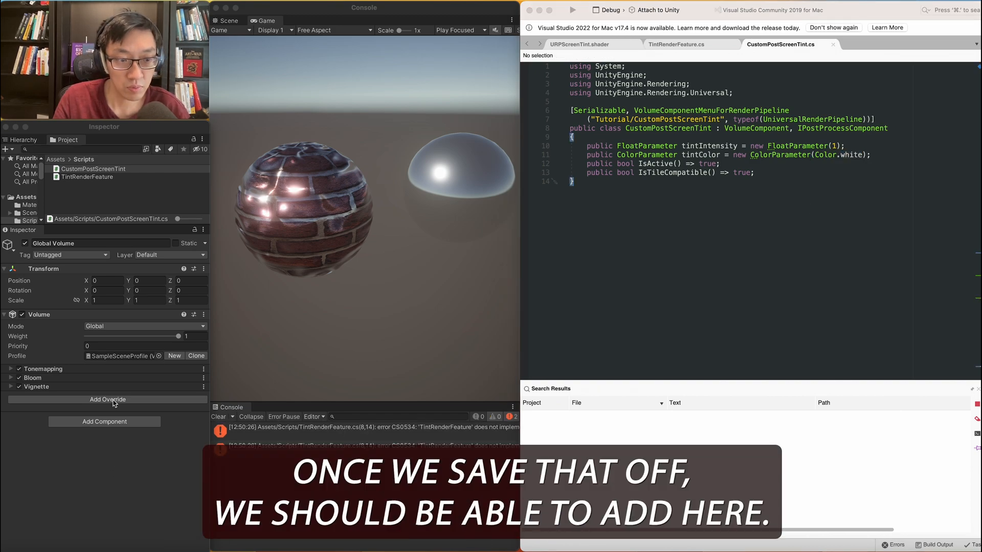
pyautogui.click(107, 400)
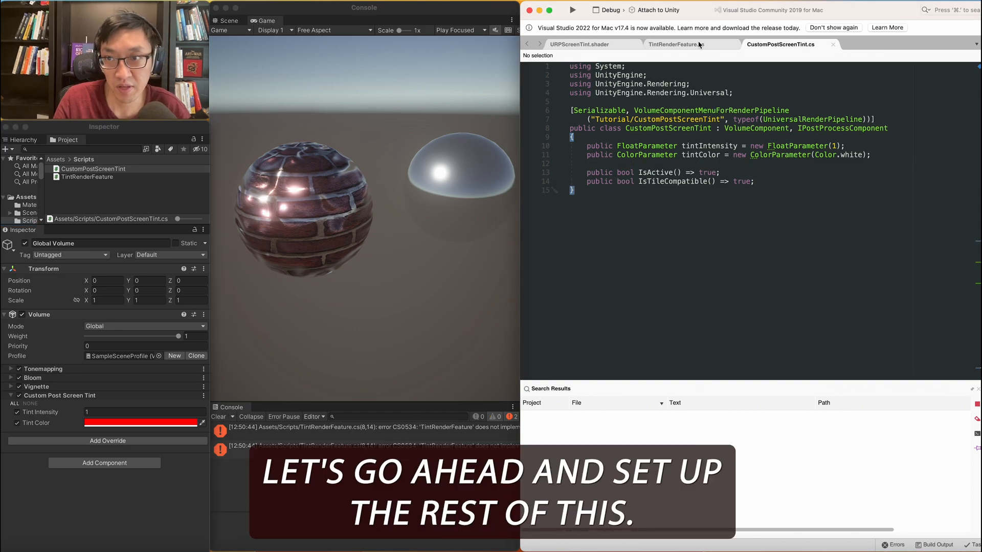
# - Add nested TintPass : ScriptableRenderPass and generate abstract stubs for both classes
pyautogui.click(676, 44)
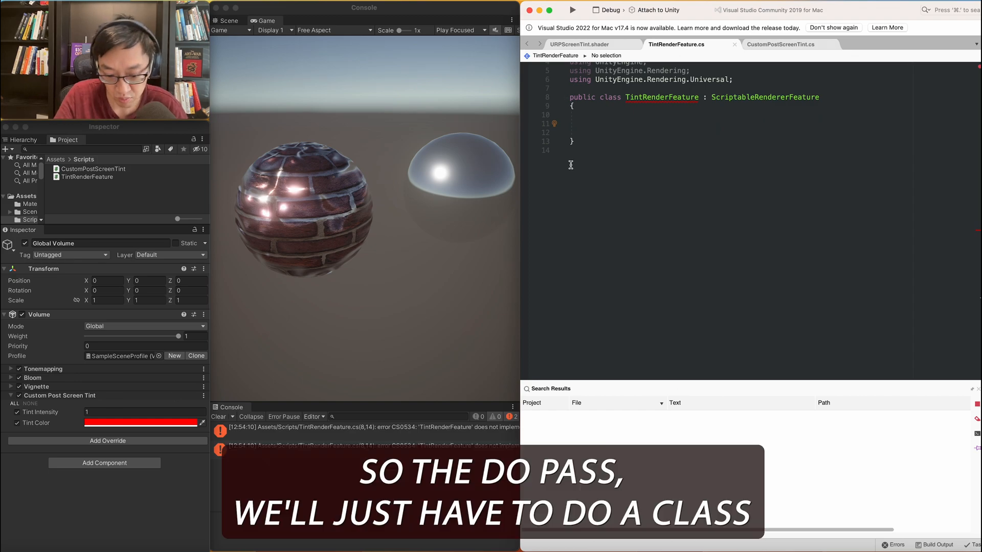
pyautogui.write('class TintPass')
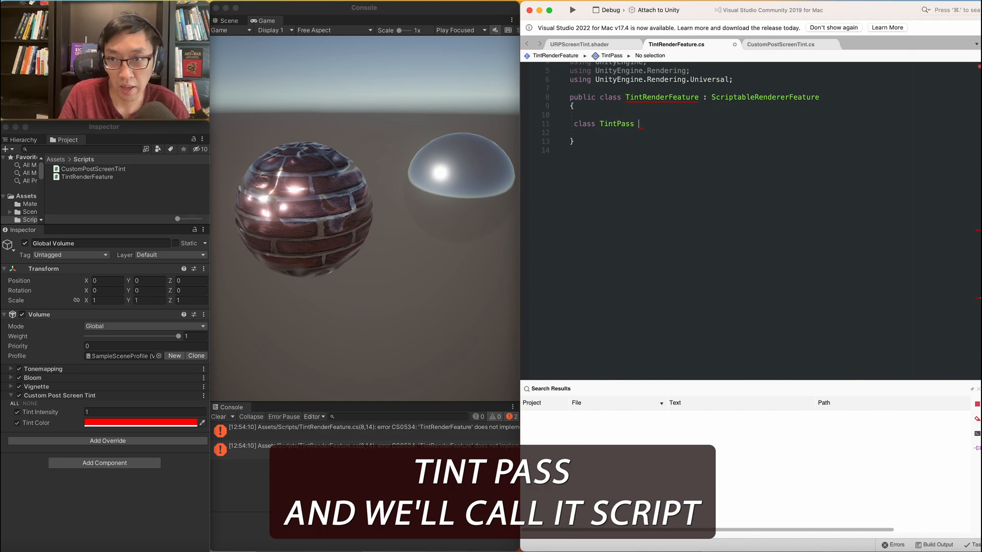
pyautogui.write(': Scruo')
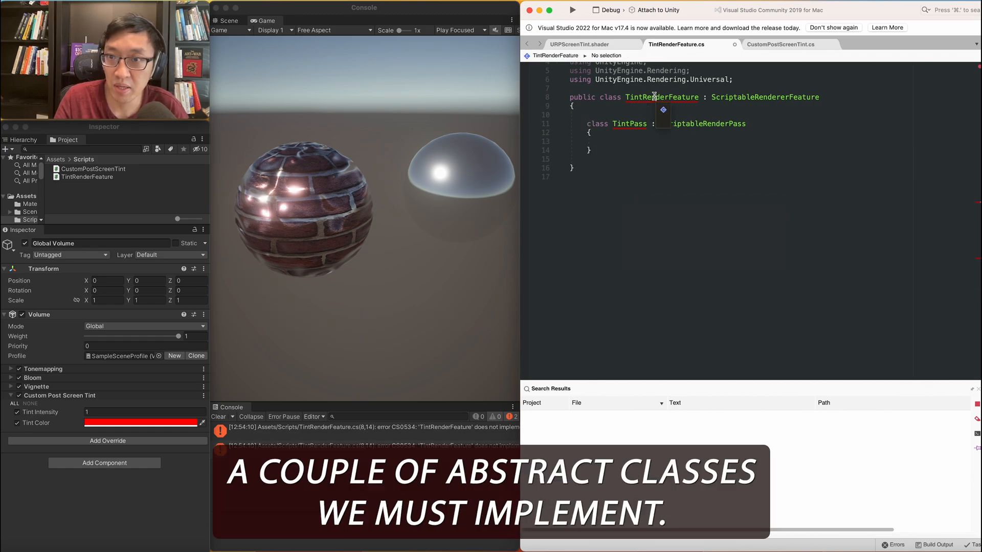
pyautogui.click(633, 107)
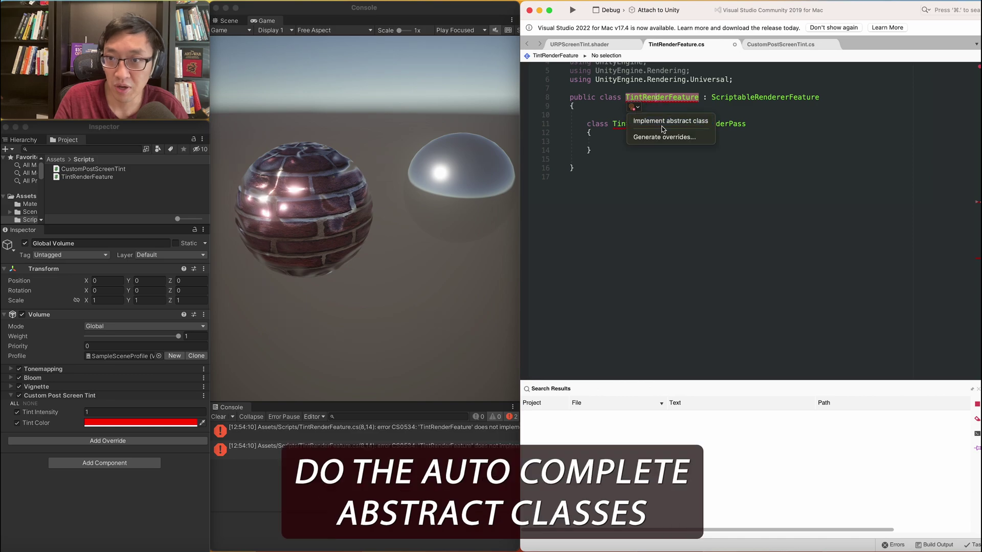
pyautogui.click(670, 120)
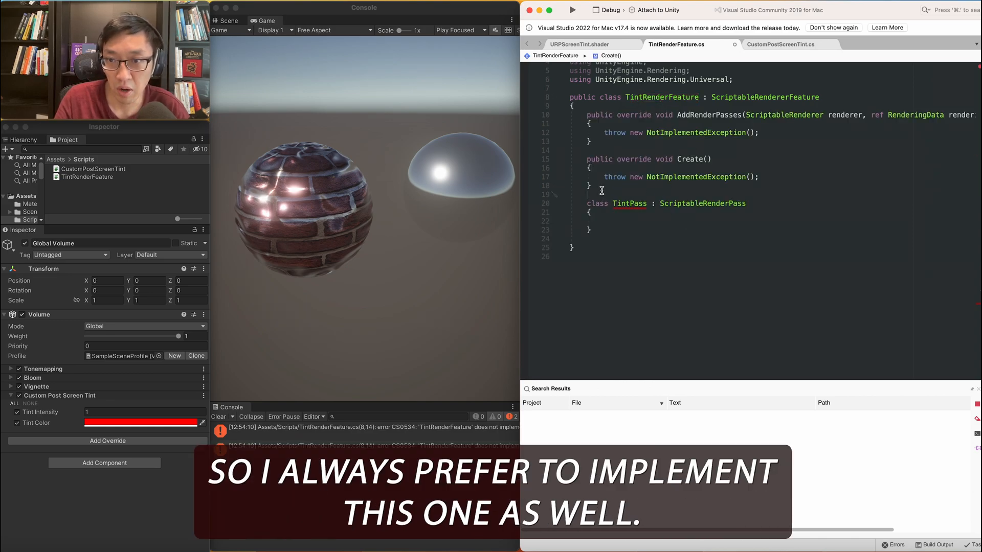
pyautogui.doubleClick(630, 203)
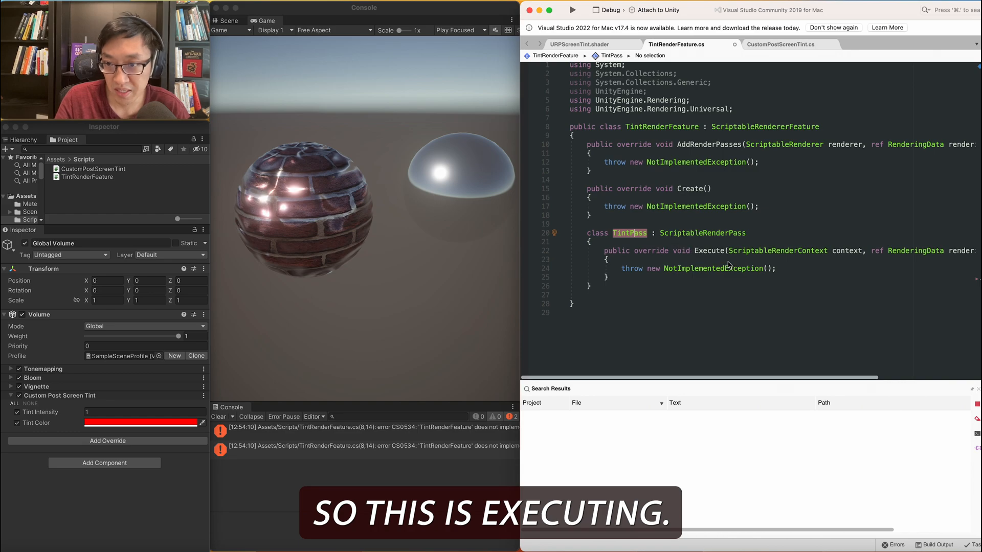
# - Review TintPass, its ScriptableRenderPass base type and the Execute stub
pyautogui.doubleClick(709, 250)
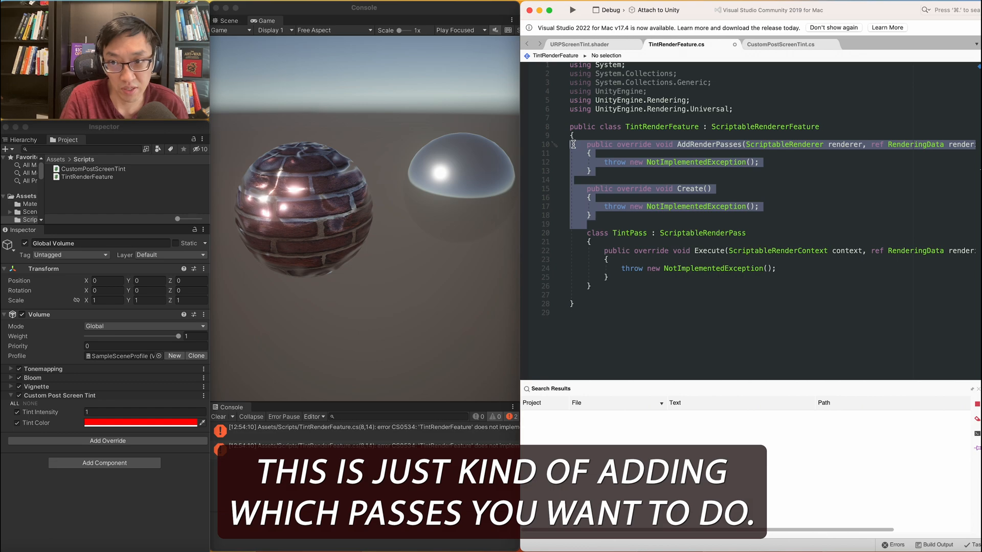
pyautogui.doubleClick(702, 233)
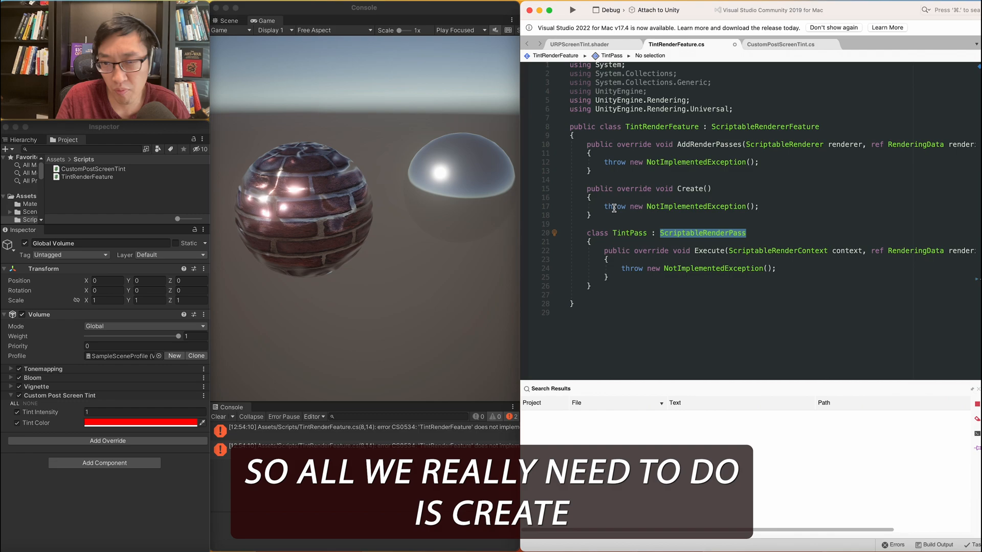
pyautogui.moveTo(685, 218)
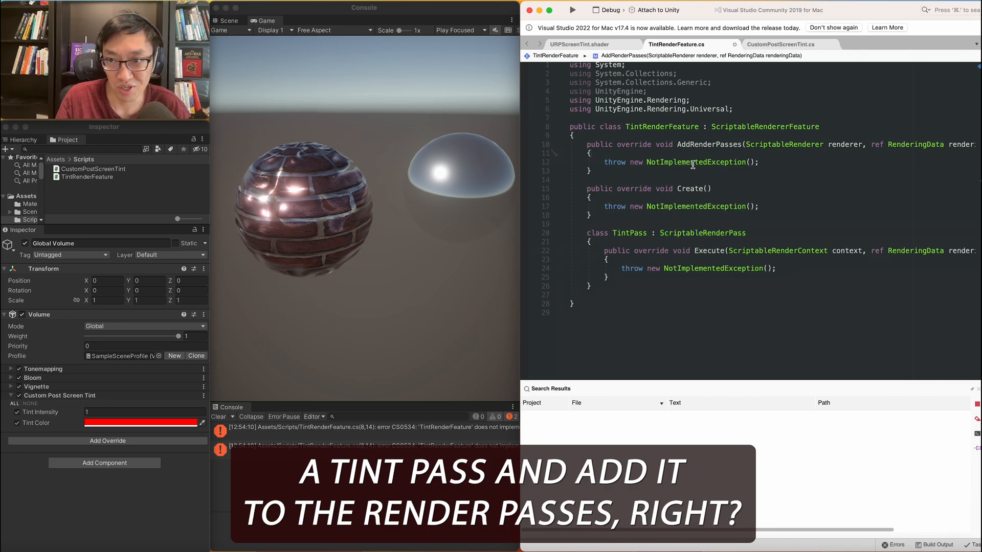
pyautogui.doubleClick(708, 145)
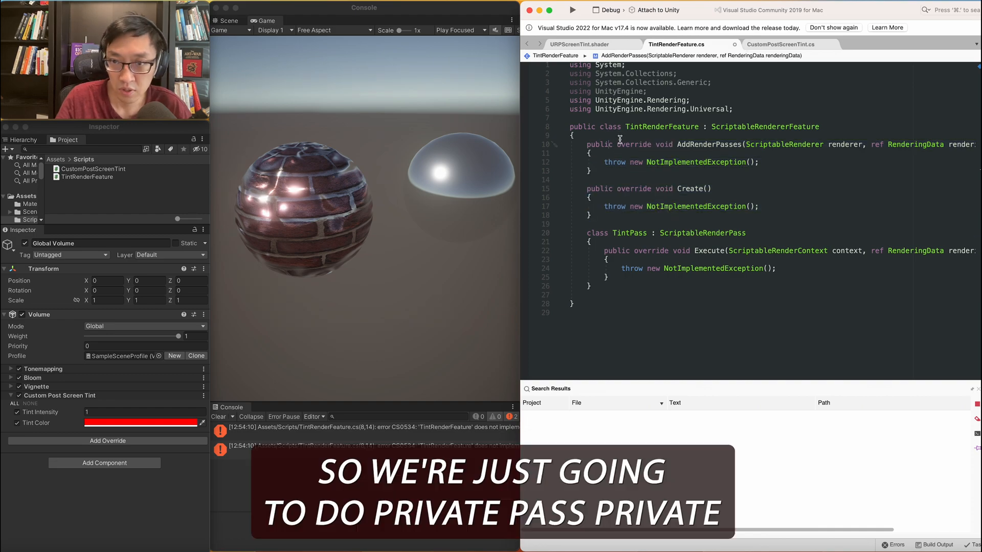
# - Declare private TintPass tintPass, assign new TintPass() in Create, and call renderer.EnqueuePass(tintPass)
pyautogui.write('private')
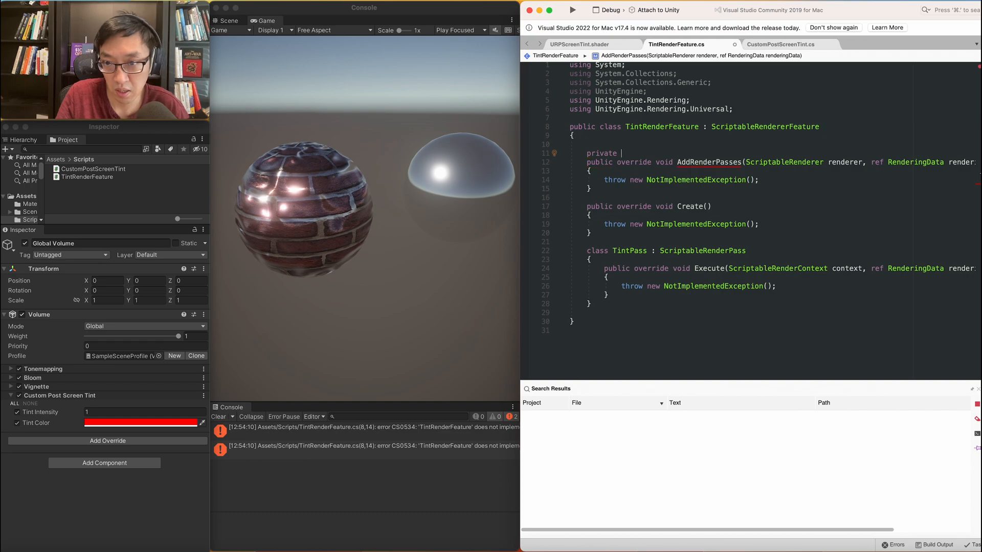
pyautogui.write('TintPass')
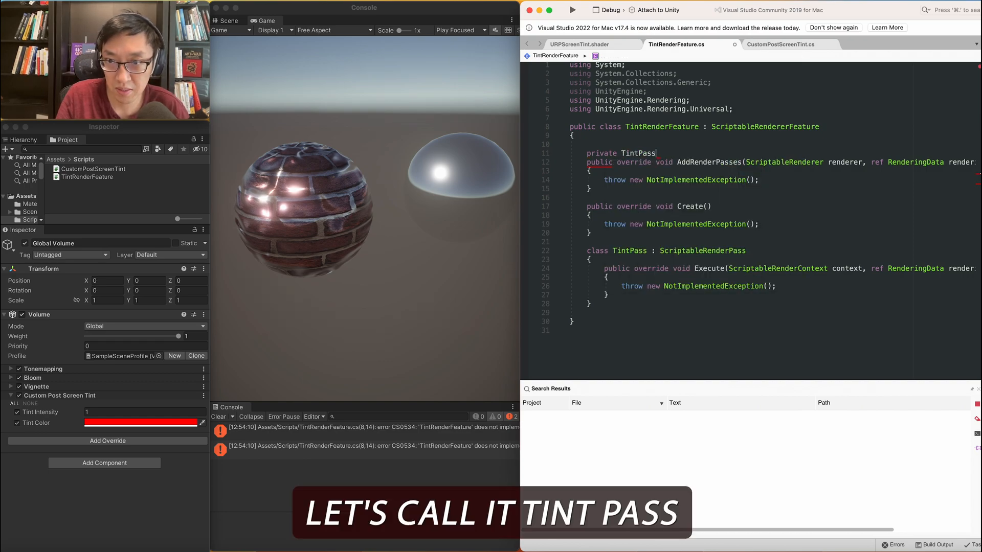
pyautogui.write('tintPass;')
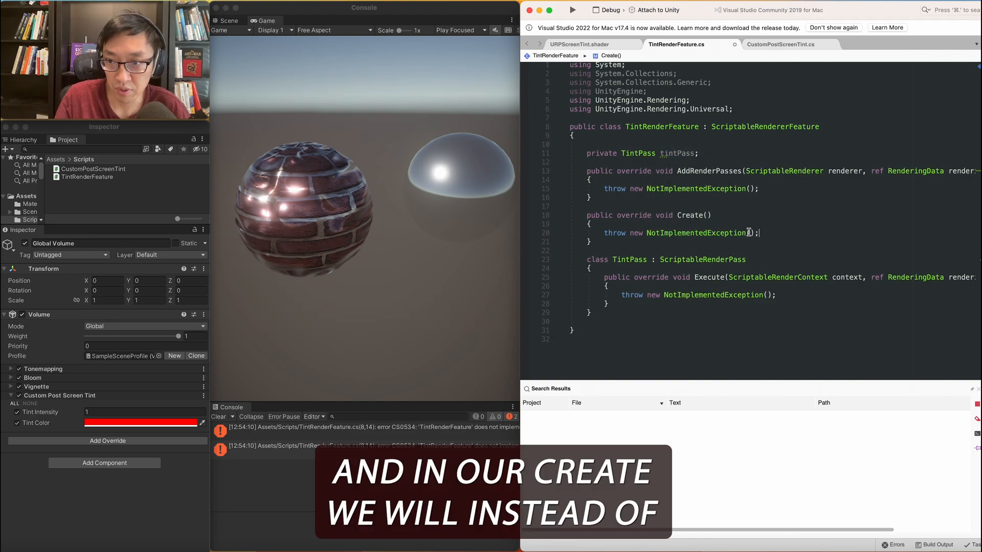
pyautogui.write('tintPass = new TintPass')
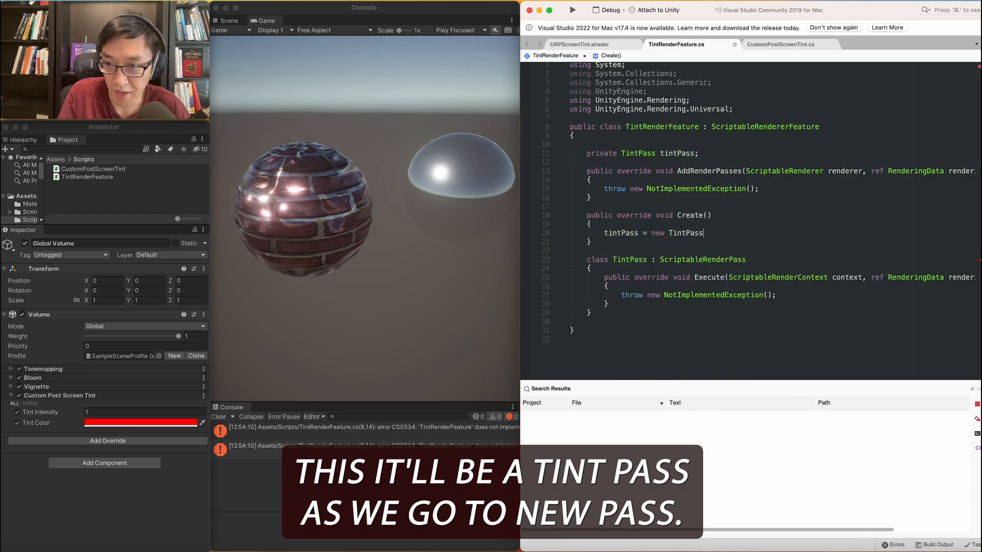
pyautogui.write('();')
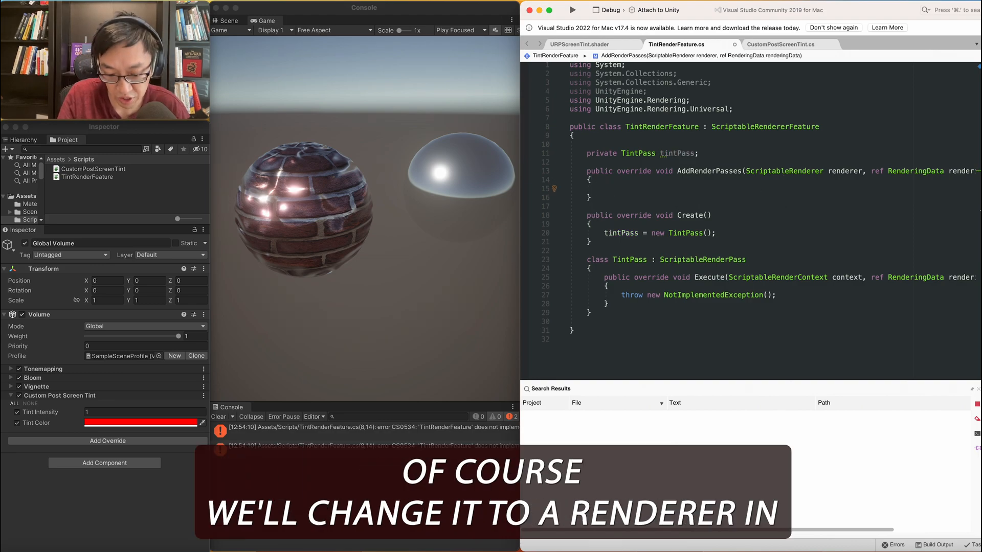
pyautogui.write('renderer.e')
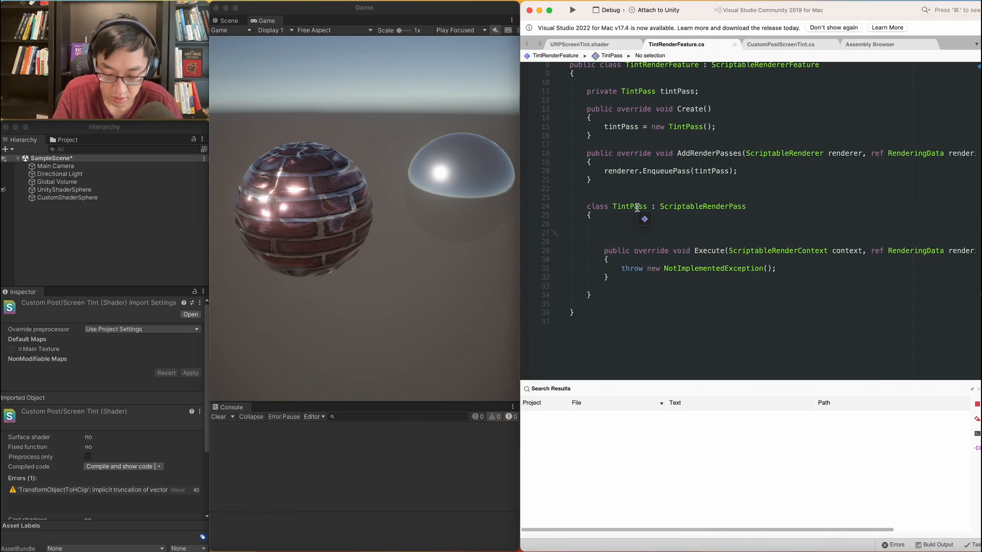
pyautogui.click(579, 45)
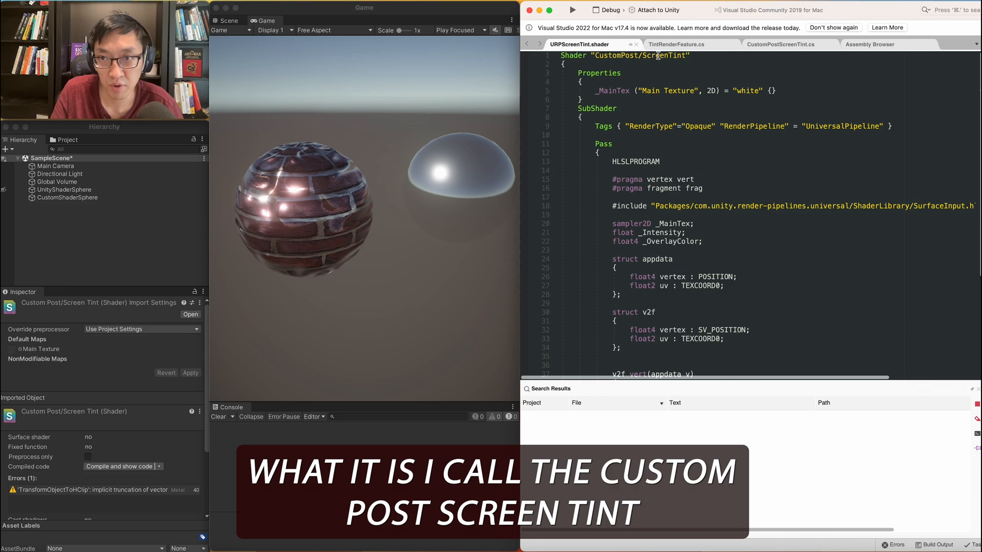
pyautogui.scroll(-3)
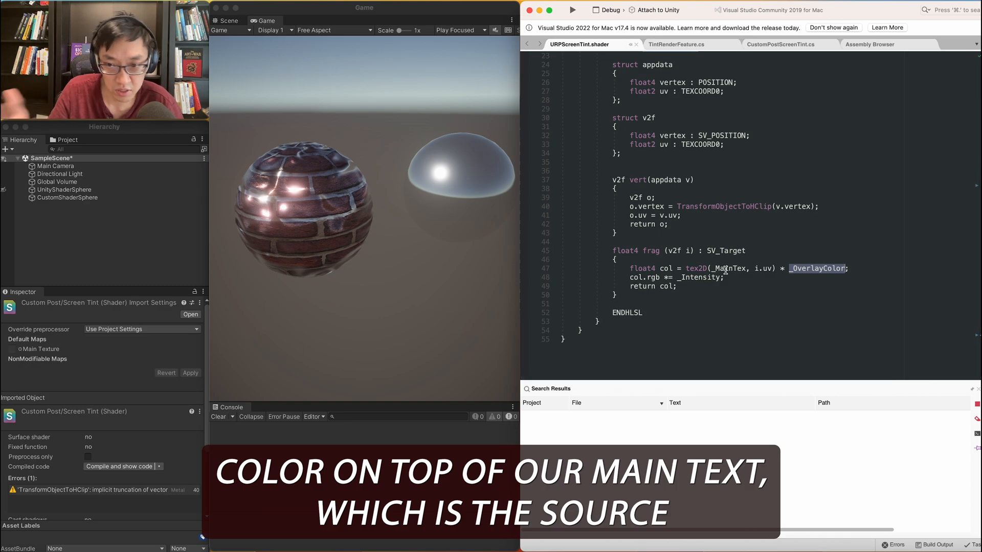
pyautogui.scroll(3)
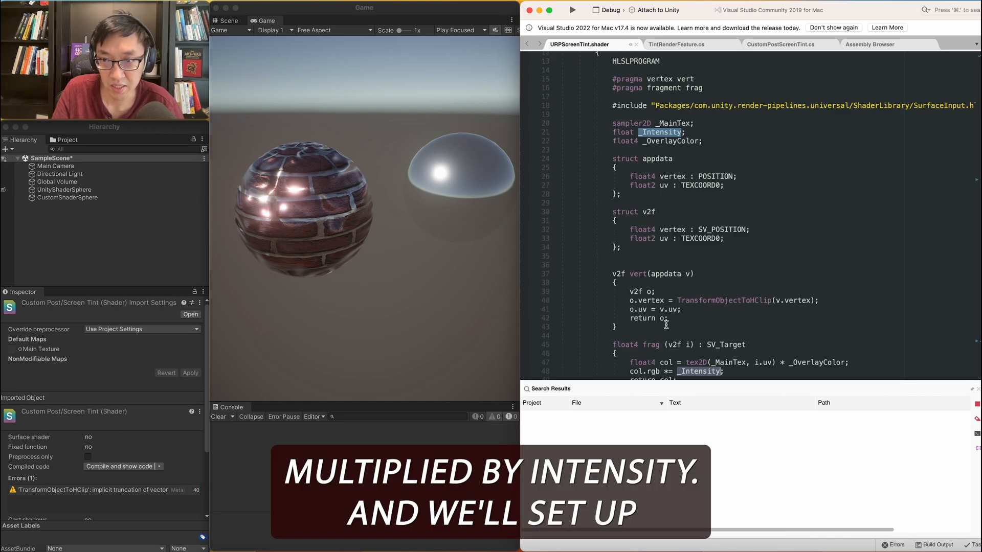
pyautogui.scroll(-3)
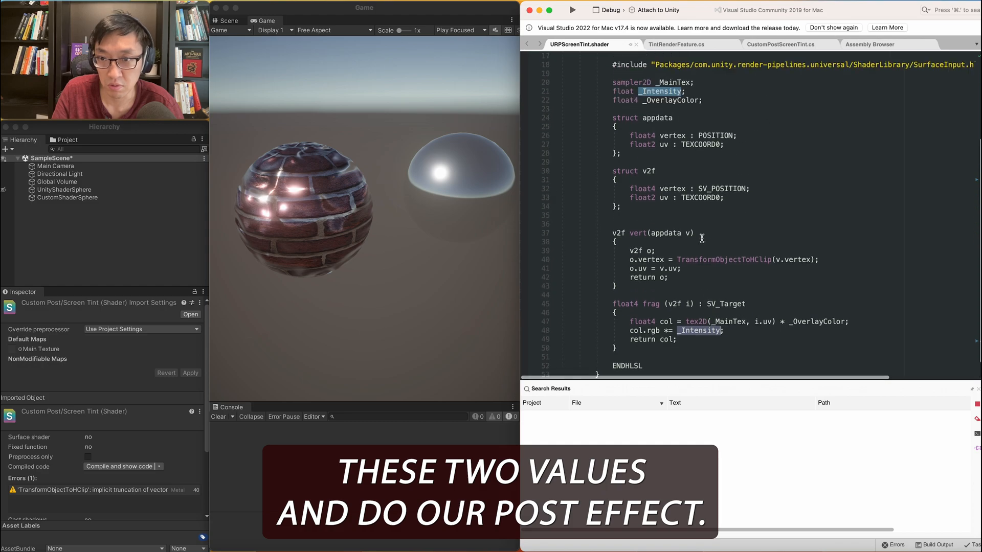
pyautogui.scroll(3)
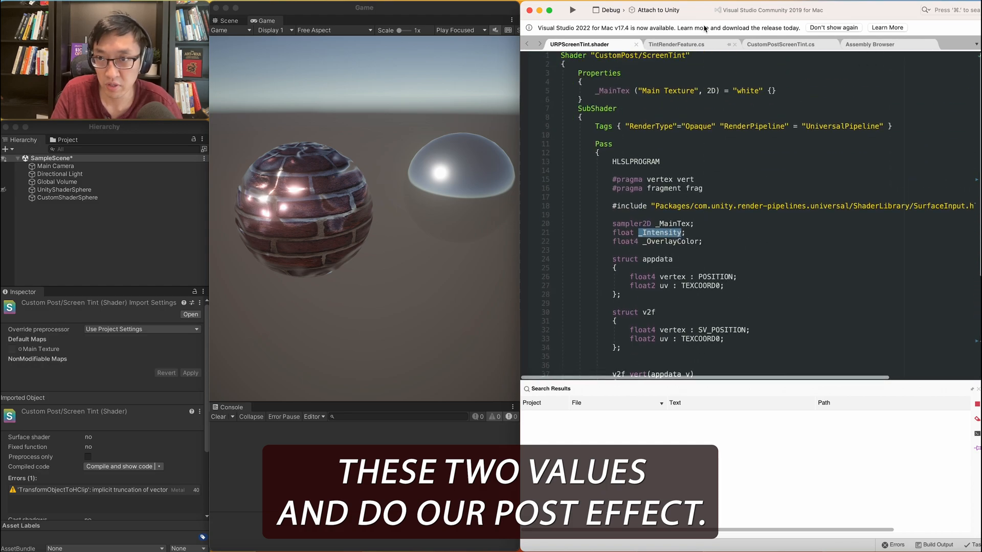
pyautogui.click(676, 44)
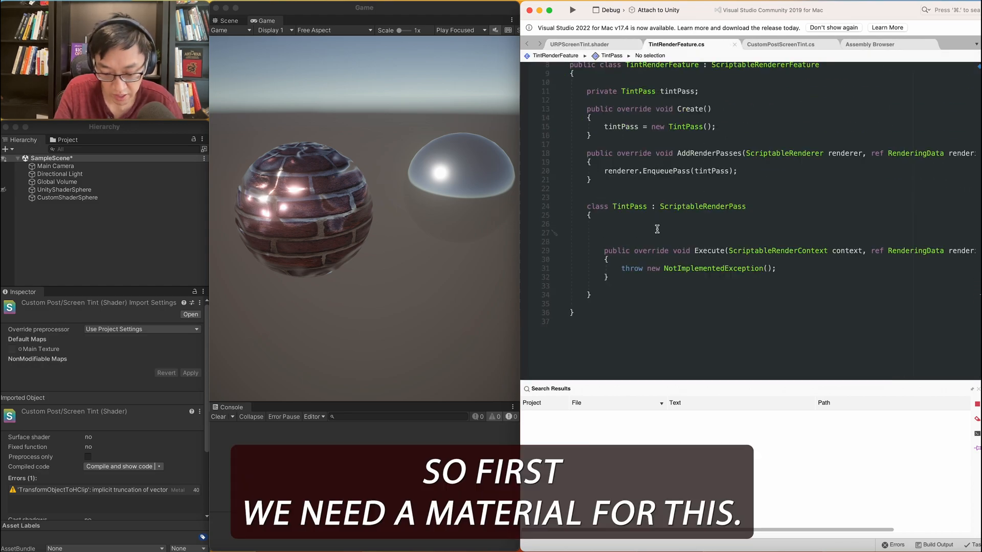
# - Add private Material _mat and a TintPass() constructor with renderPassEvent BeforeRenderingPostProcessing
pyautogui.write('Pr')
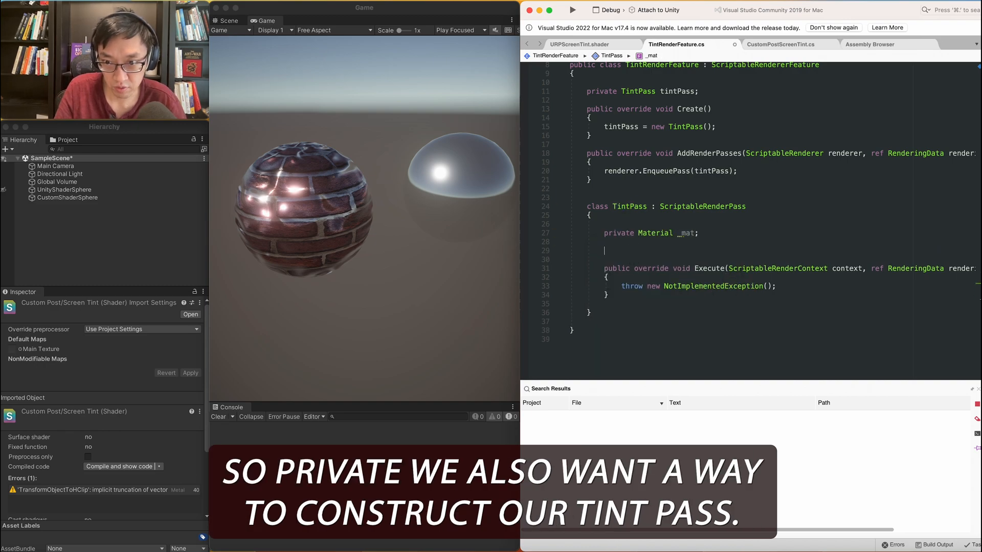
pyautogui.write('public TintPass()')
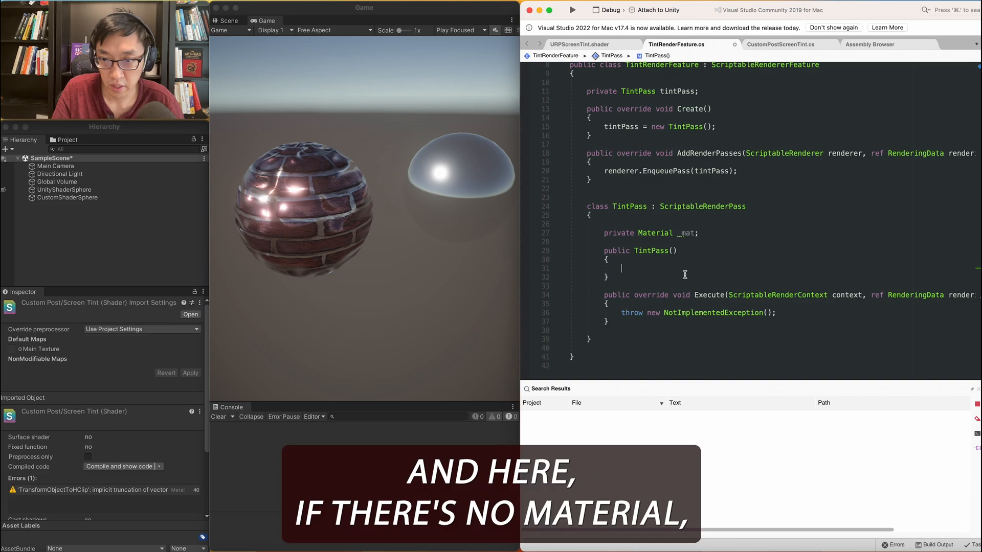
pyautogui.write('if (!_mat')
pyautogui.write('_mat = CoreUtils.CreateEngineMaterial("CustomPost/ScreenTint");')
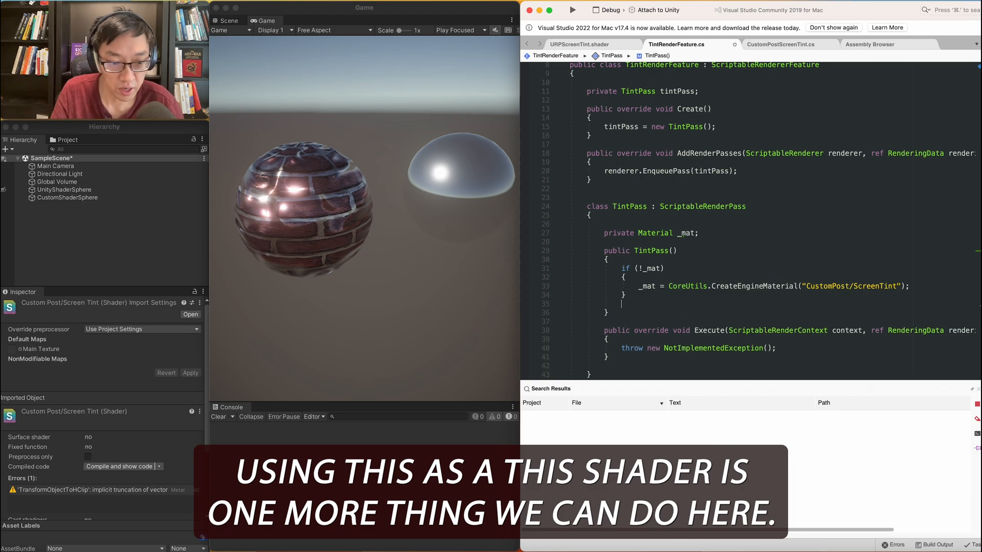
pyautogui.write('renderPassEvent =')
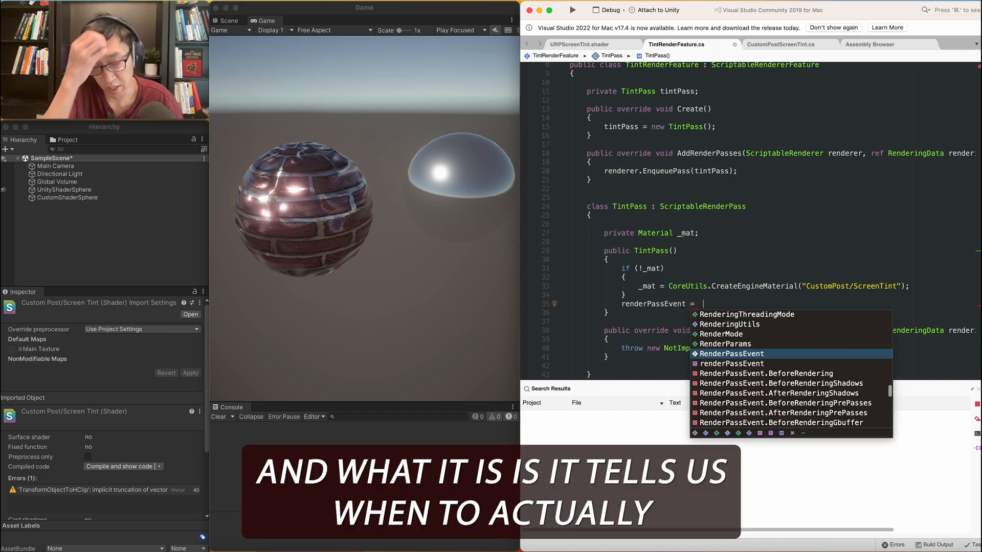
pyautogui.scroll(-3)
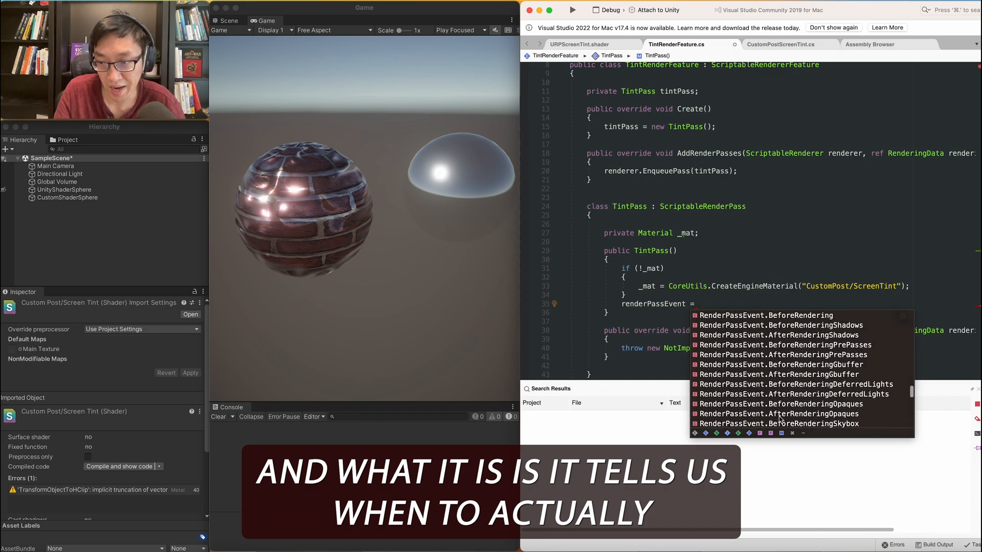
pyautogui.scroll(-3)
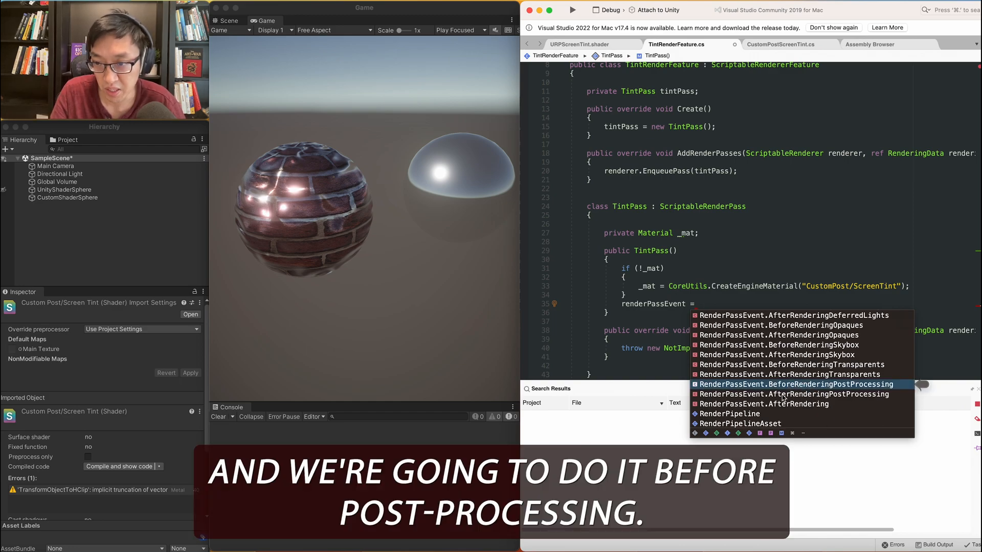
pyautogui.click(790, 384)
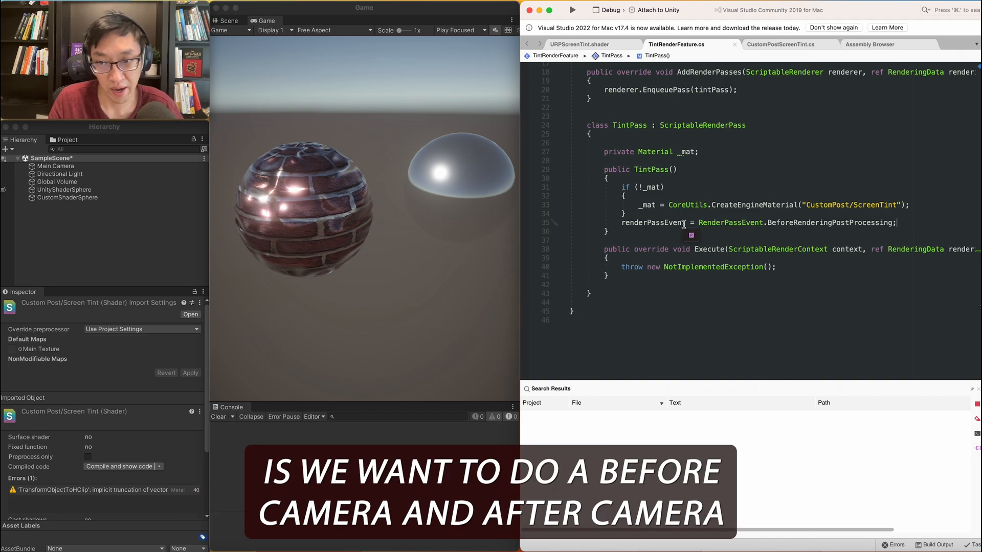
pyautogui.scroll(3)
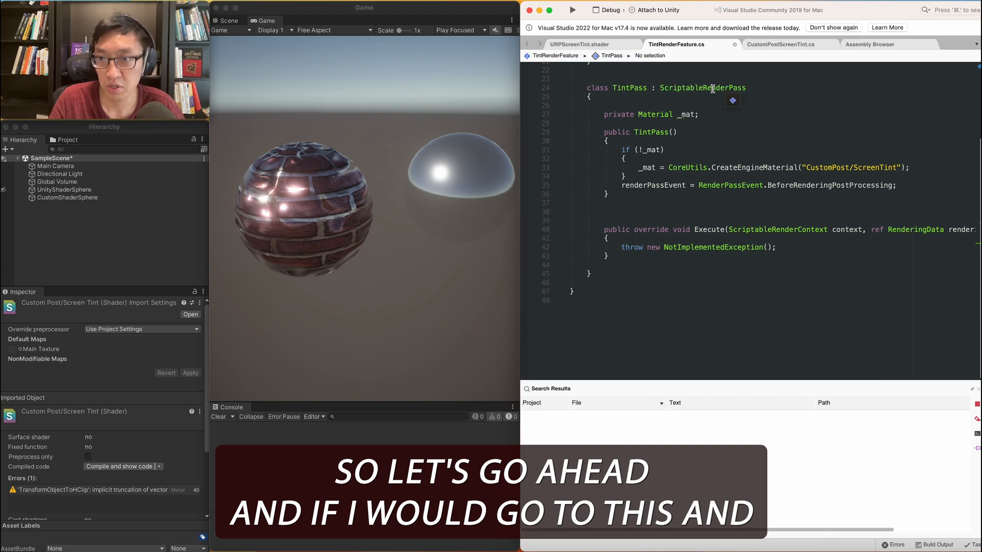
pyautogui.doubleClick(701, 88)
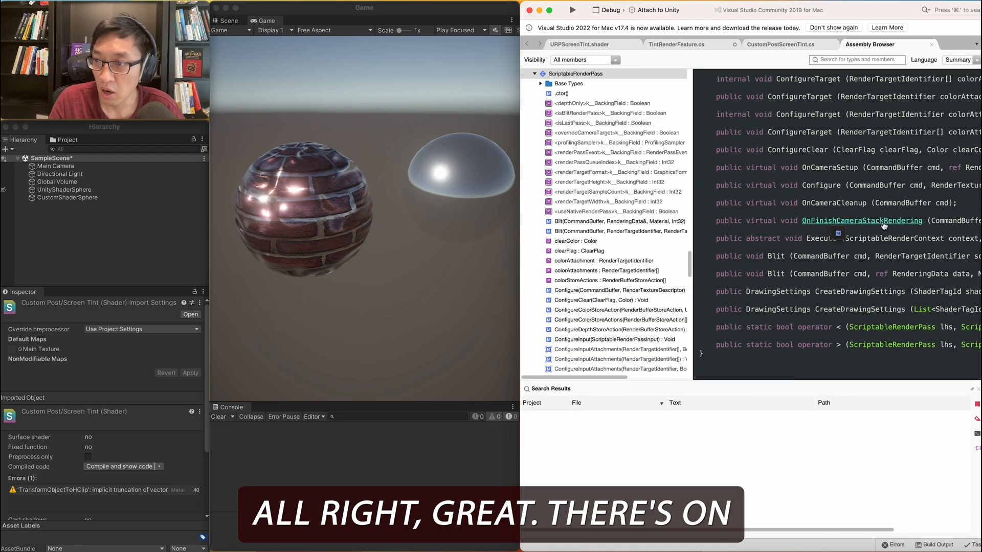
pyautogui.moveTo(829, 167)
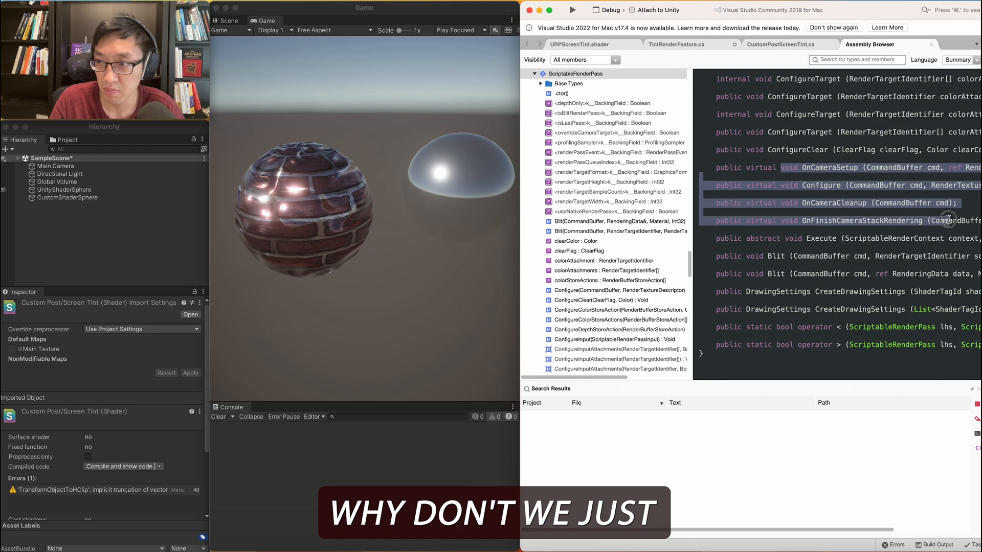
# - Select the OnCameraSetup, Configure and OnCameraCleanup declarations in ScriptableRenderPass
pyautogui.click(676, 44)
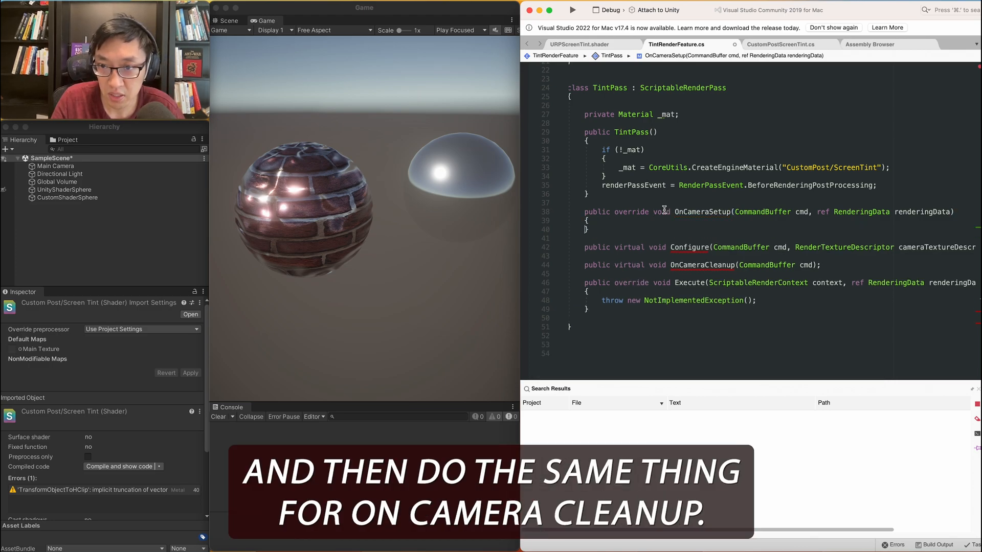
# - Change the pasted declarations from virtual to override and drop the Configure declaration
pyautogui.doubleClick(631, 264)
pyautogui.write('override')
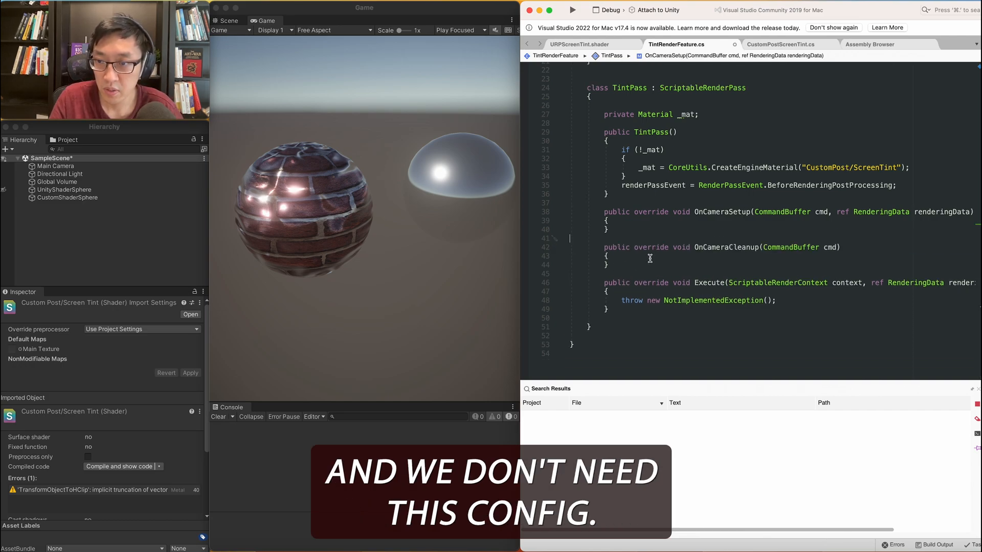
pyautogui.scroll(3)
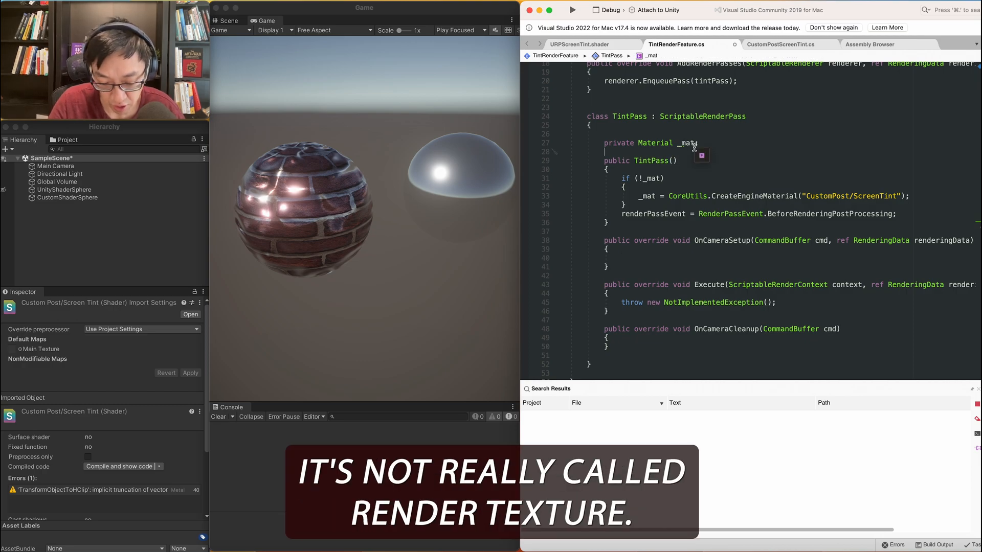
# - Declare src and tint render target fields and a tintId shader property for '_Temp'
pyautogui.write('Rn')
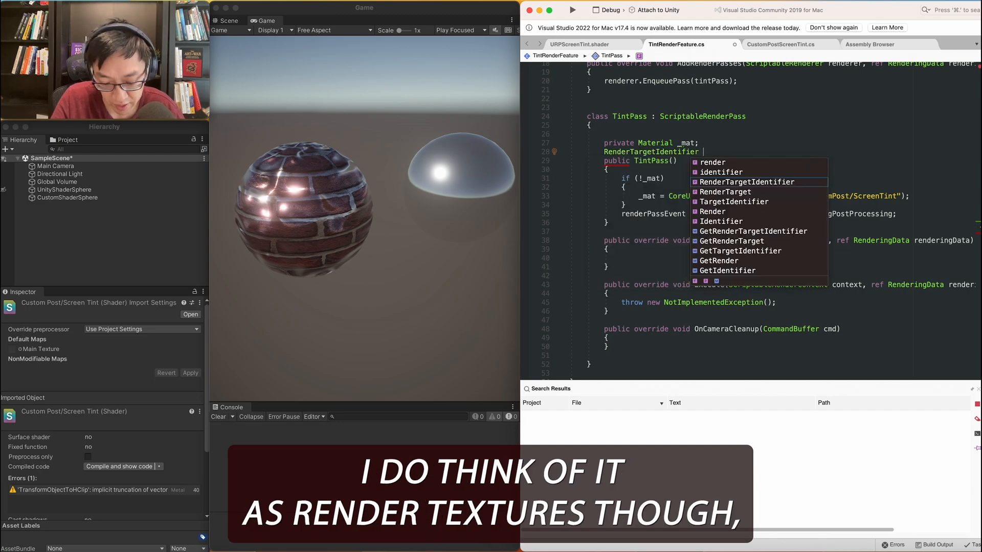
pyautogui.write('src,')
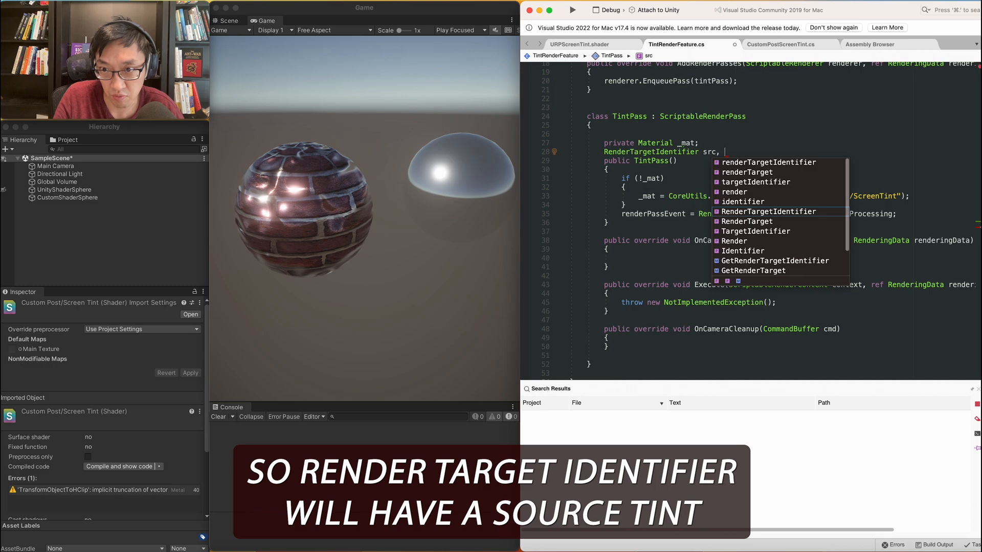
pyautogui.write('tint;')
pyautogui.write('int tintId = S')
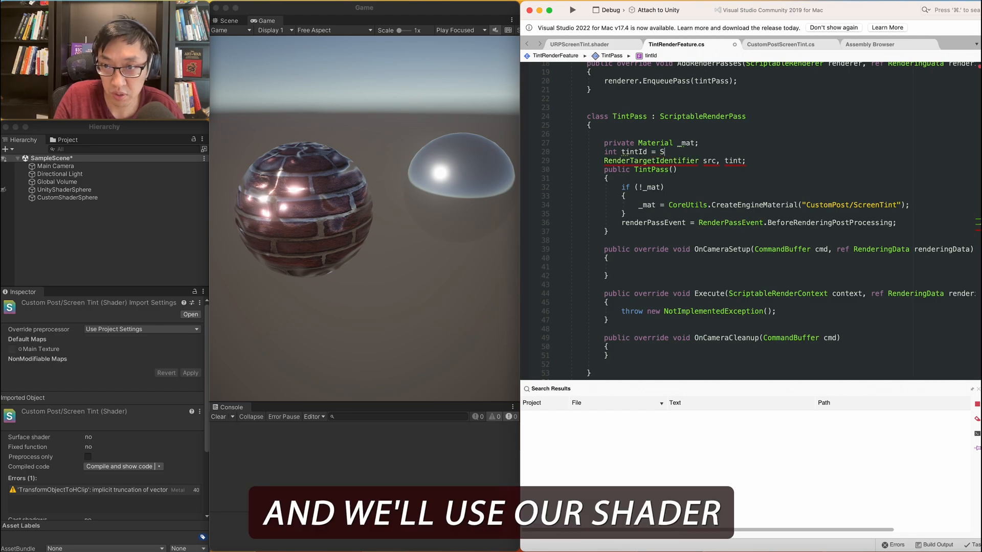
pyautogui.write('hader.PropertyToID')
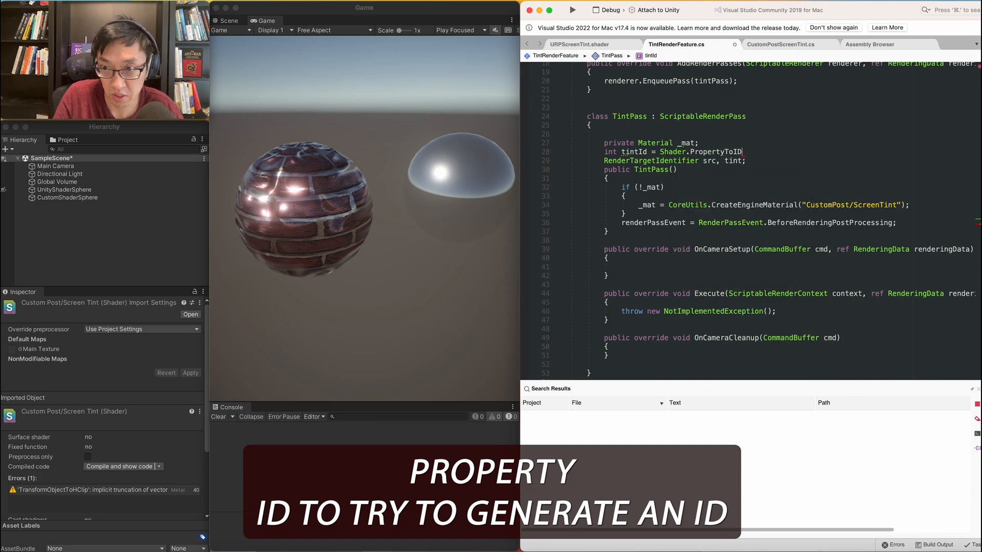
pyautogui.write('"")')
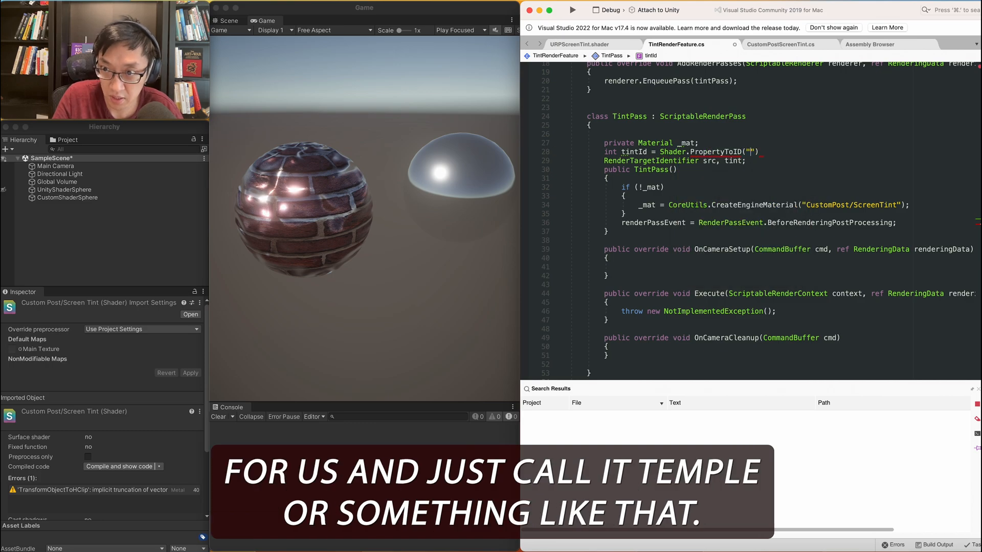
pyautogui.write('_Temp')
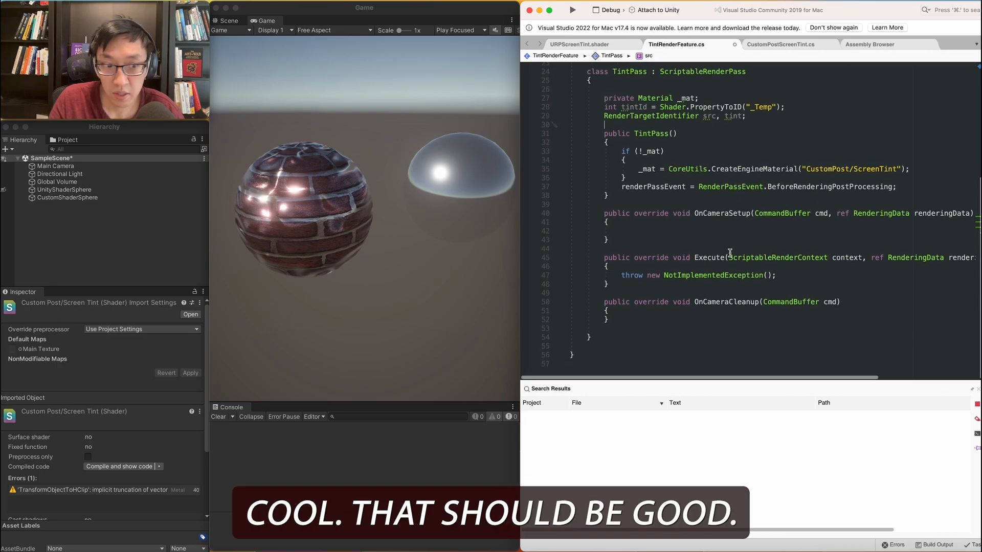
# - In OnCameraSetup, set src = renderingData.cameraData.renderer.cameraColorTarget and tint to a new RenderTargetIdentifier
pyautogui.click(621, 231)
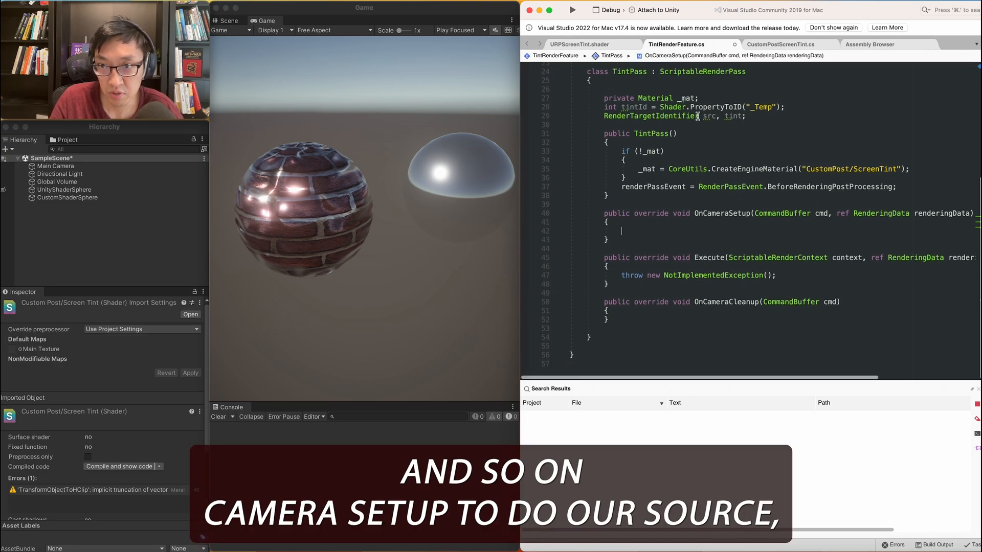
pyautogui.write('src =')
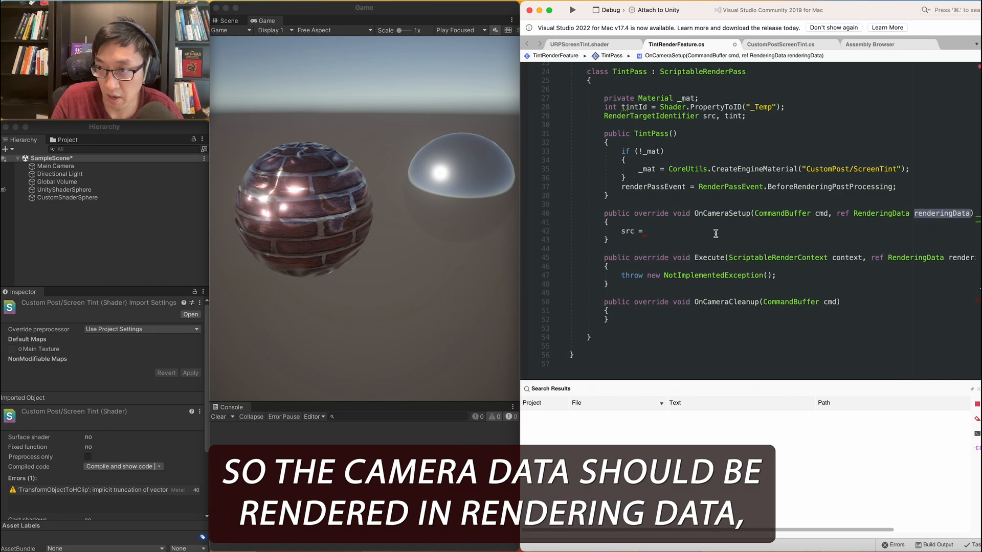
pyautogui.write('renderingData')
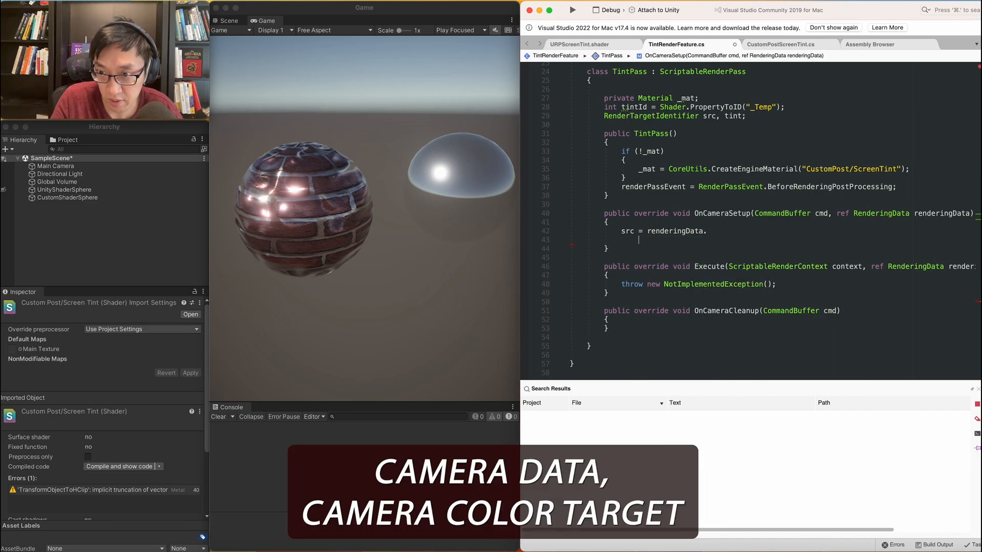
pyautogui.write('.cameraData.renderer.cameraColorTarget;')
pyautogui.write('tint =')
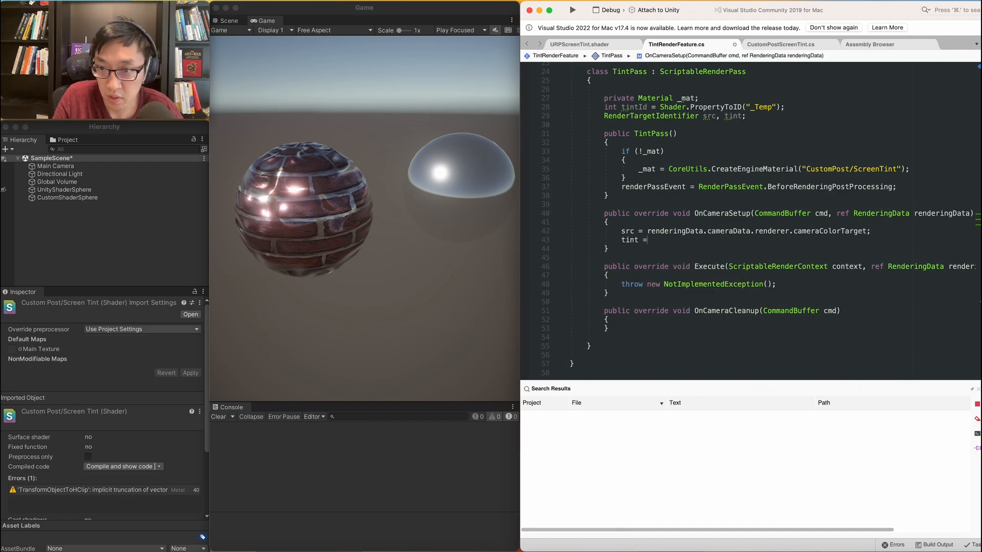
pyautogui.write('new RenderTargetIdentifier')
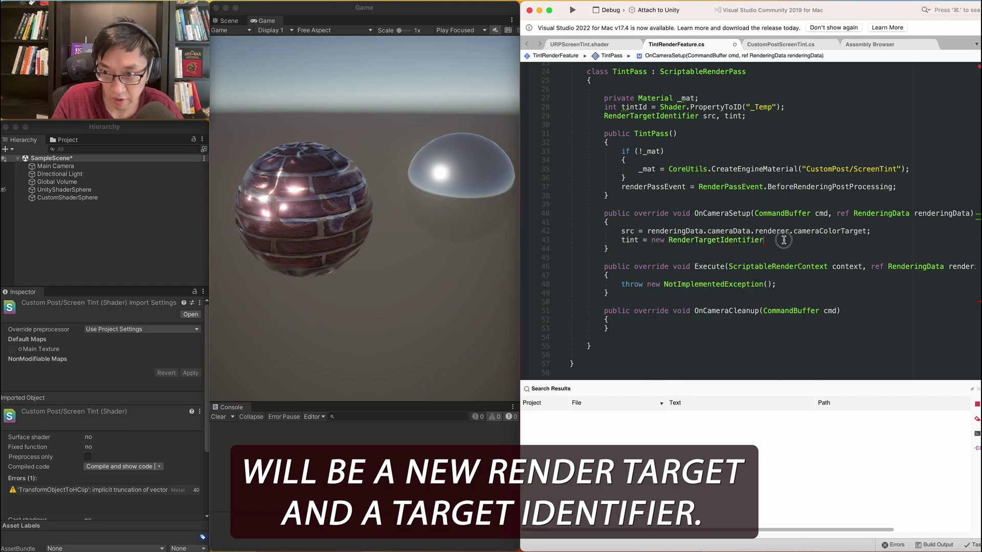
pyautogui.write('();')
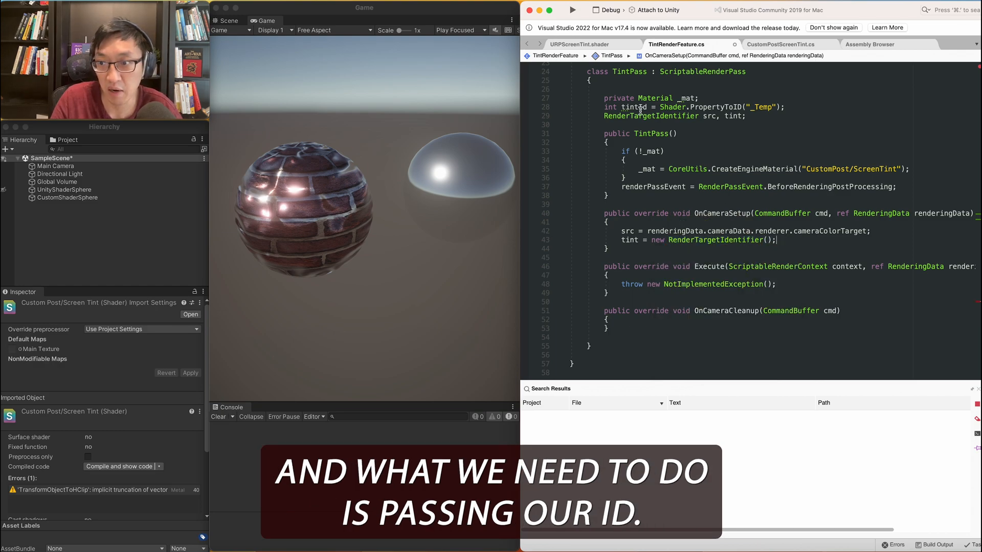
pyautogui.doubleClick(634, 106)
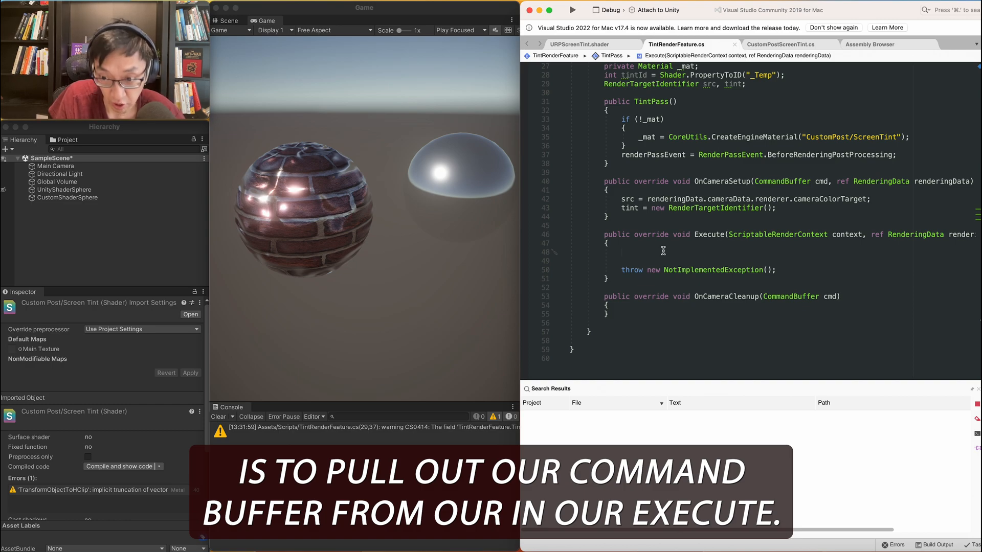
# - Declare CommandBuffer commandBuffer = CommandBufferPool.Get() at the top of Execute
pyautogui.write('CommandBuffer')
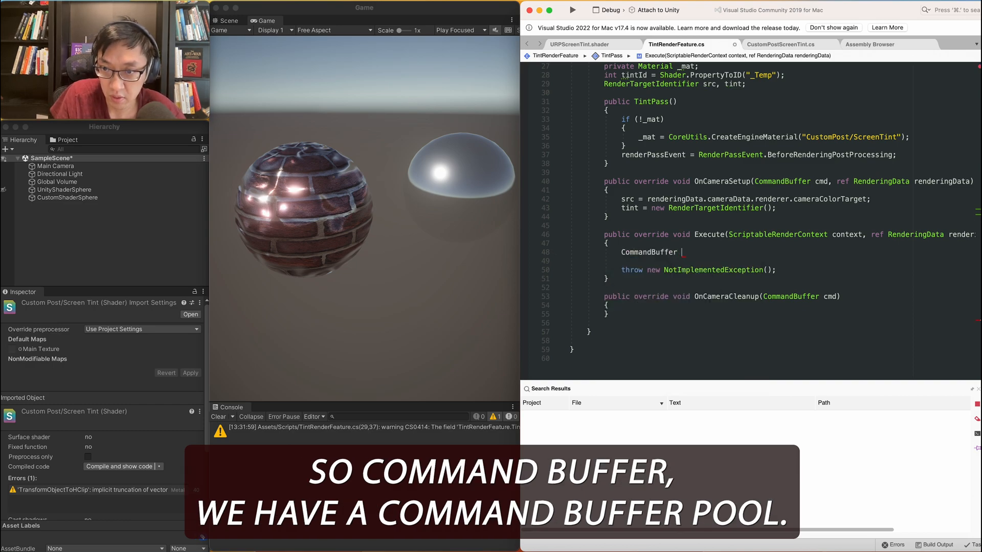
pyautogui.write('commandBuffer =')
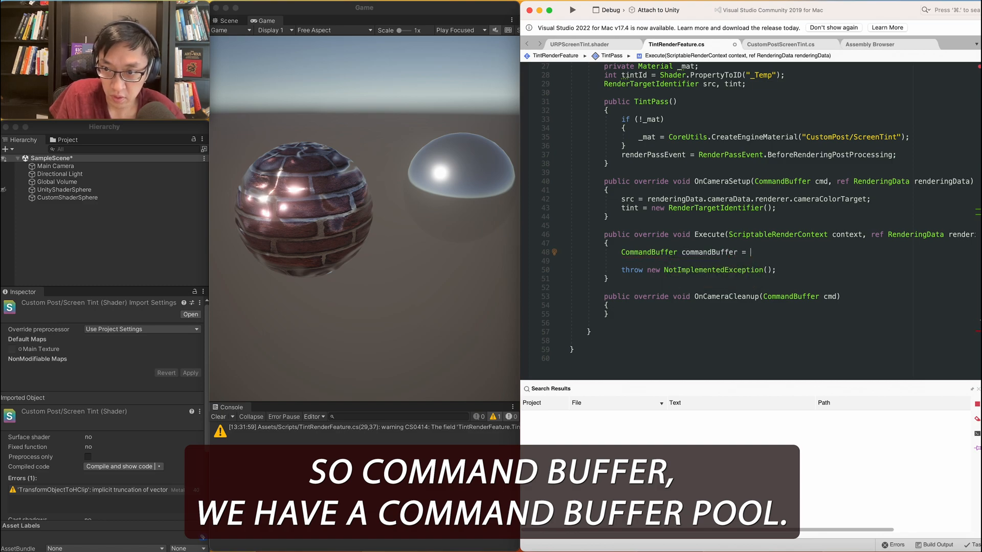
pyautogui.write('CommandBufferPool')
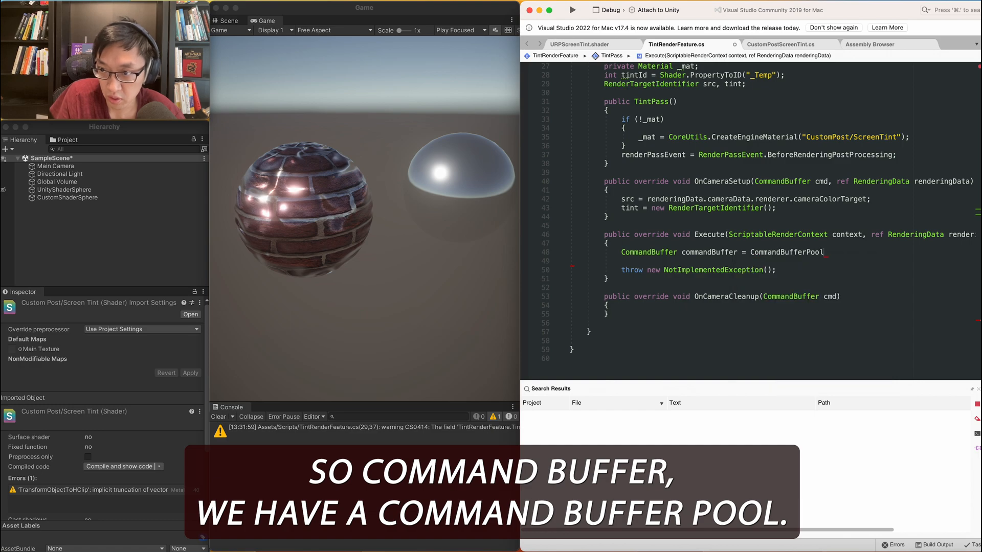
pyautogui.doubleClick(787, 252)
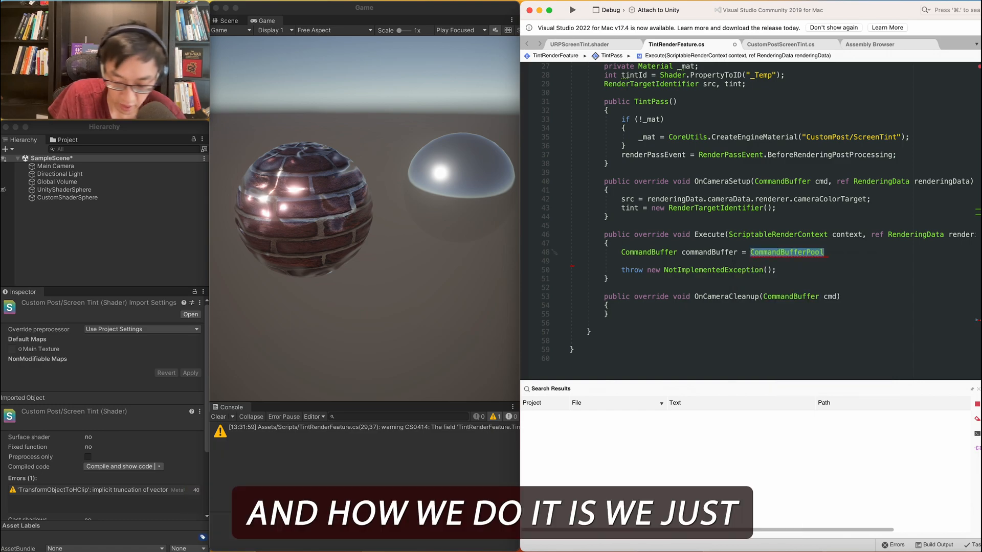
pyautogui.write('.Get(')
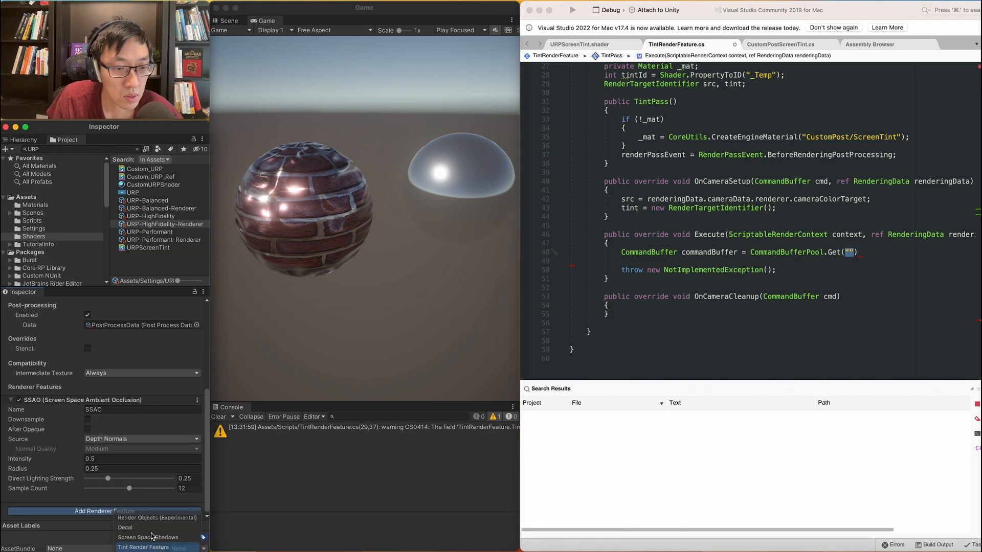
# - Add and then remove the Tint Render Feature, and complete the CommandBufferPool.Get line
pyautogui.click(143, 547)
pyautogui.write('TintRenderFeature')
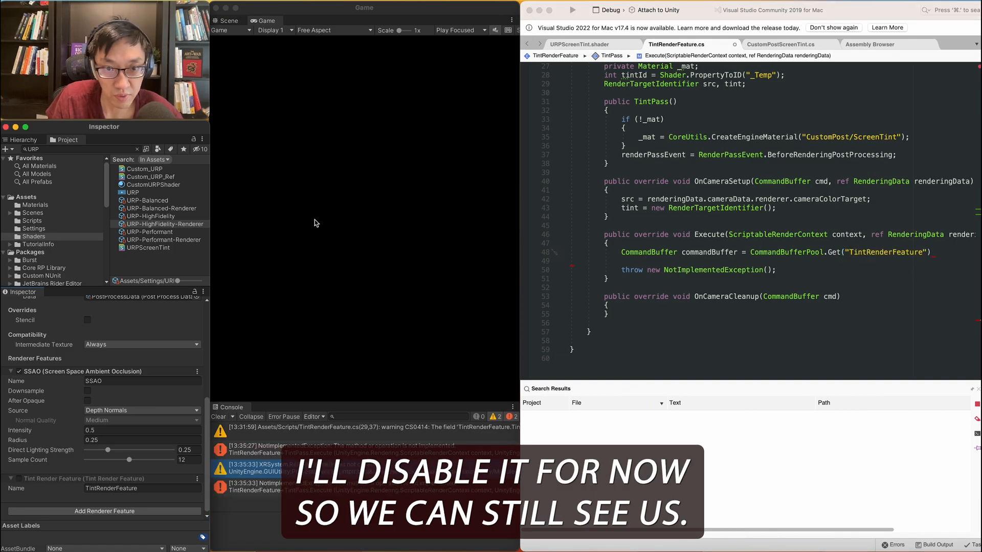
pyautogui.click(198, 478)
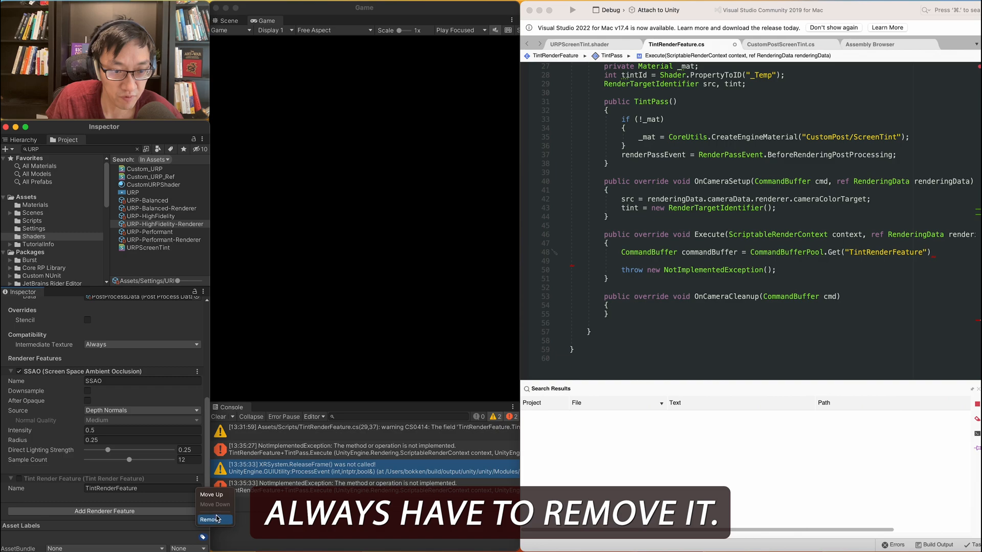
pyautogui.click(210, 520)
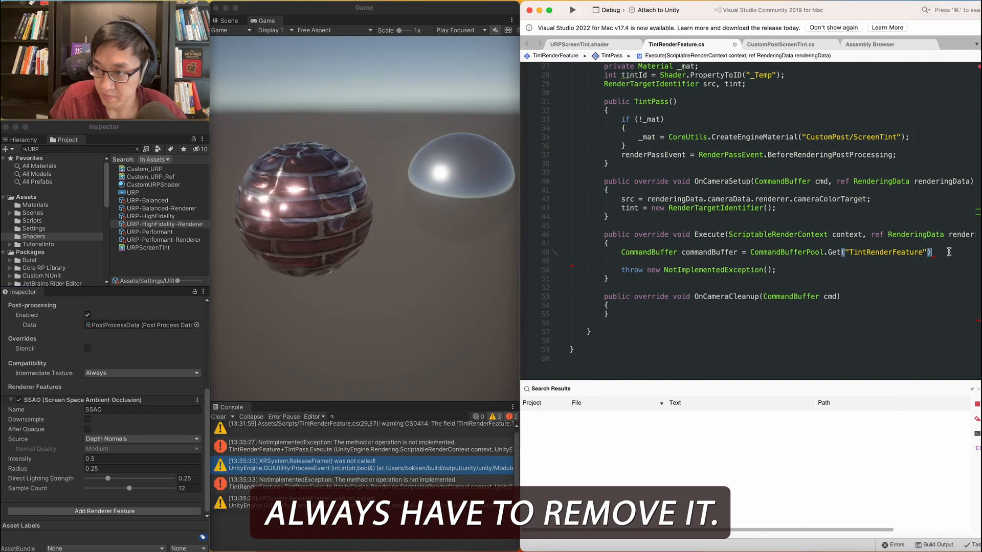
pyautogui.write(';')
pyautogui.press('Return')
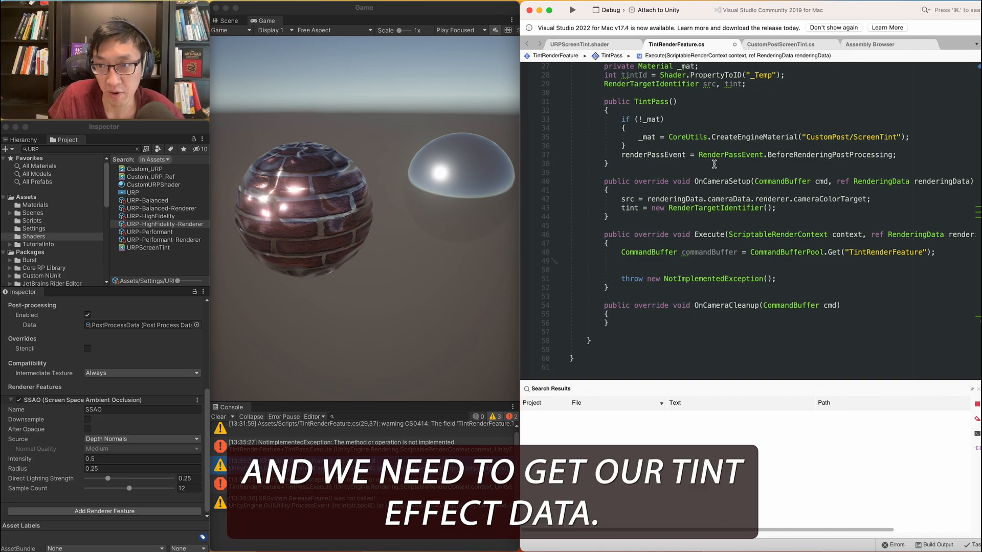
# - In Execute, get volumes from VolumeManager.instance.stack and cpst = volumes.GetComponent<CustomPostScreenTint>()
pyautogui.click(779, 44)
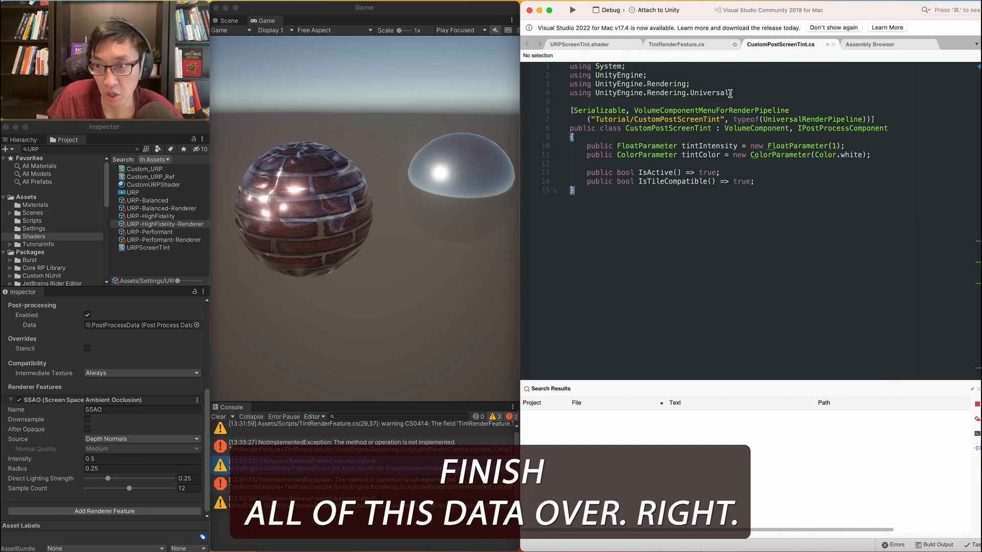
pyautogui.click(676, 44)
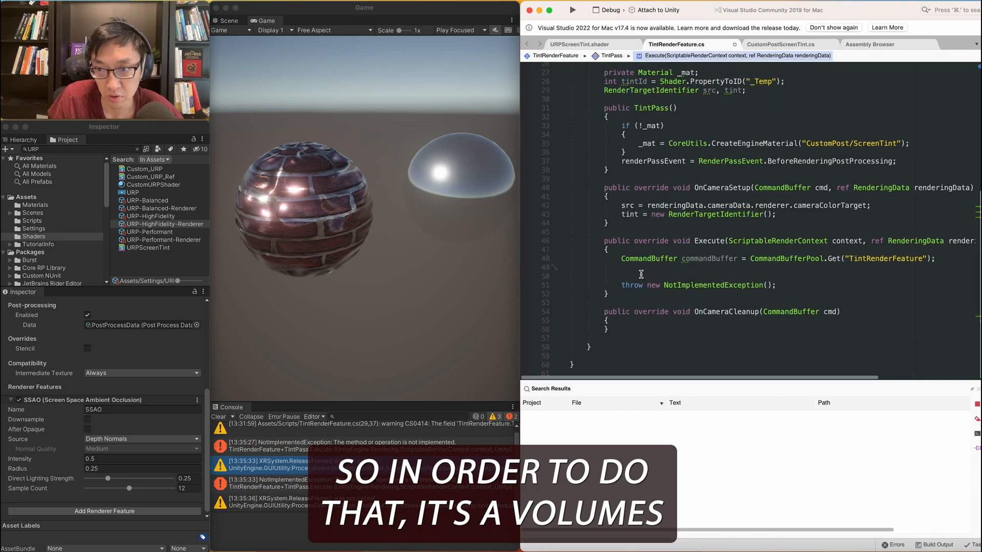
pyautogui.write('Voa')
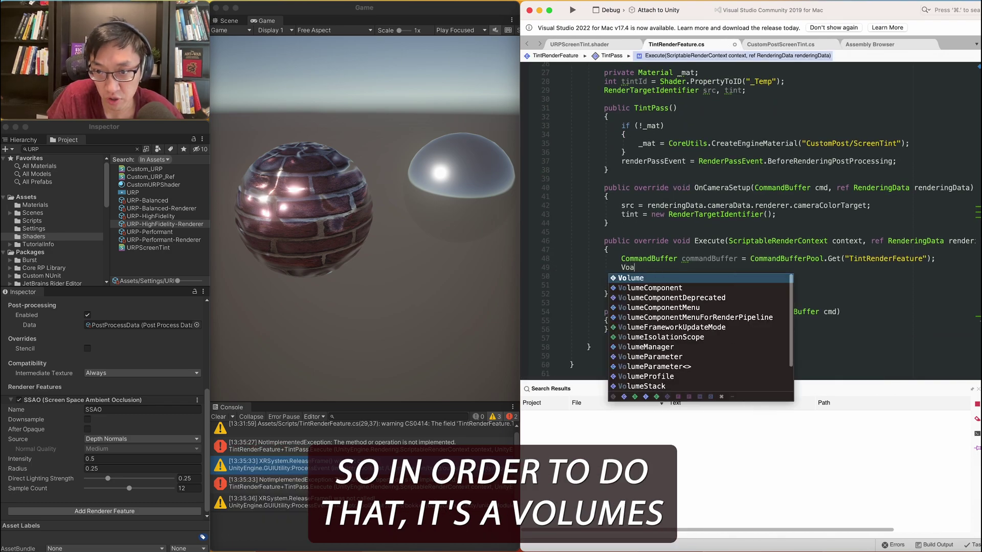
pyautogui.write('lumes =')
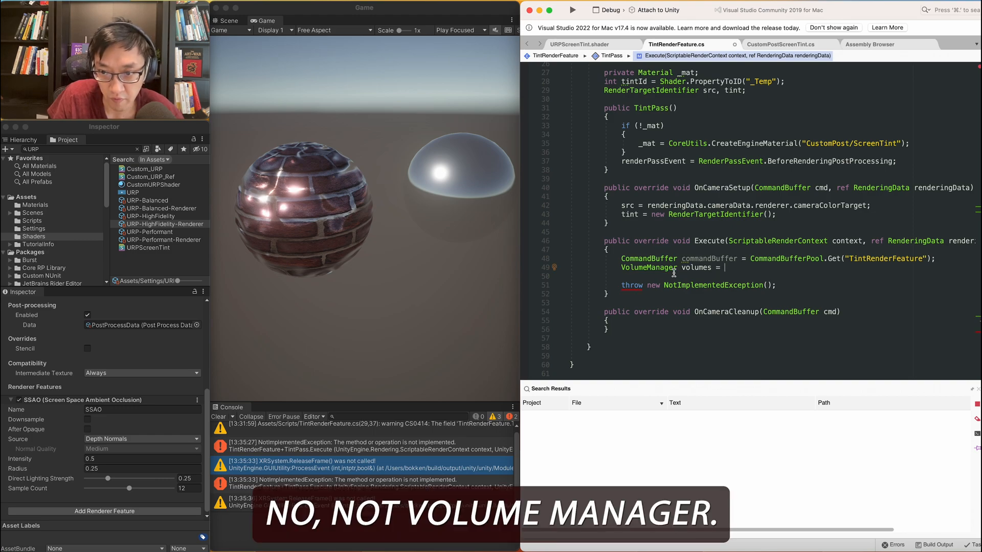
pyautogui.write('Col')
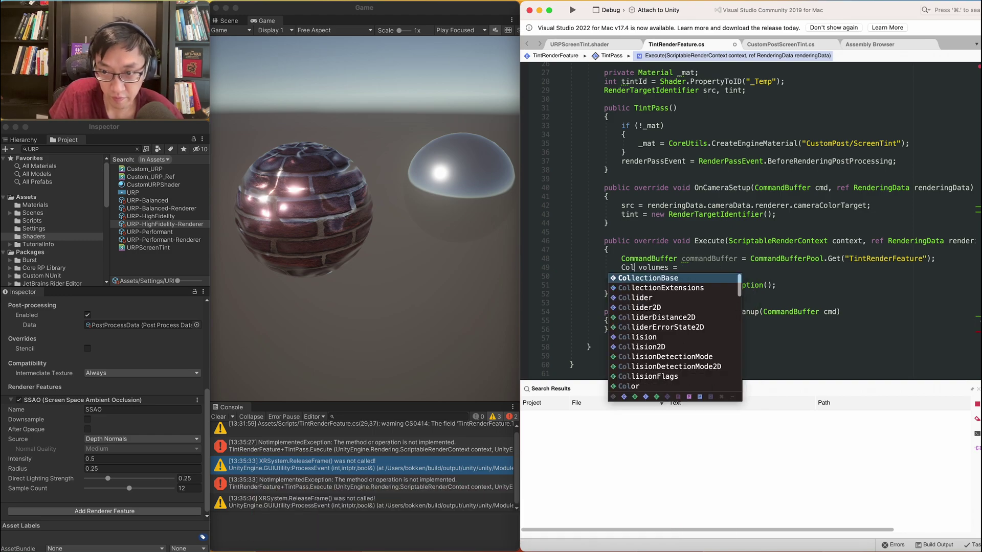
pyautogui.write('VolumeStack')
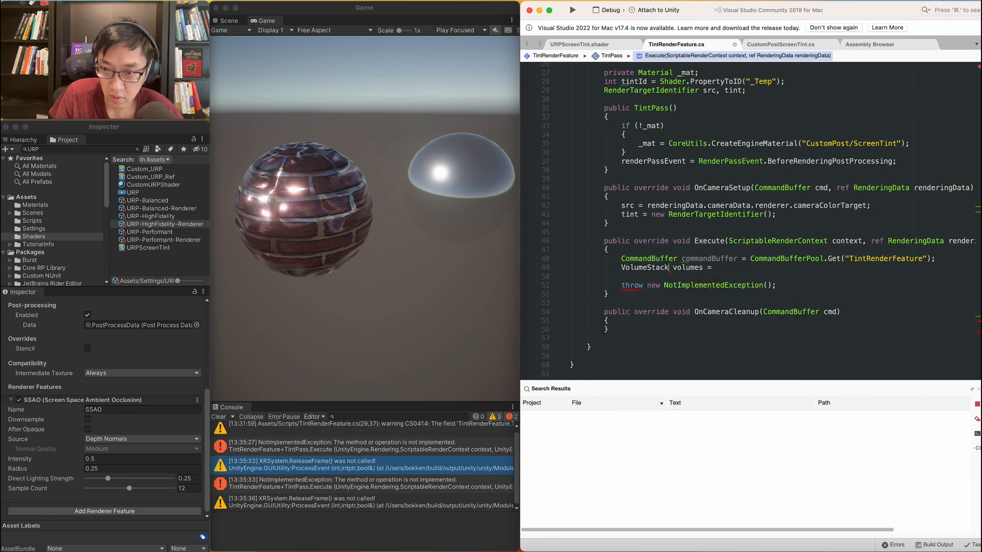
pyautogui.write('VolumeManager.instance.stack;')
pyautogui.click(788, 276)
pyautogui.write('Custompost')
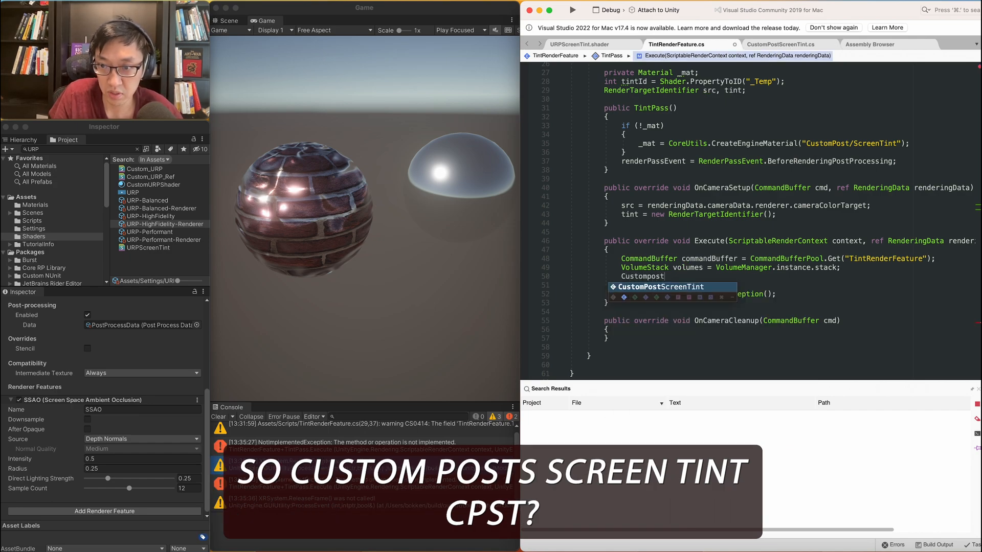
pyautogui.write('cps')
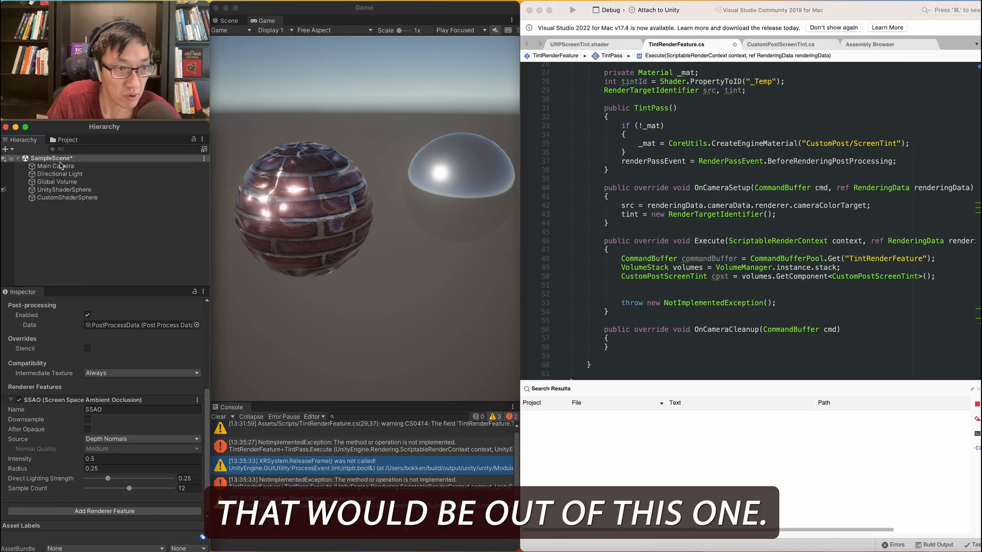
# - Rename cpst to tintData and start an if (tintData.IsActive()) block using _mat
pyautogui.click(57, 182)
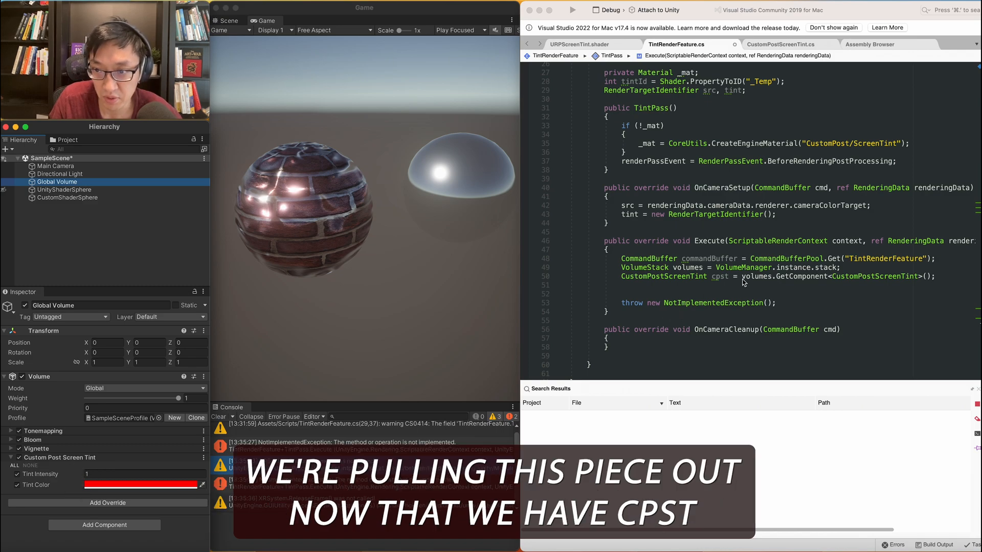
pyautogui.doubleClick(719, 276)
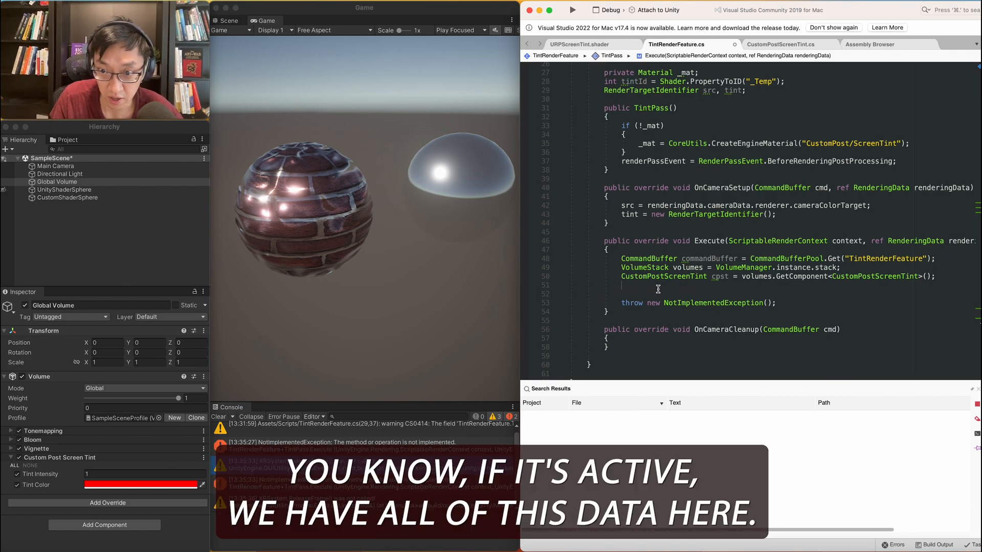
pyautogui.write('if(cpst.IsActive(')
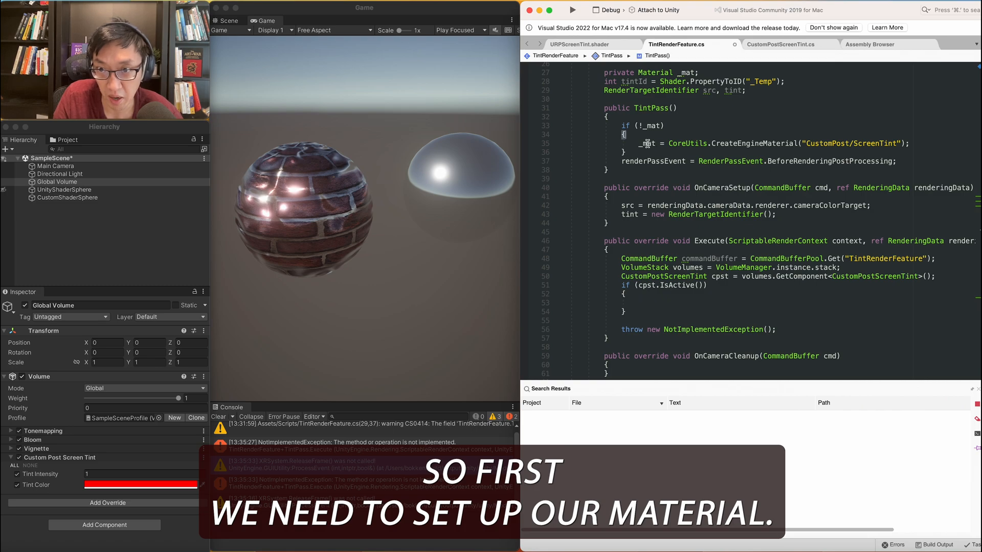
pyautogui.write('_mat')
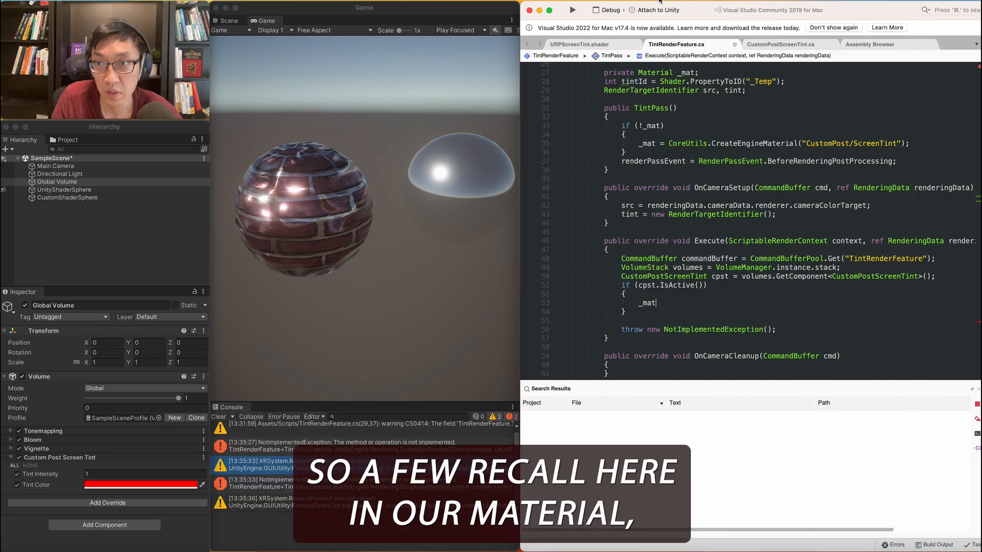
# - Set _mat's _OverlayColor to (Color)tintData.tintColor, checking property names in the shader
pyautogui.click(582, 45)
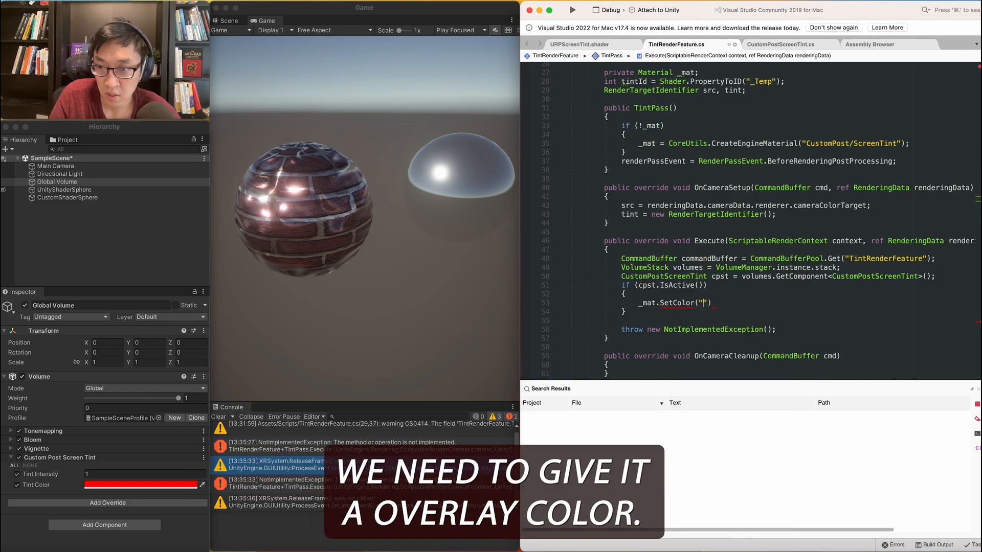
pyautogui.write('_OverlayColor",')
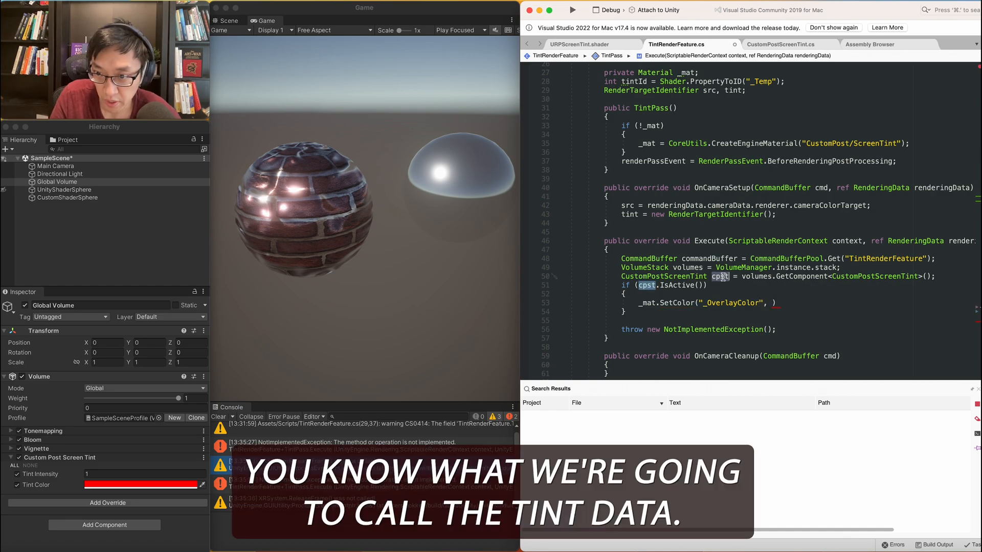
pyautogui.write('tintData.tintColor);')
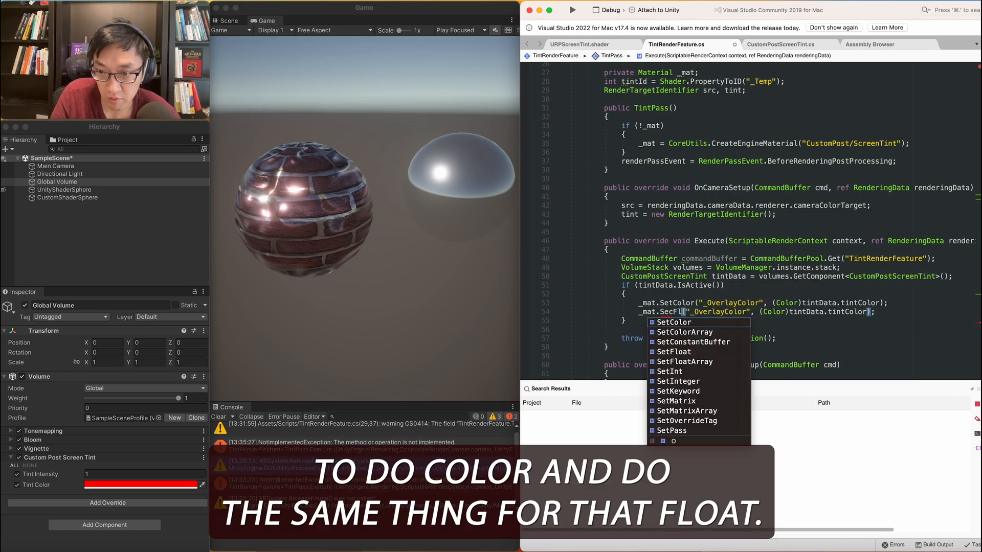
pyautogui.click(586, 44)
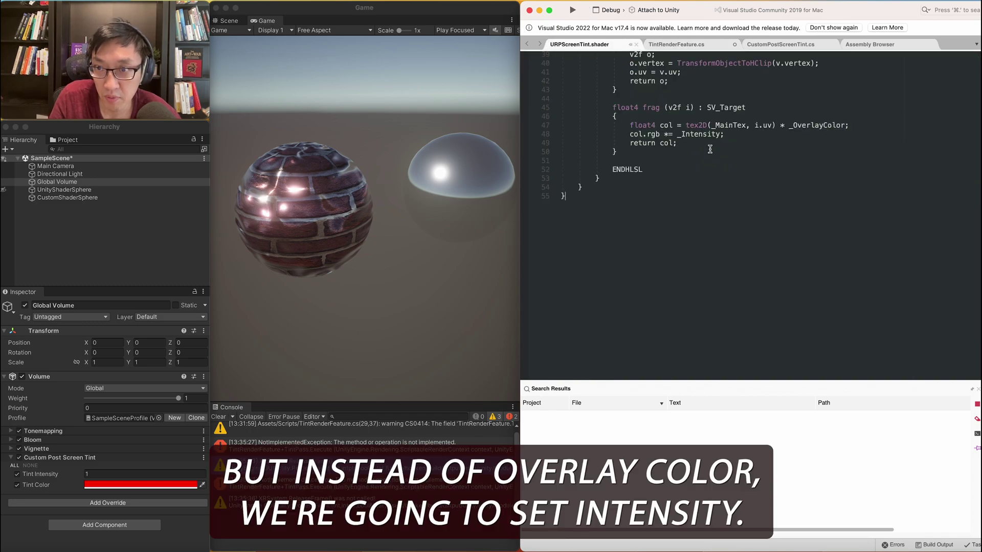
pyautogui.click(675, 44)
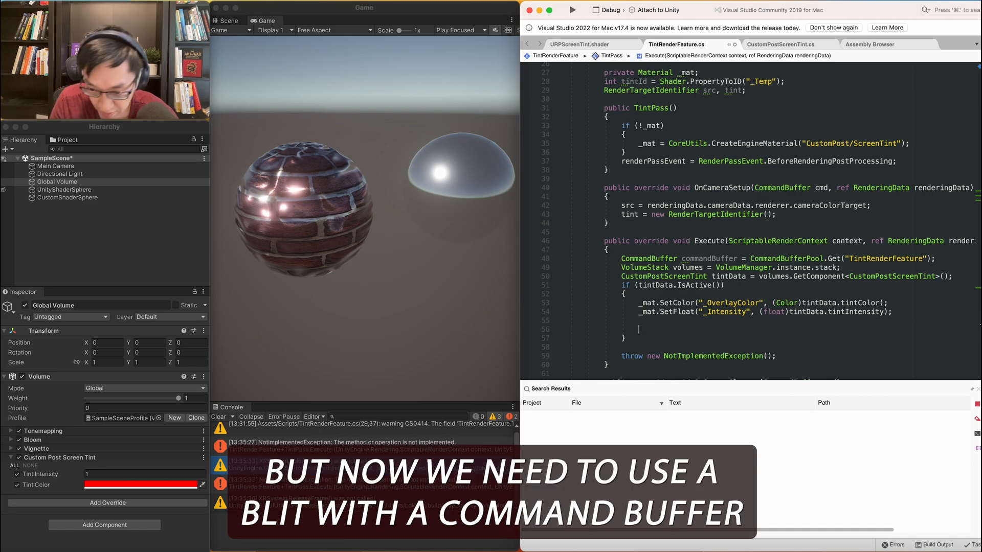
# - Blit the camera source to tint with _mat, then tint back to source
pyautogui.write('Blit(')
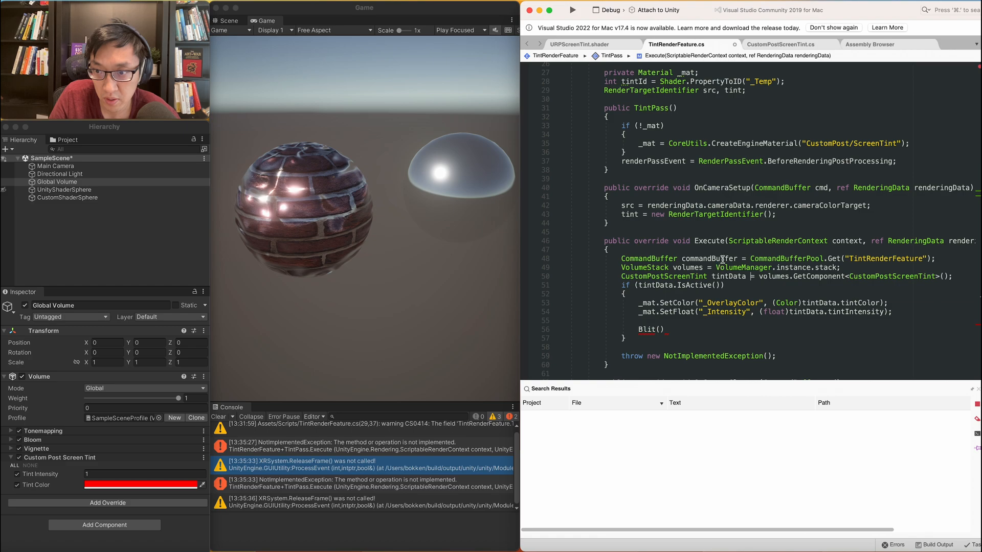
pyautogui.write('commandBuffer,')
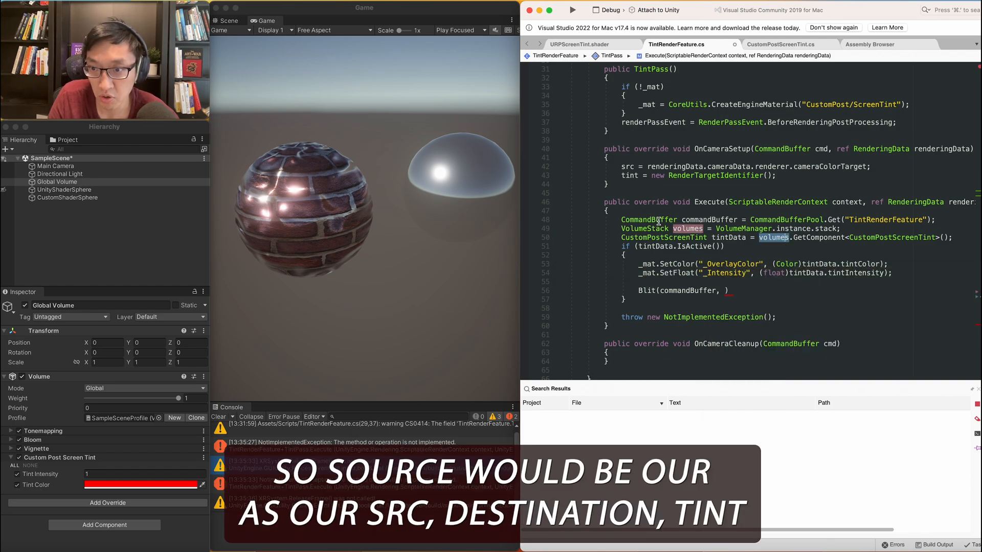
pyautogui.write('src, tint,')
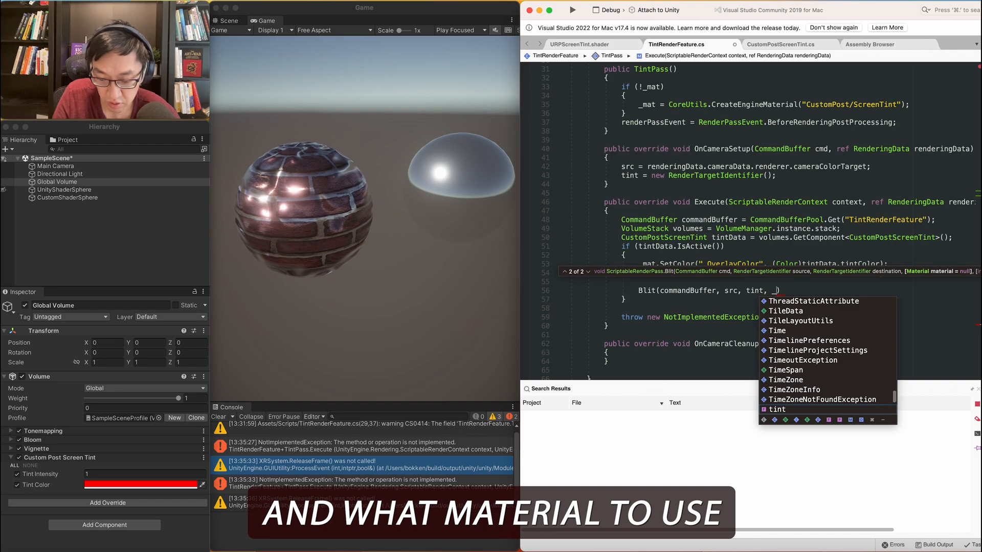
pyautogui.write('_mat,')
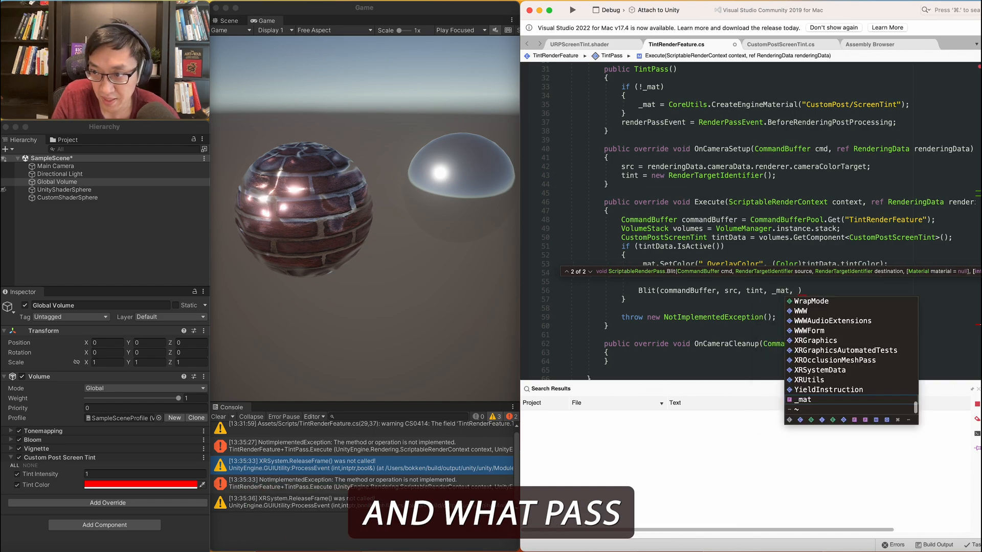
pyautogui.write('0')
pyautogui.write('Blit(commandBuffer, tint, src);')
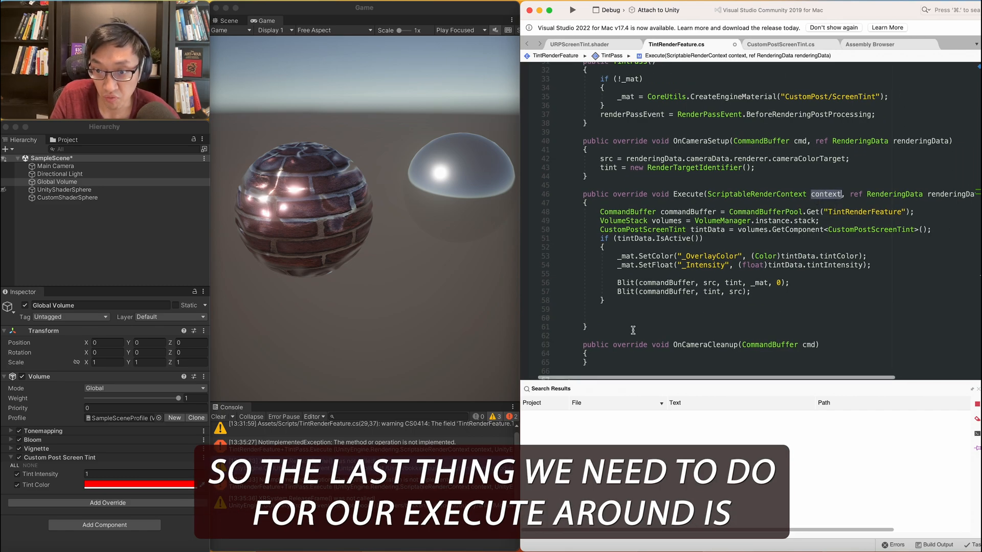
# - Execute the command buffer via context, release it to CommandBufferPool, and save
pyautogui.write('context')
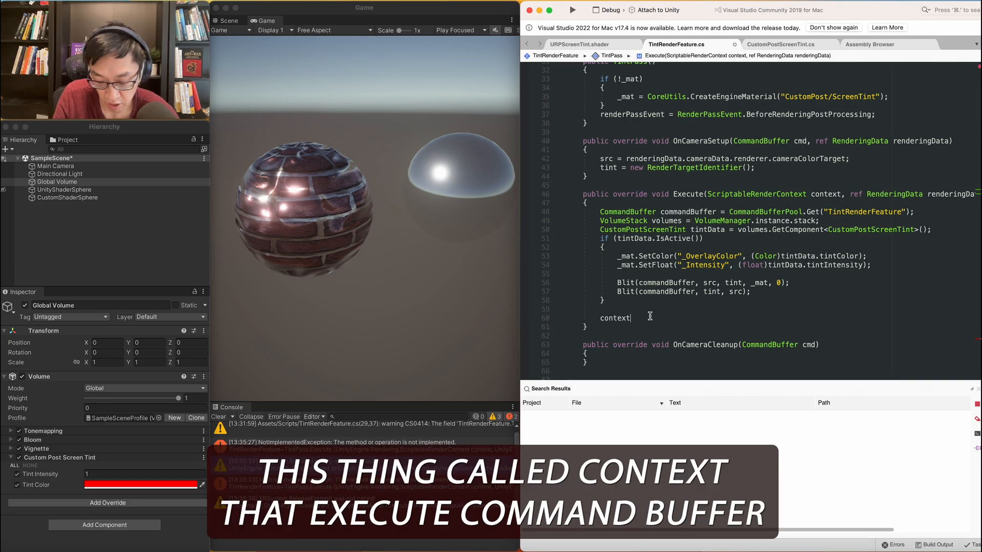
pyautogui.write('.ex')
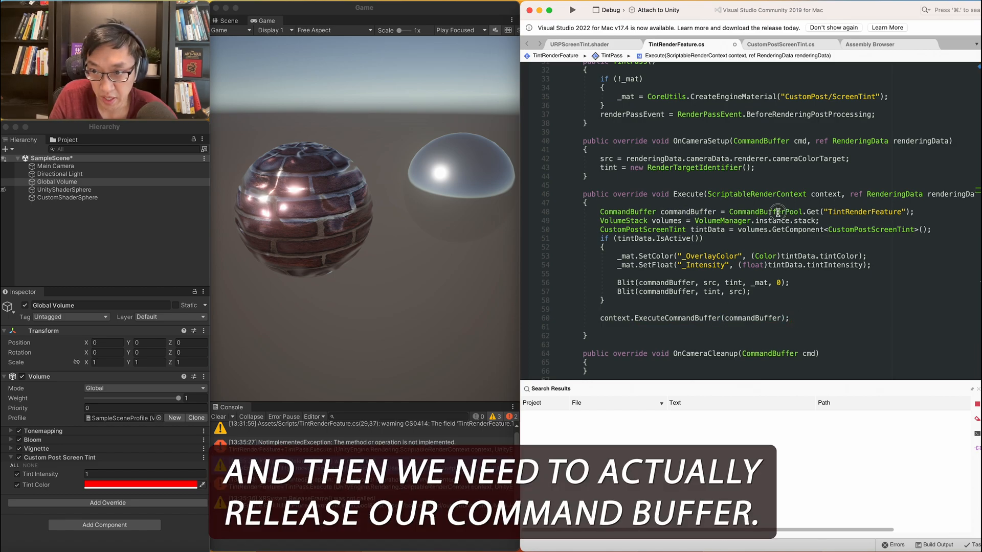
pyautogui.write('CommandBufferPool')
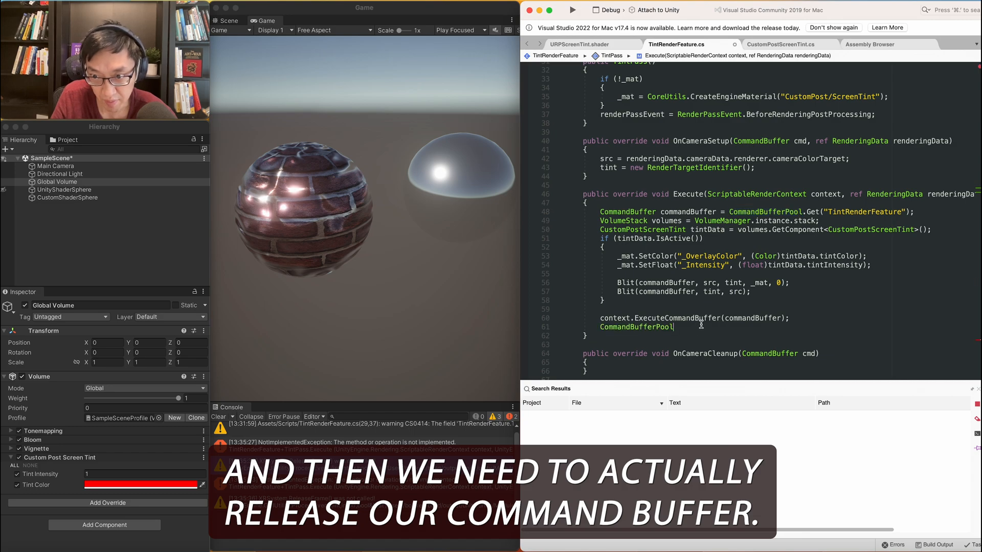
pyautogui.write('.g')
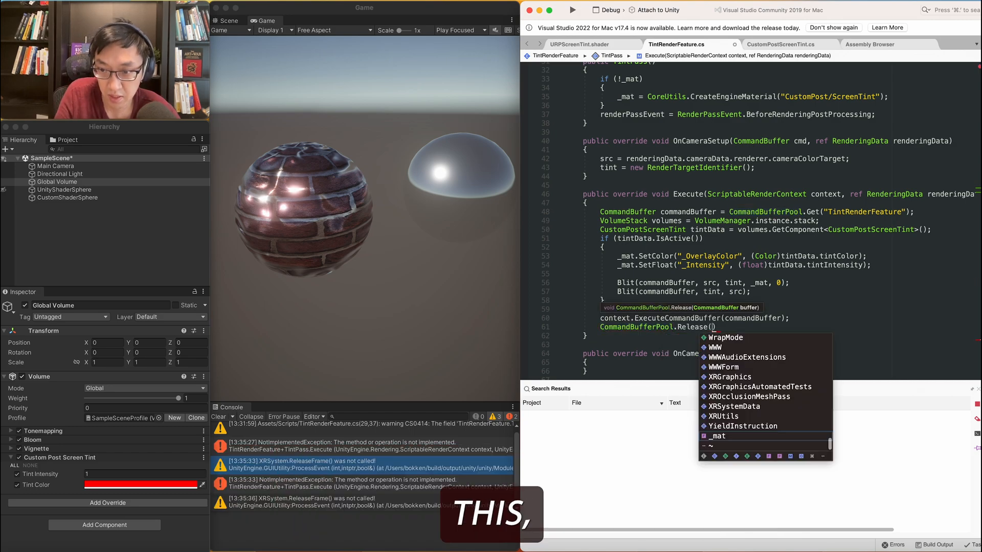
pyautogui.press('Escape')
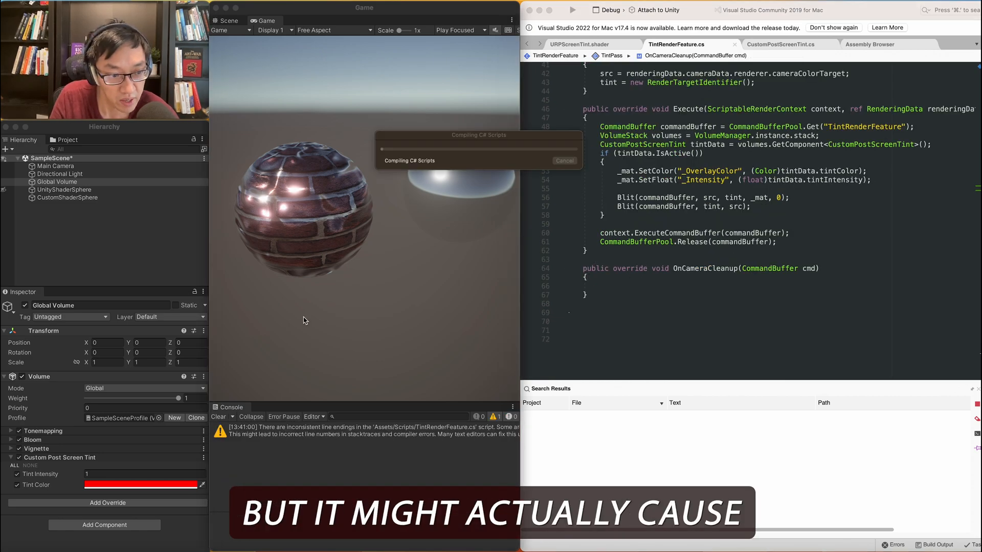
# - Scroll the Unity Console to review the temporary render texture not found warnings
pyautogui.scroll(3)
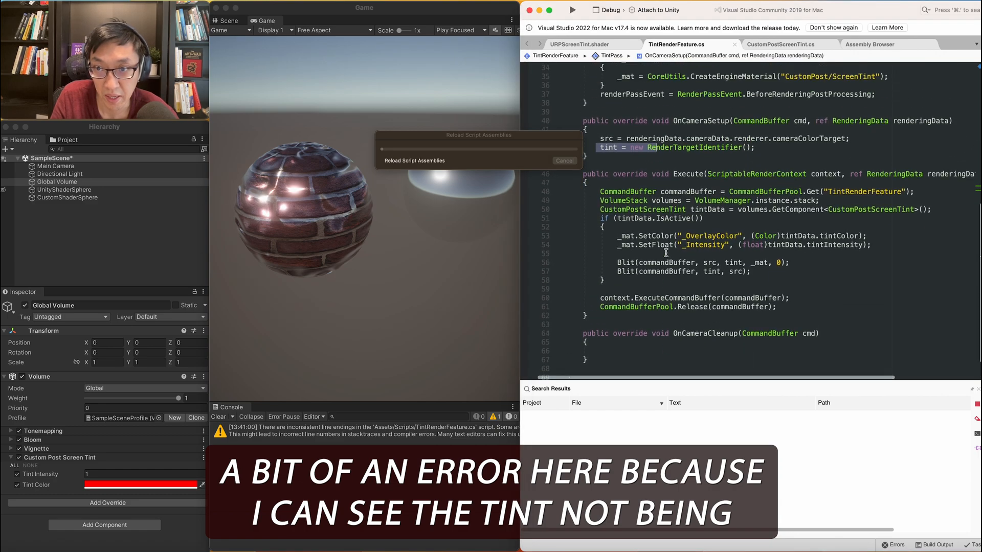
pyautogui.scroll(3)
pyautogui.write('cmd.ReleaseTemporaryRT(tintId);')
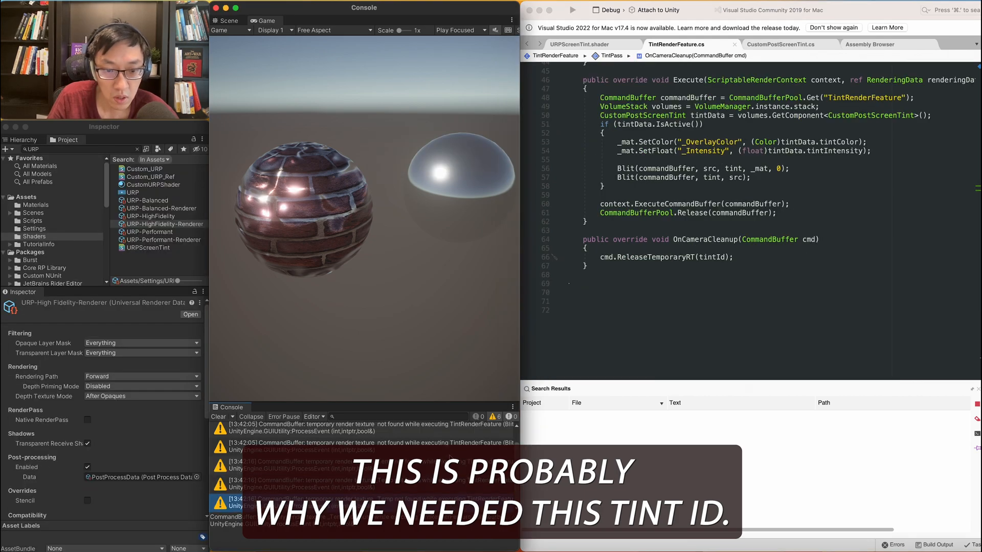
# - Get a bilinear temporary RT for tintId in OnCameraSetup; release it in OnCameraCleanup
pyautogui.scroll(3)
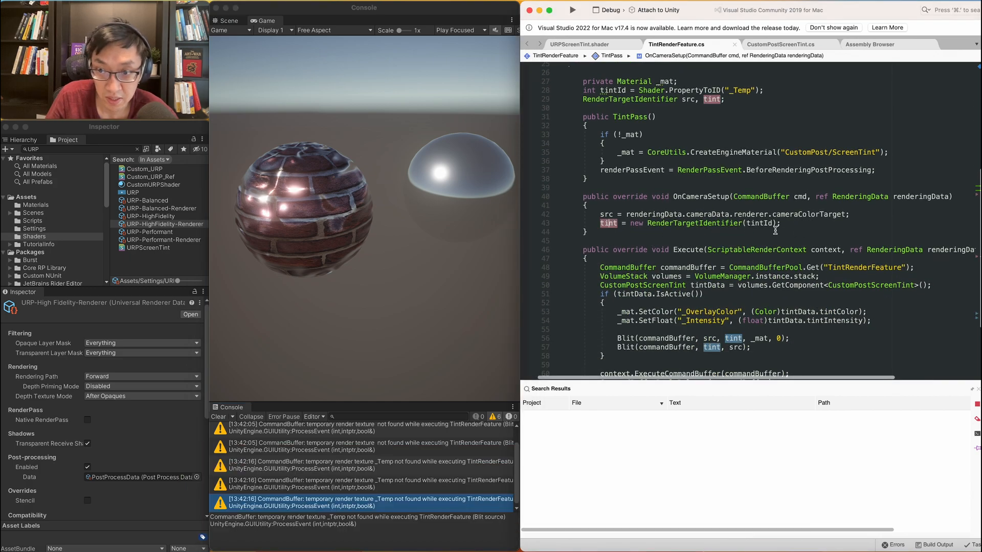
pyautogui.scroll(-3)
pyautogui.write('renderingData.cameraData')
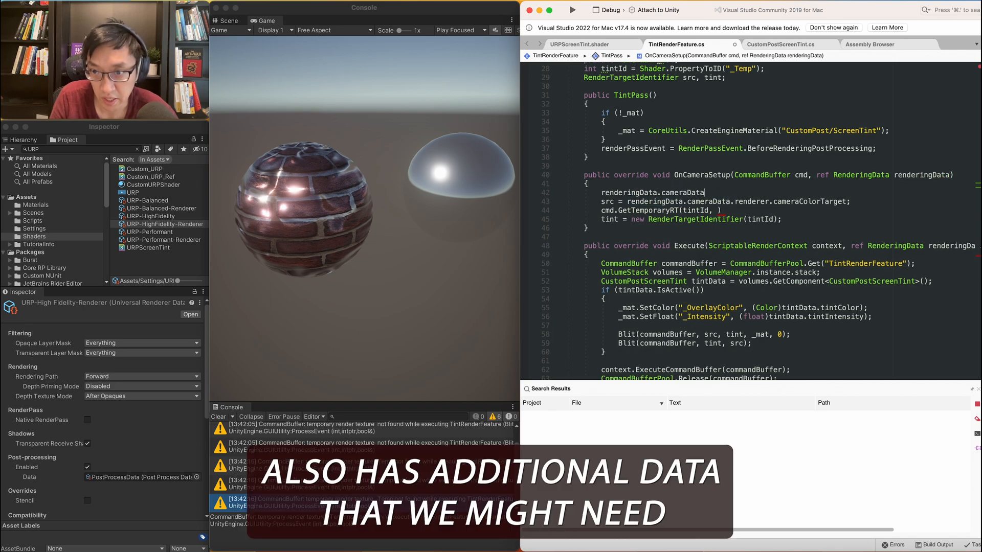
pyautogui.write('.cameraTargetDescriptor;')
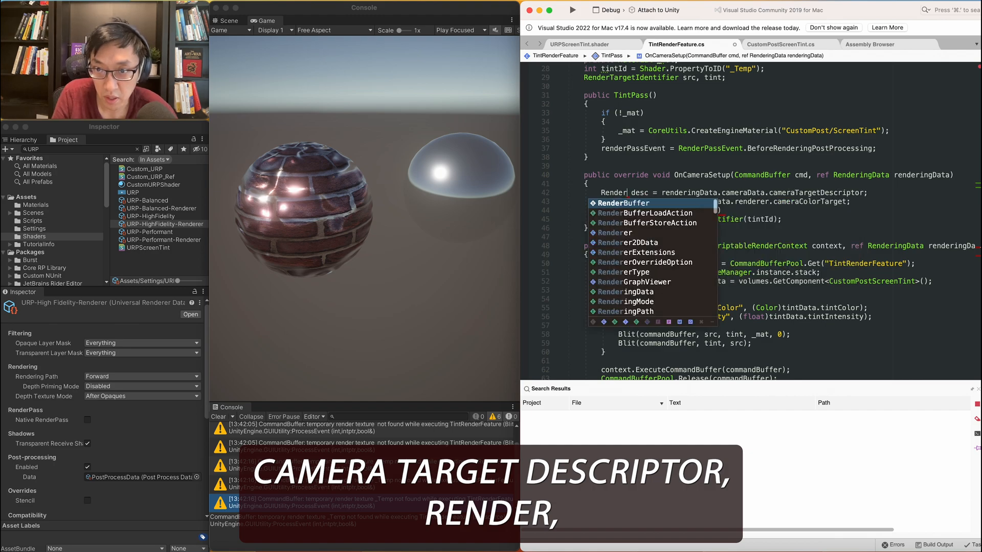
pyautogui.write('TextureDescripto')
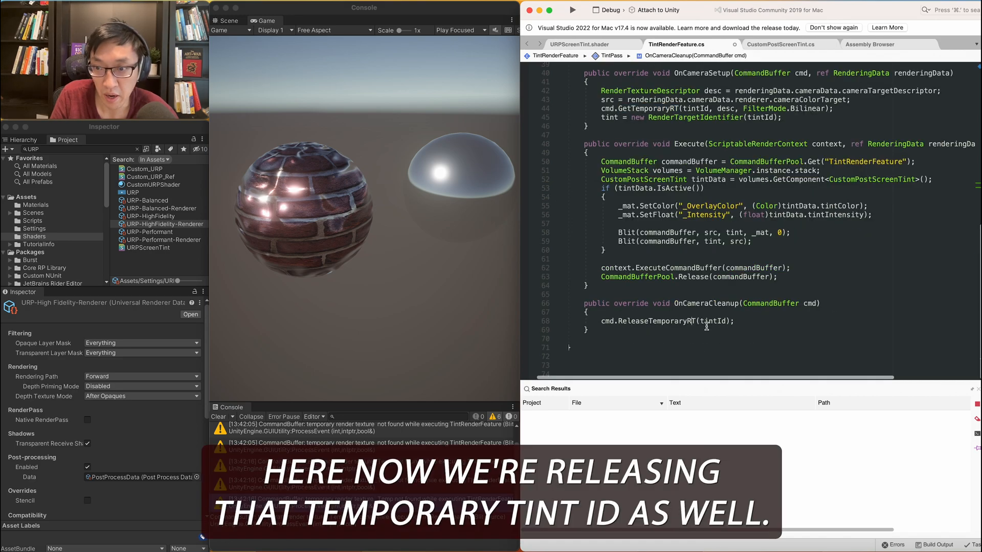
pyautogui.doubleClick(655, 321)
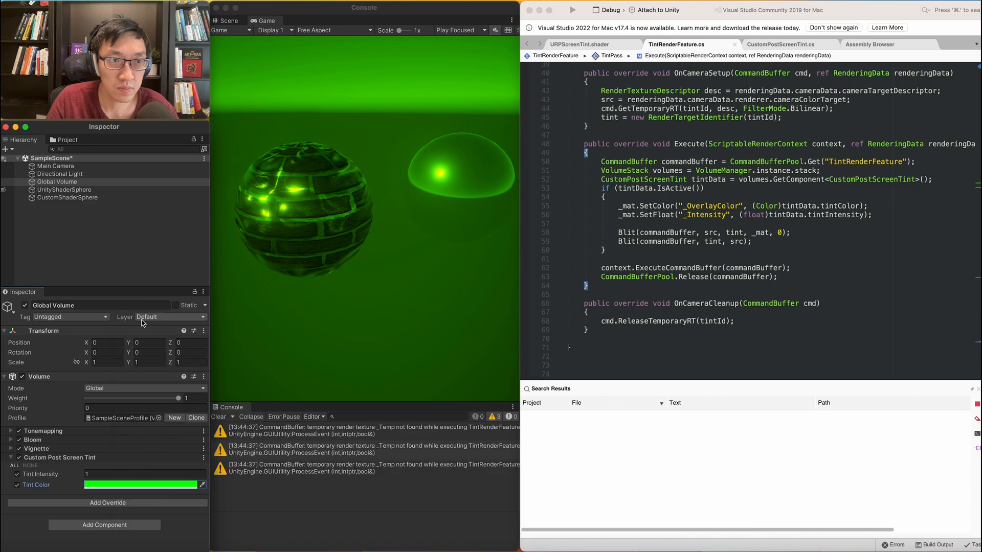
# - Scroll through the finished TintRenderFeature script to review the code
pyautogui.scroll(3)
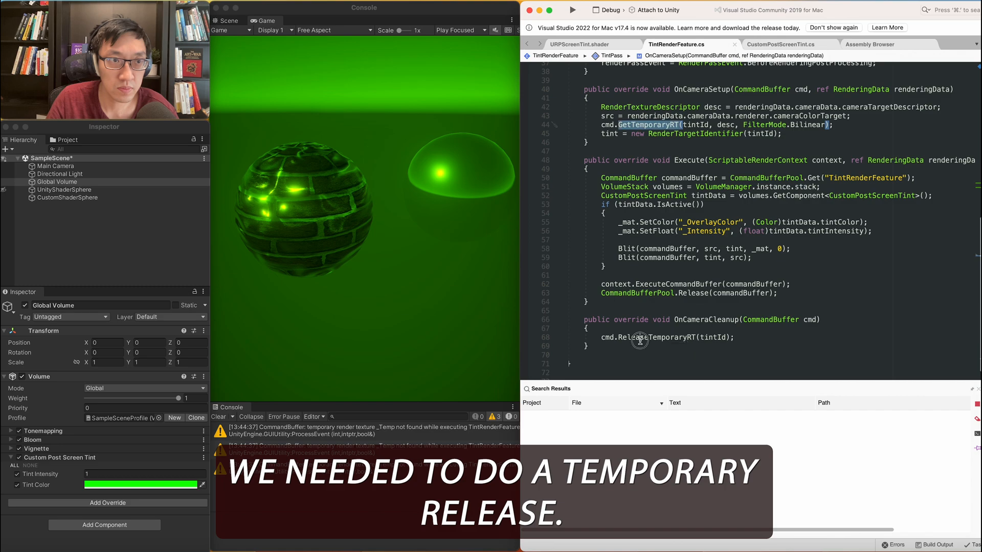
pyautogui.scroll(3)
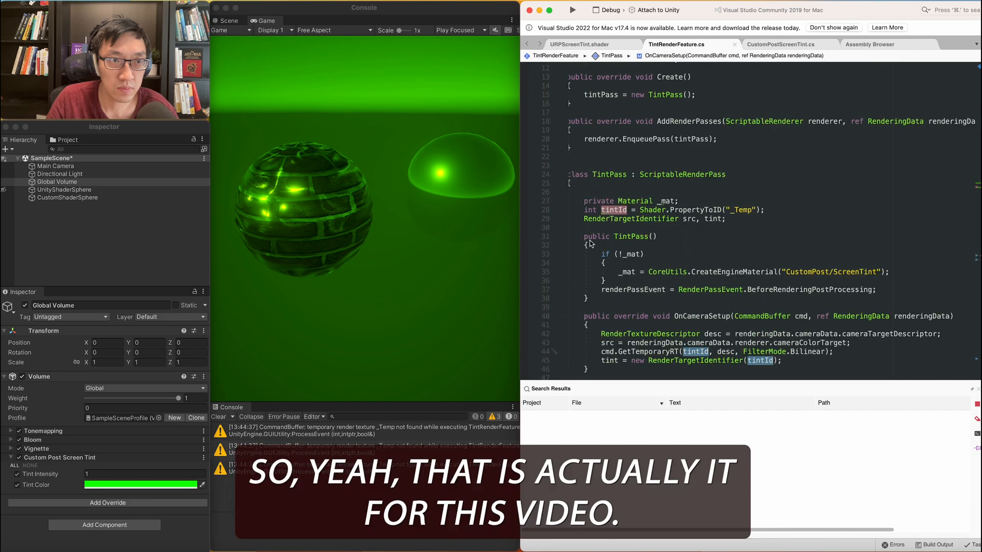
pyautogui.scroll(-3)
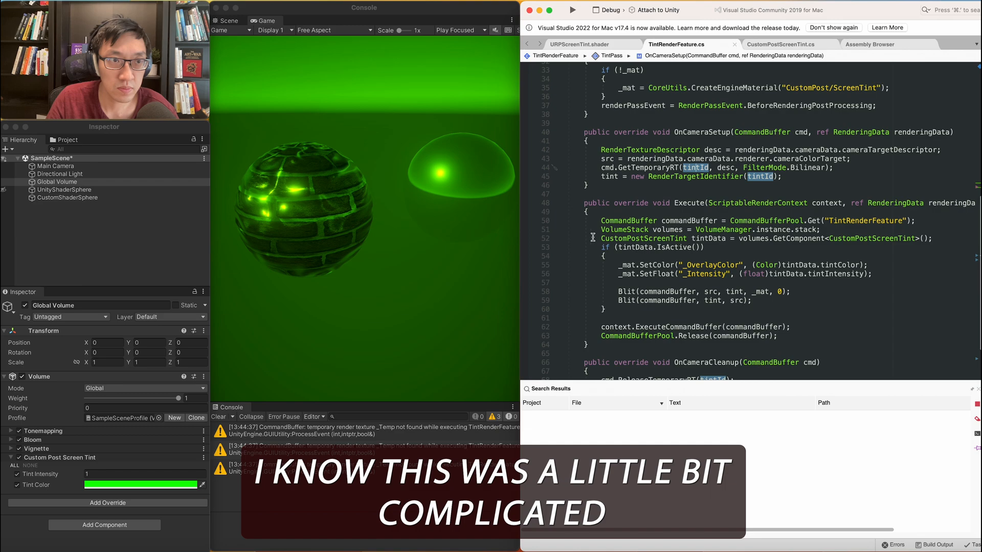
pyautogui.scroll(-3)
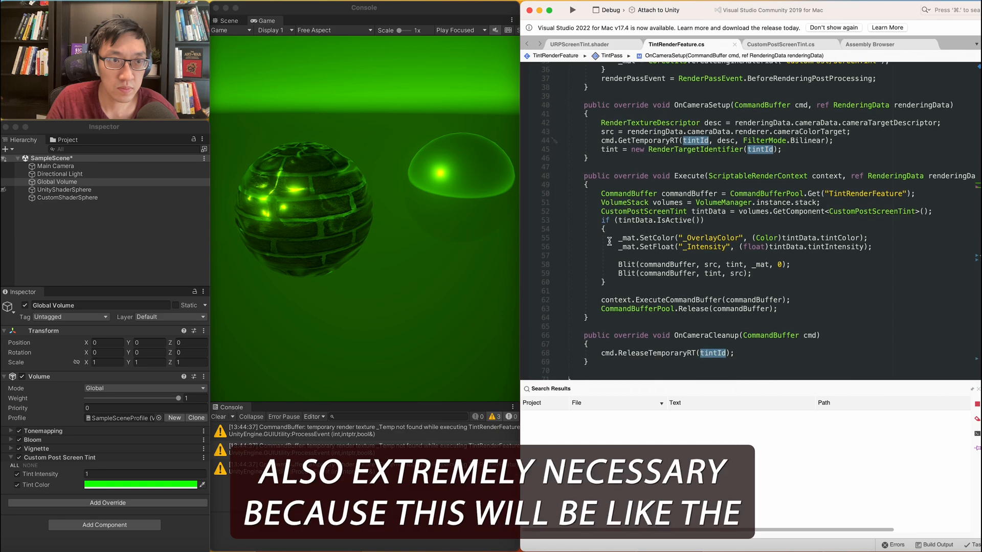
pyautogui.scroll(3)
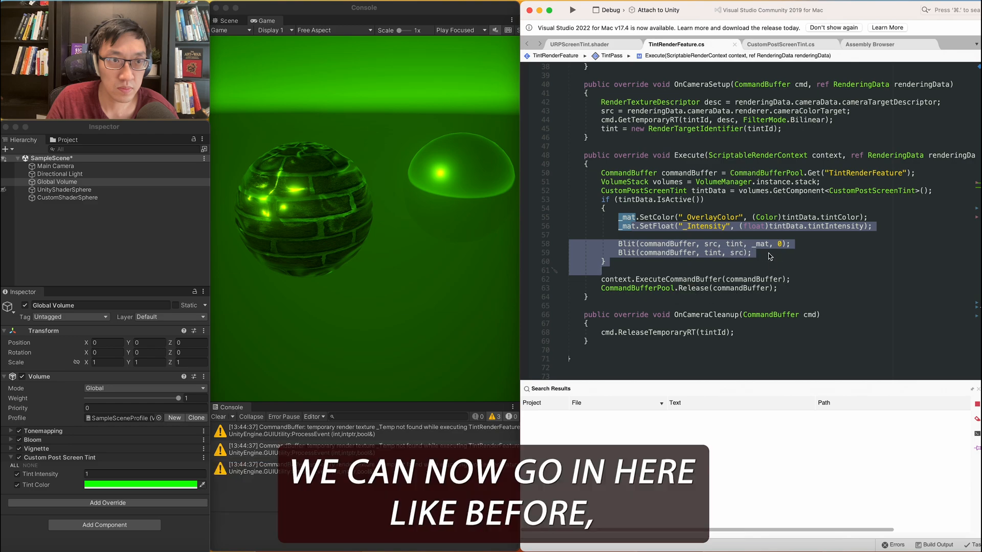
pyautogui.moveTo(615, 243)
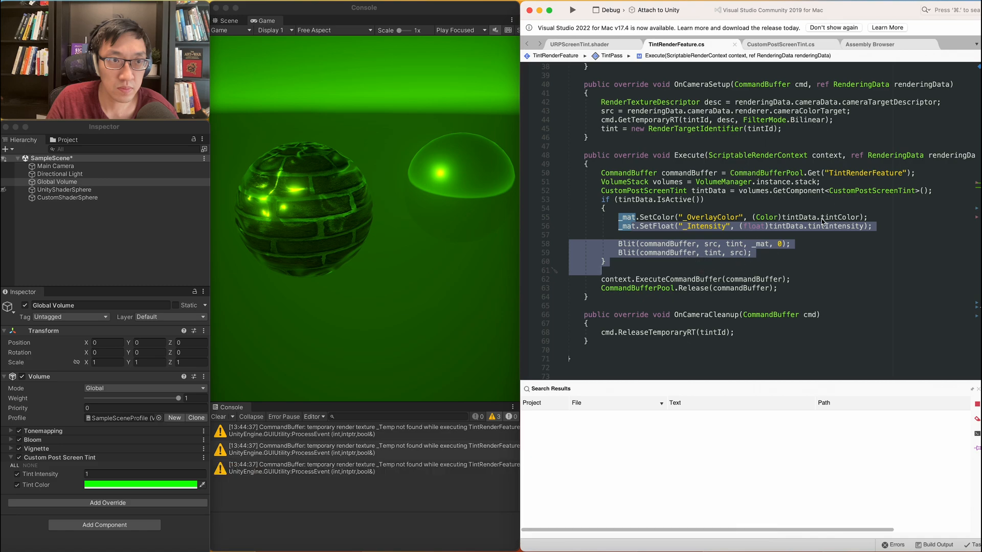
# - Review the URPScreenTint shader, return to the script, and begin editing Tint Intensity
pyautogui.click(582, 44)
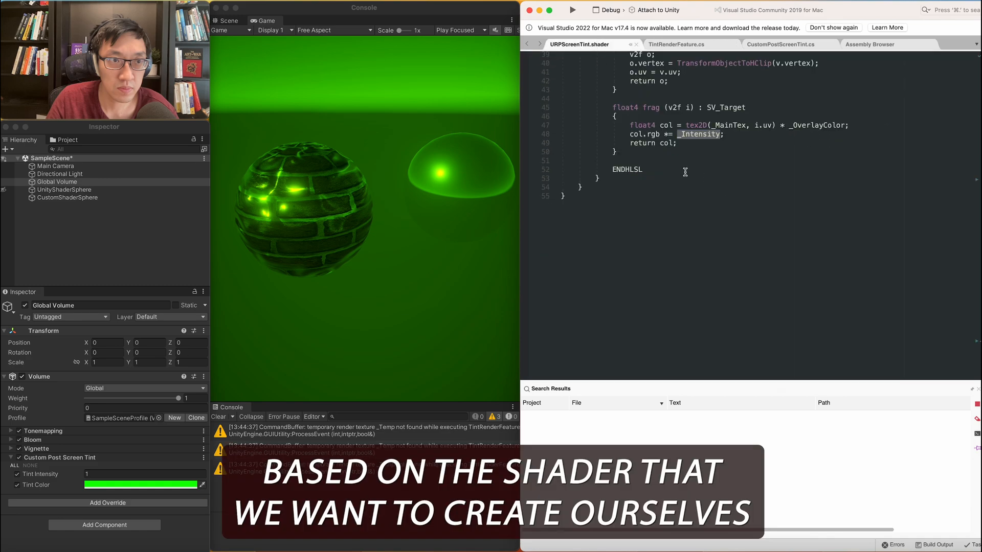
pyautogui.scroll(3)
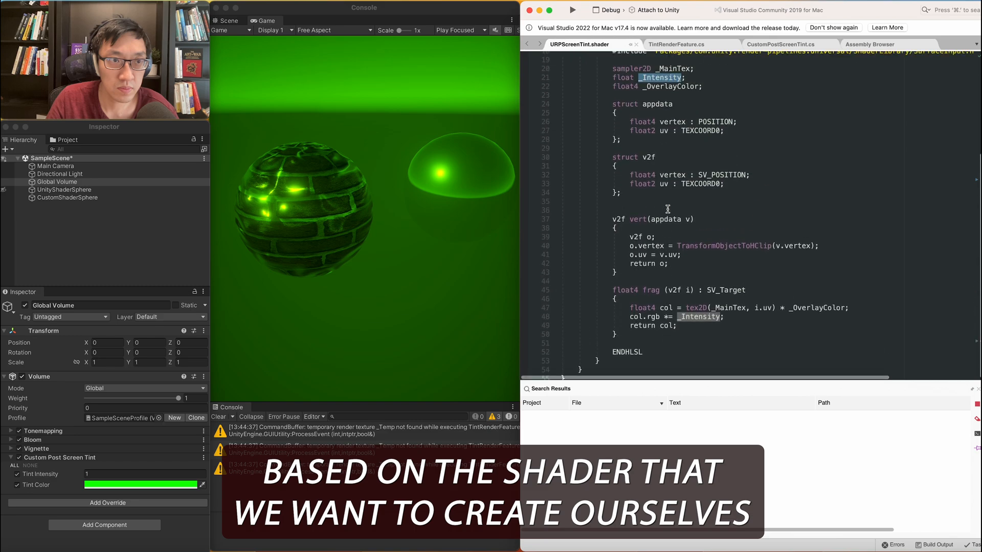
pyautogui.click(677, 44)
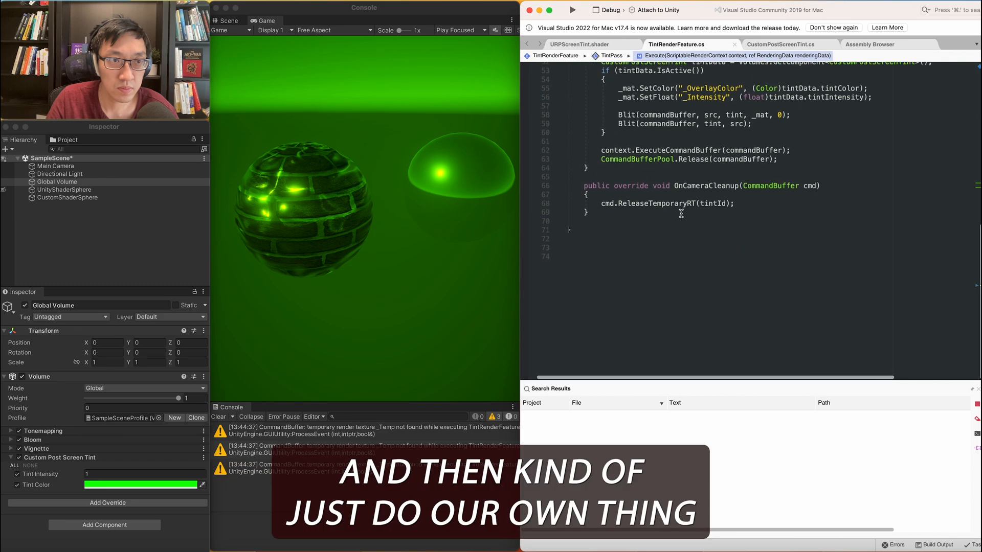
pyautogui.scroll(3)
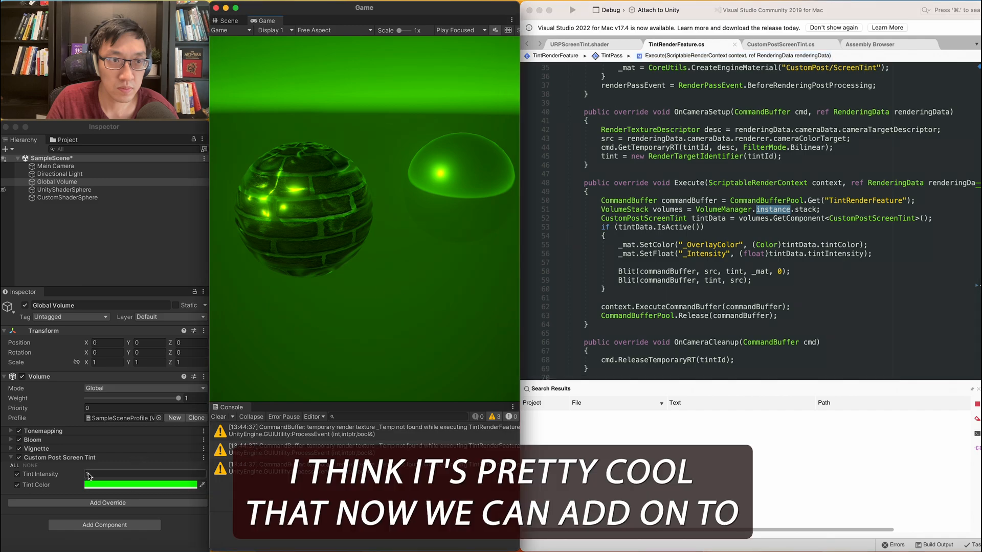
pyautogui.click(122, 480)
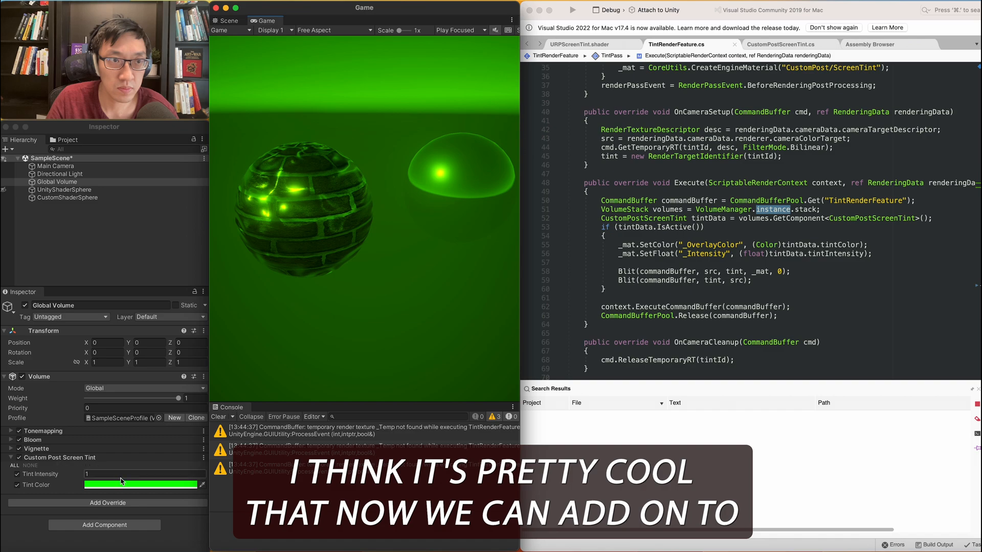